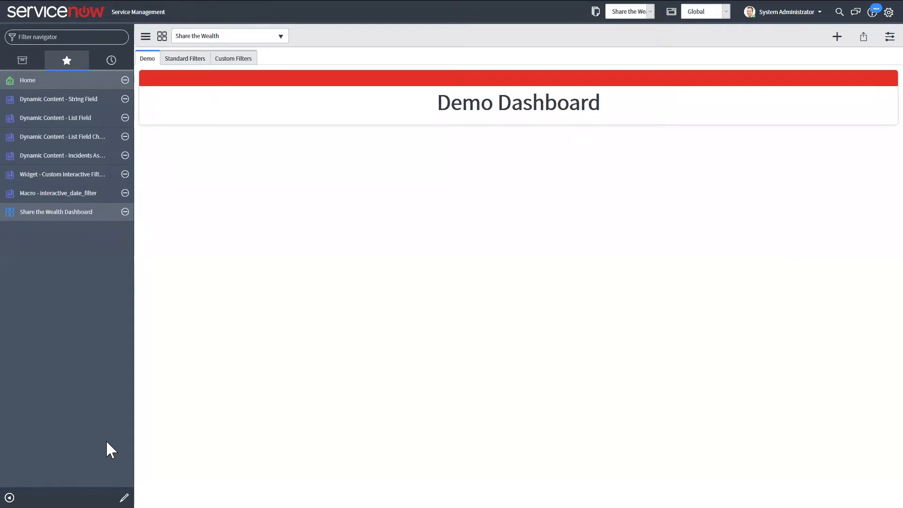
Filter the navigator to 'reports' and start a new report via Reports > Create New
click(66, 36)
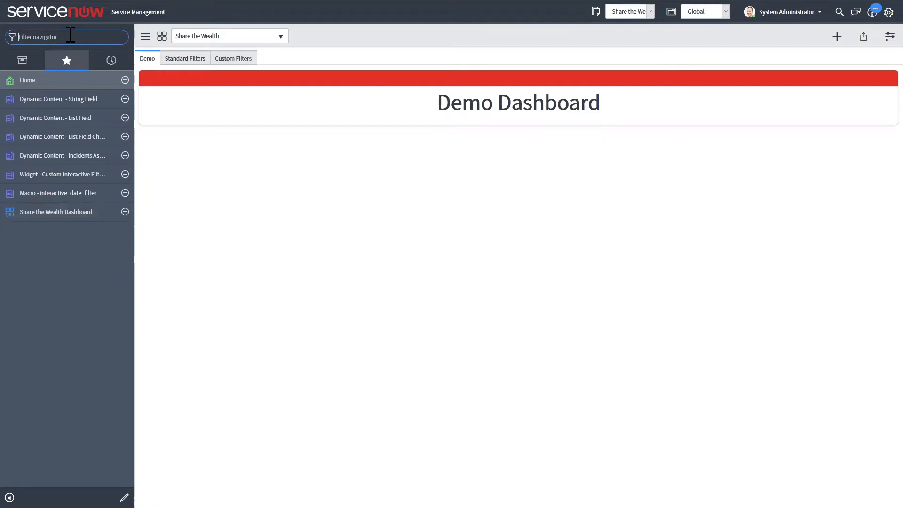
text(reports)
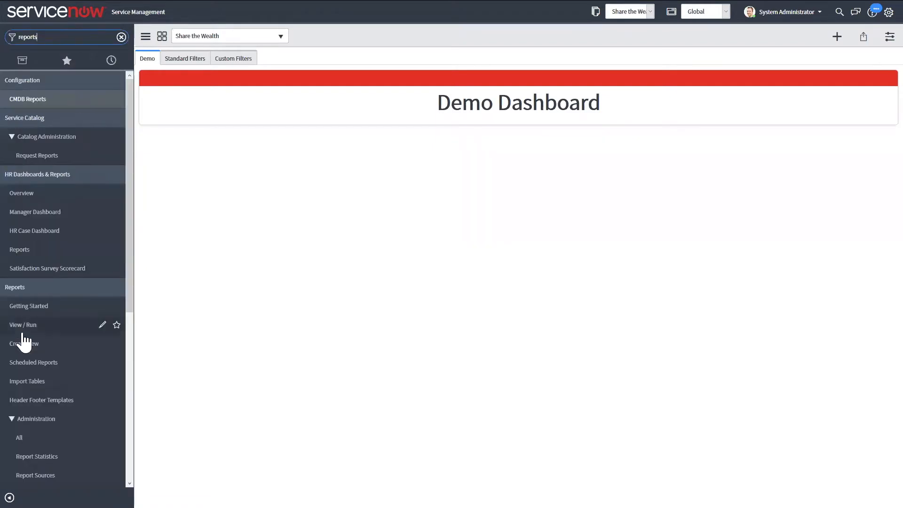
click(25, 343)
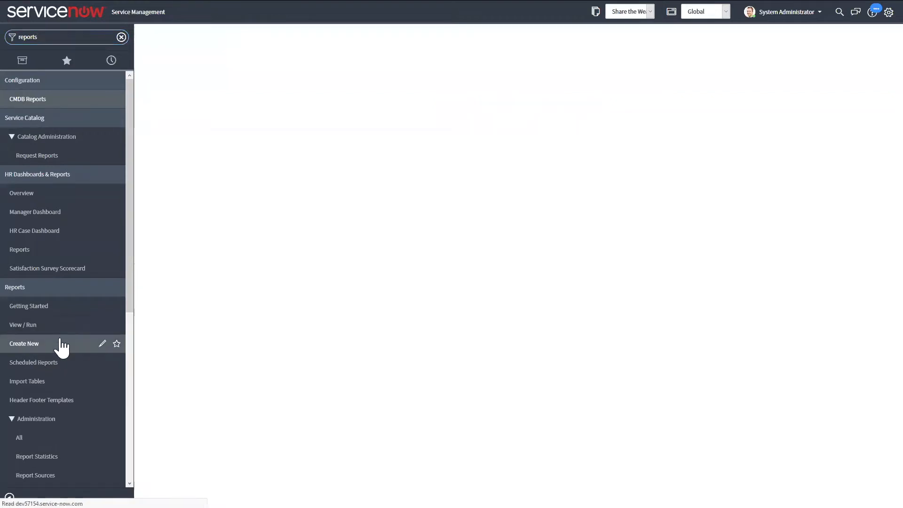
Name the report Demo Pie and pick a problem table as its data source
click(24, 343)
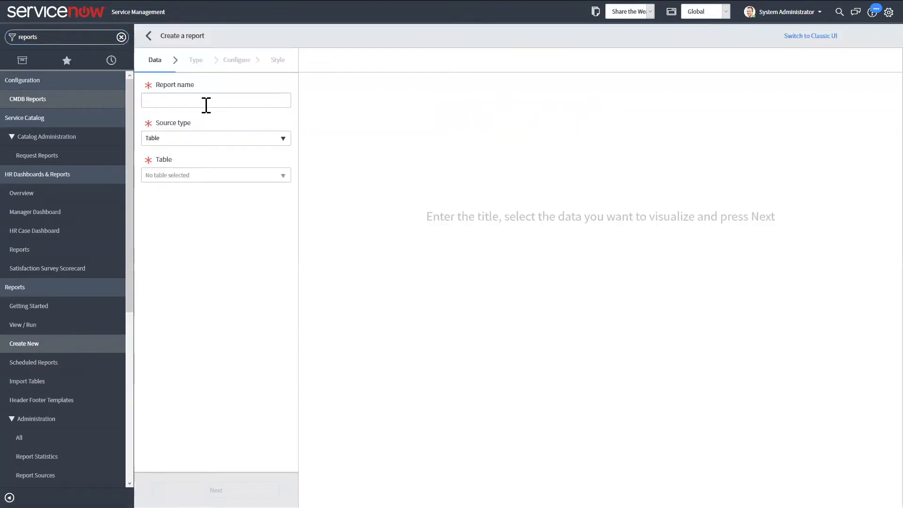
text(Demo Pis)
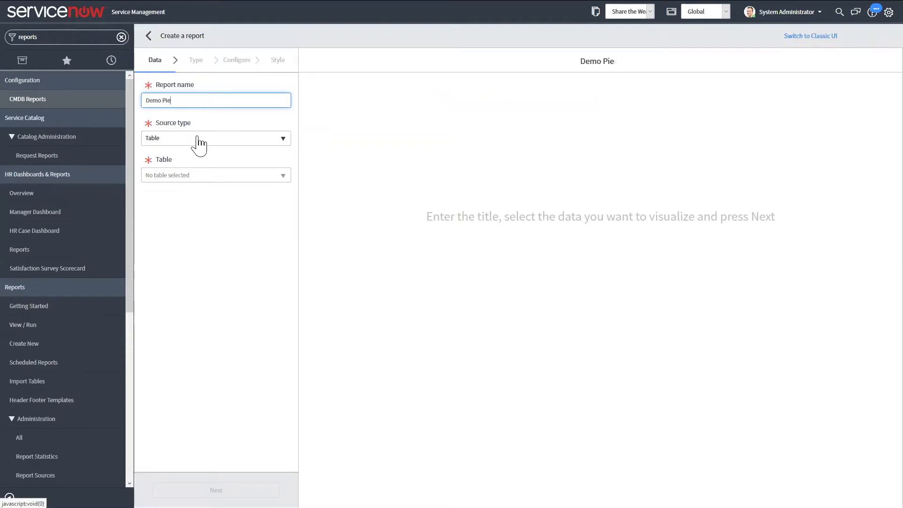
click(216, 175)
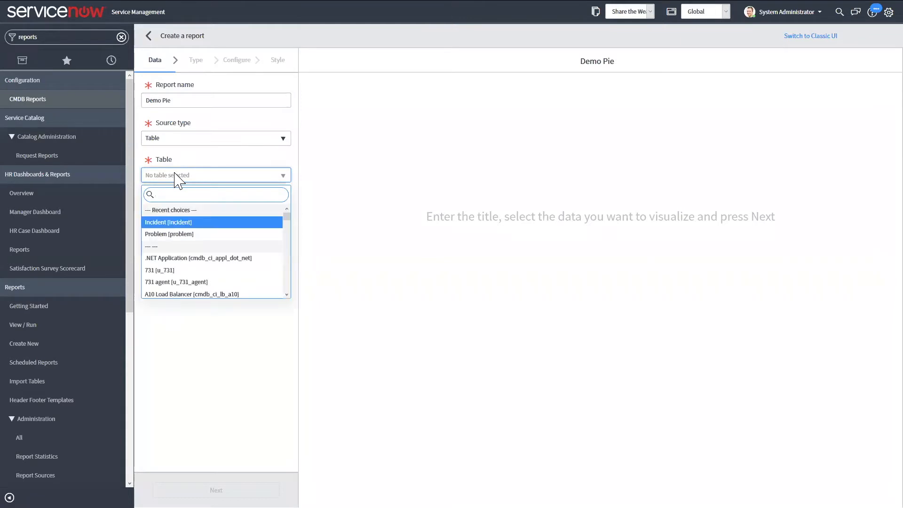
text(problem)
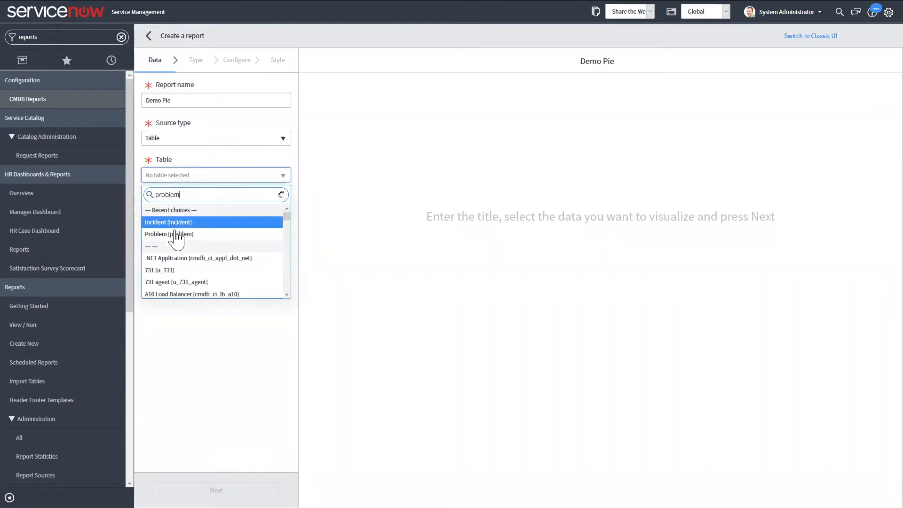
click(169, 233)
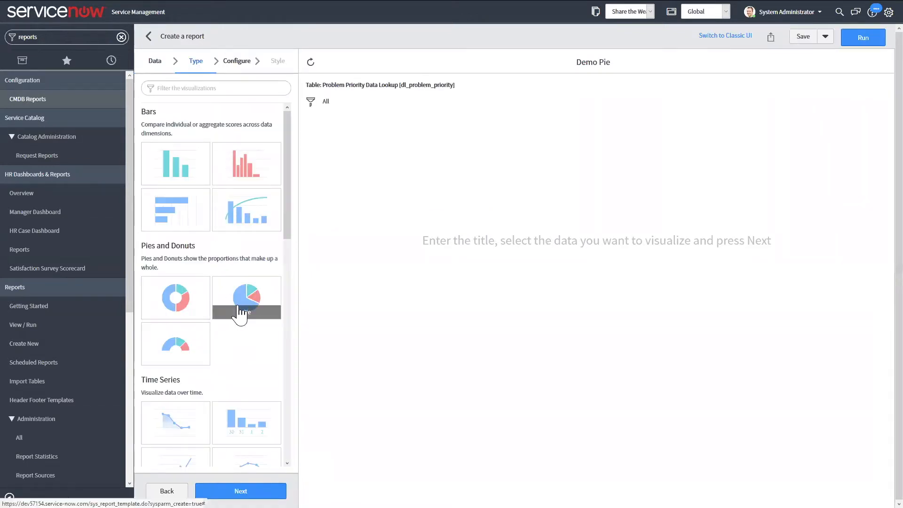
Make the report a Pie chart on the Problem table and run it
click(241, 490)
text(problem)
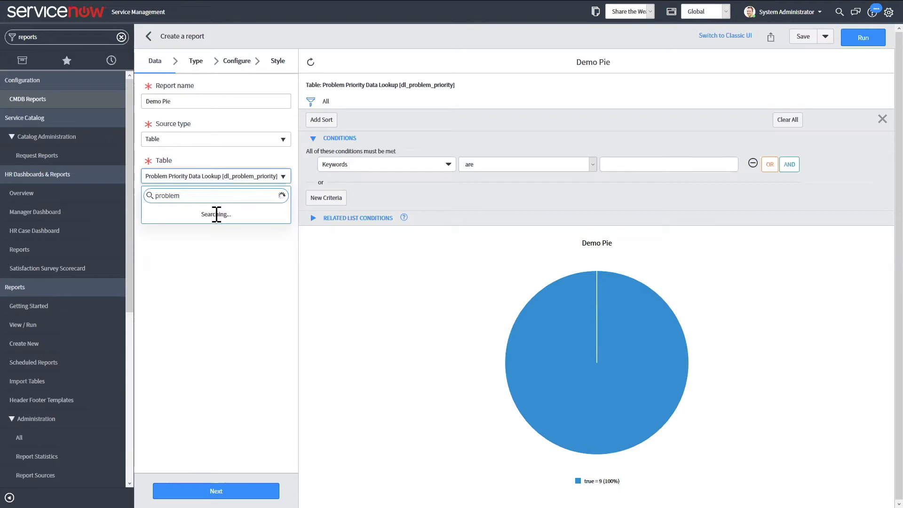
mouse_move(207, 216)
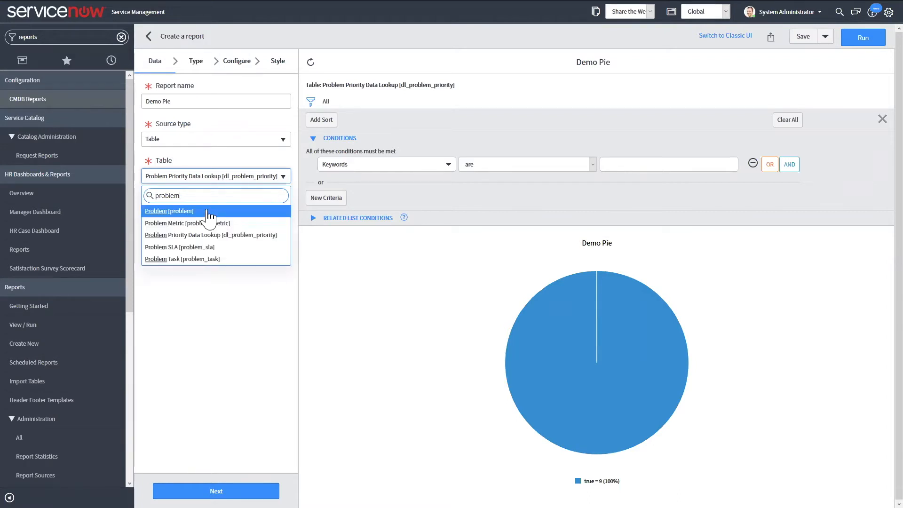
click(169, 211)
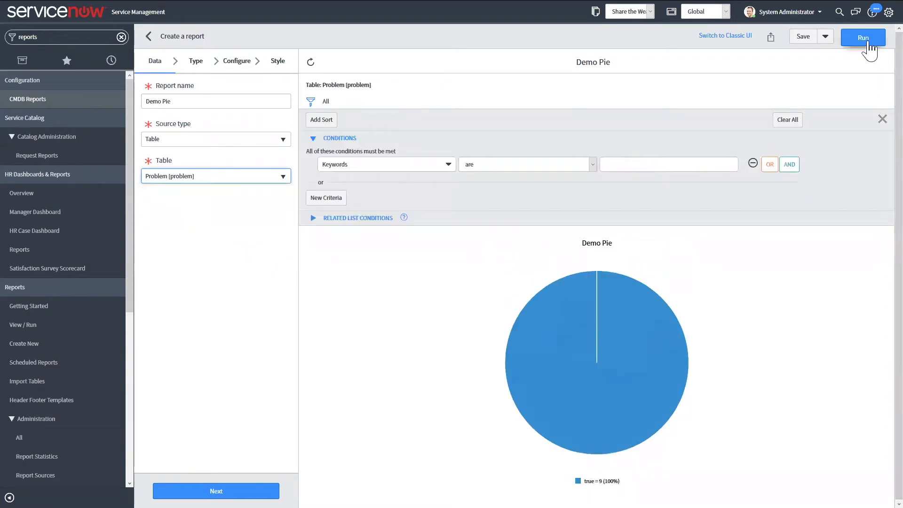
click(863, 38)
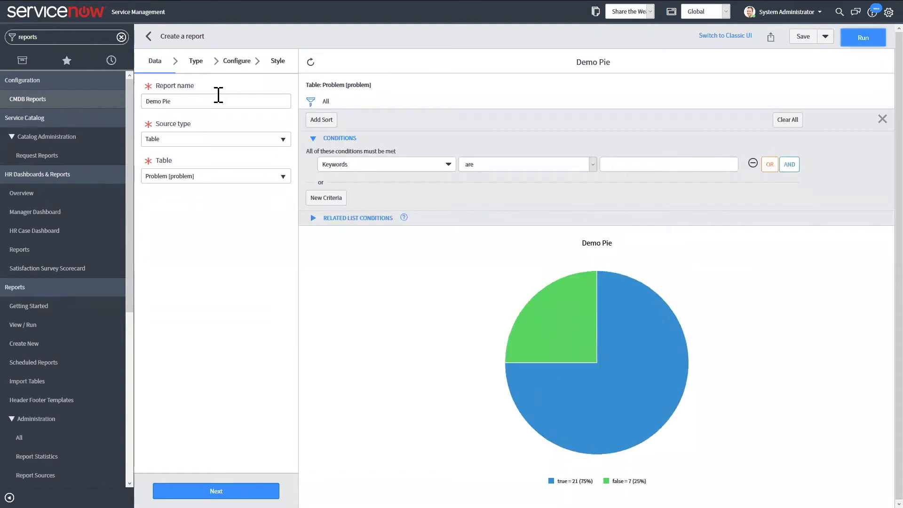
Group the Demo Pie chart by Business service
click(237, 60)
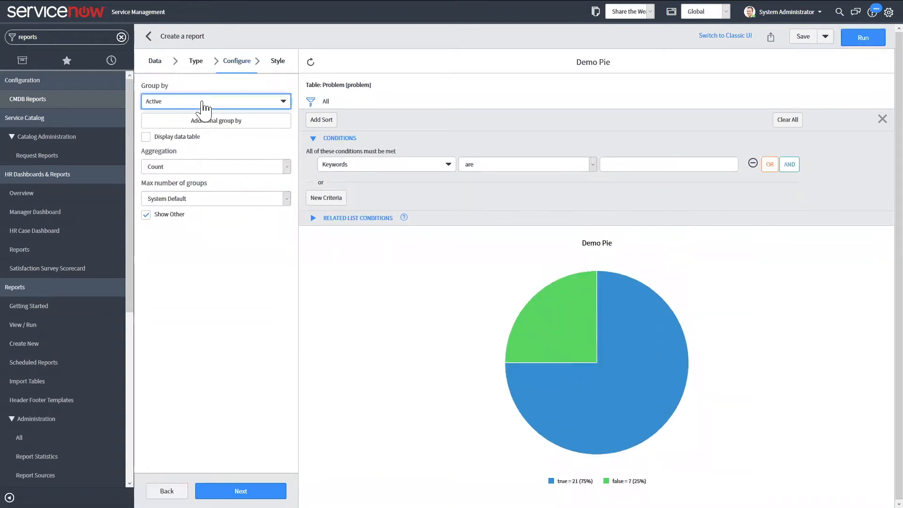
text(bu)
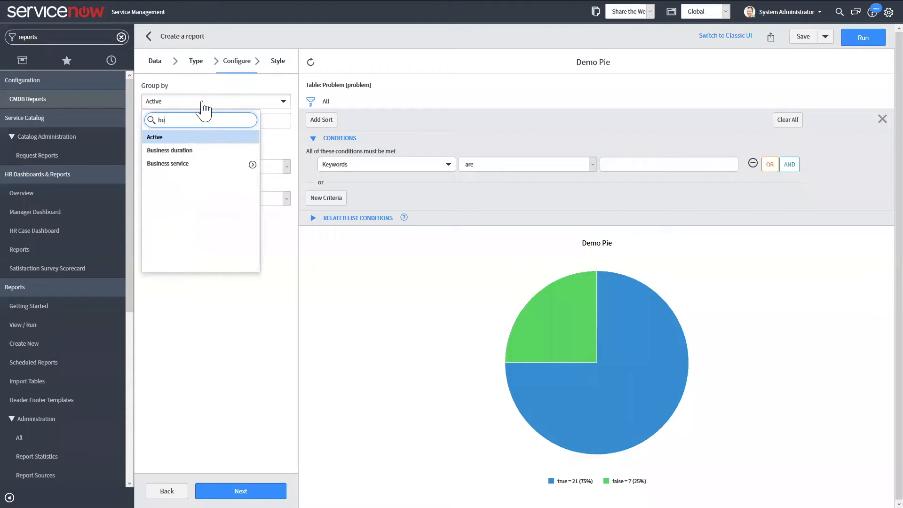
click(167, 164)
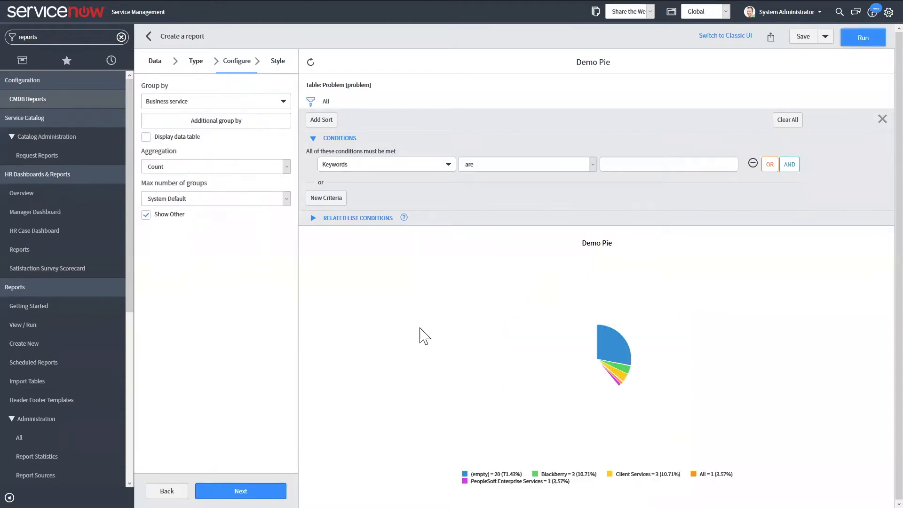
Add the condition Created on This year, save Demo Pie, and return to its data settings
click(384, 164)
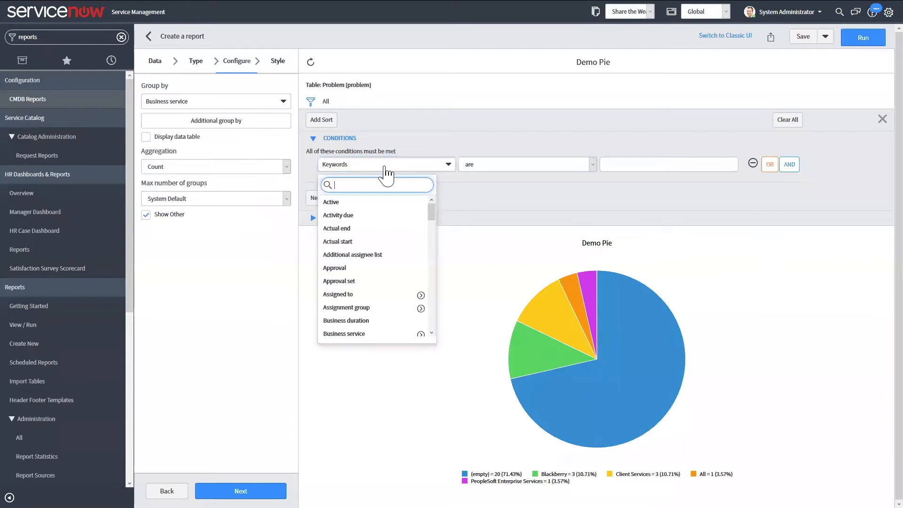
text(creat)
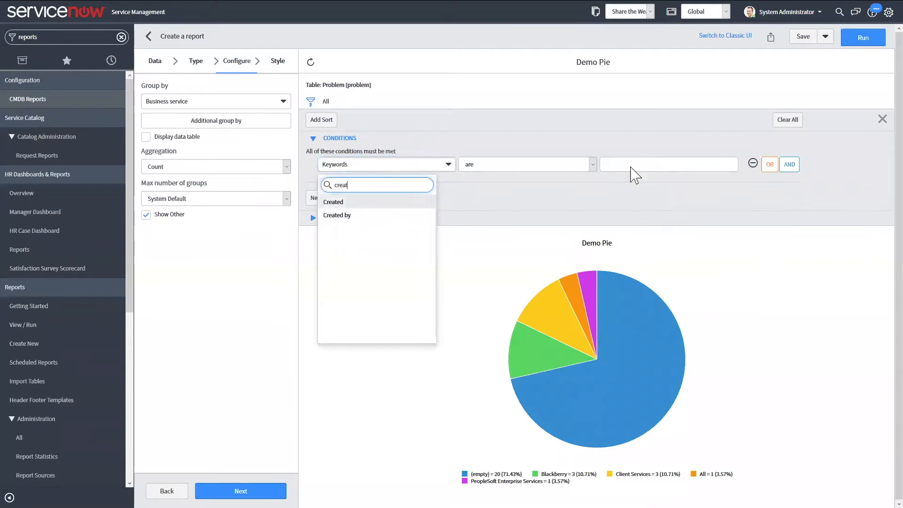
click(333, 201)
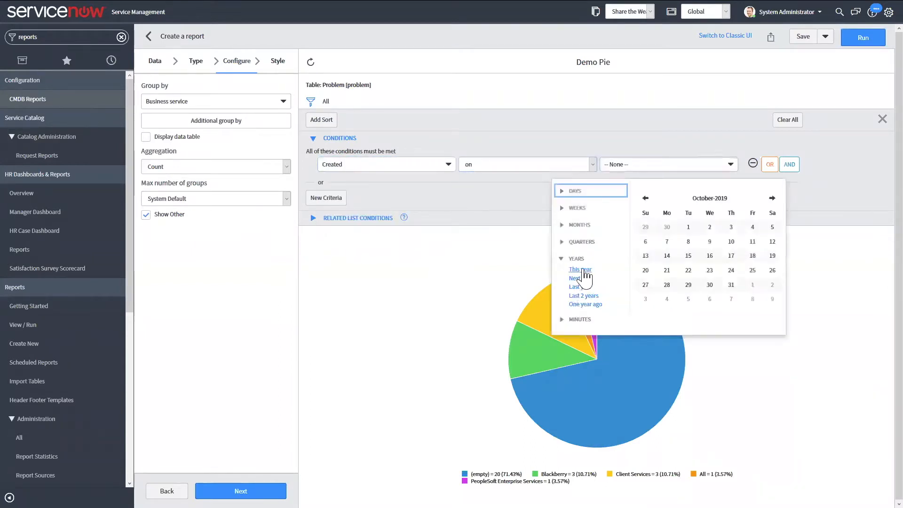
click(579, 269)
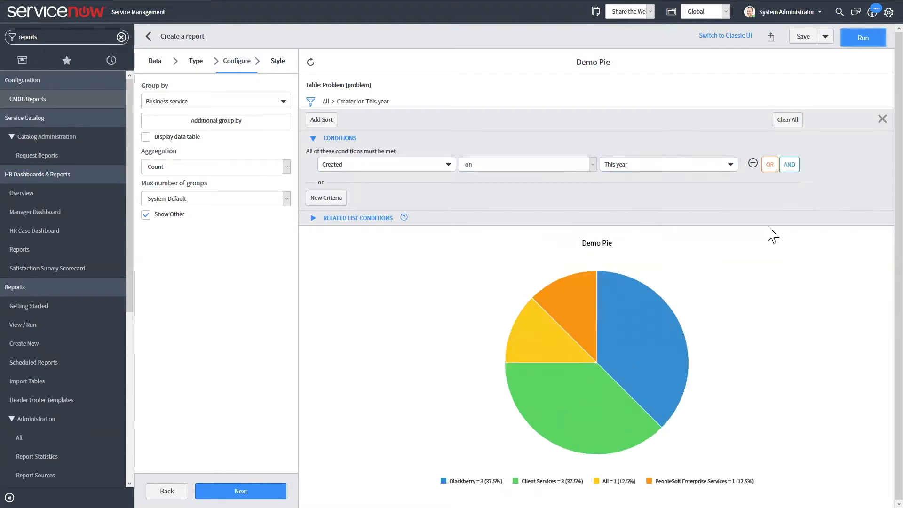
mouse_move(803, 37)
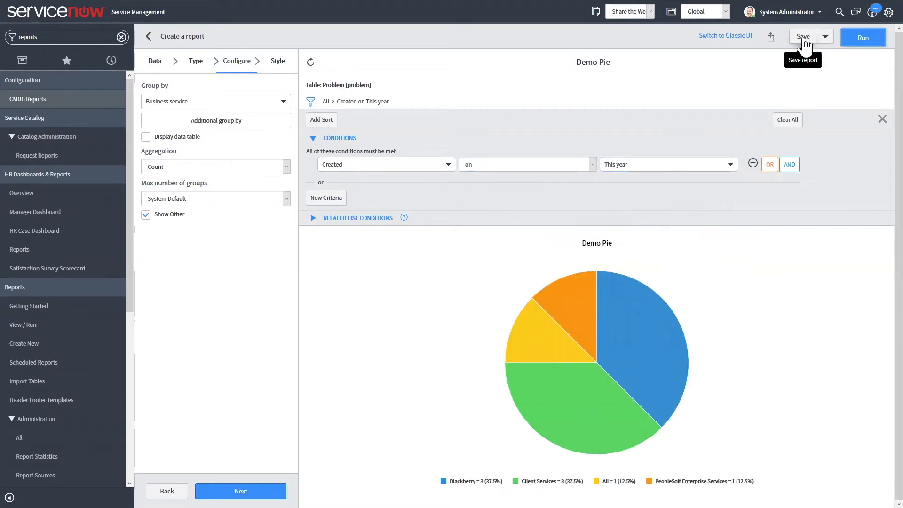
click(803, 38)
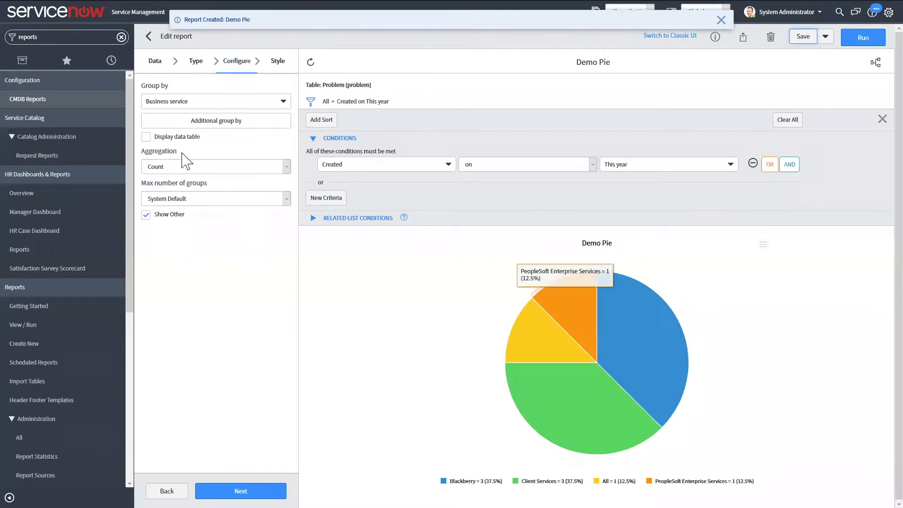
click(154, 61)
text(Demo list)
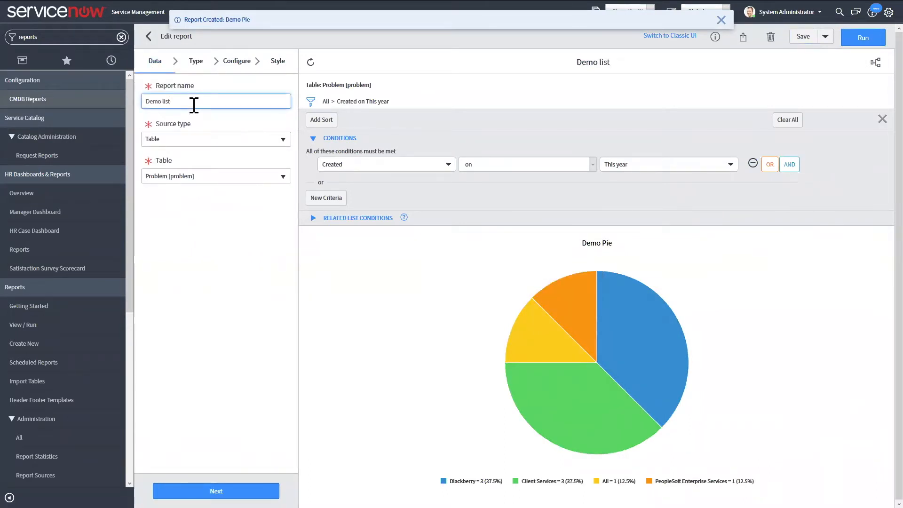
Switch the report type to List under Other and move on to configure it
click(237, 60)
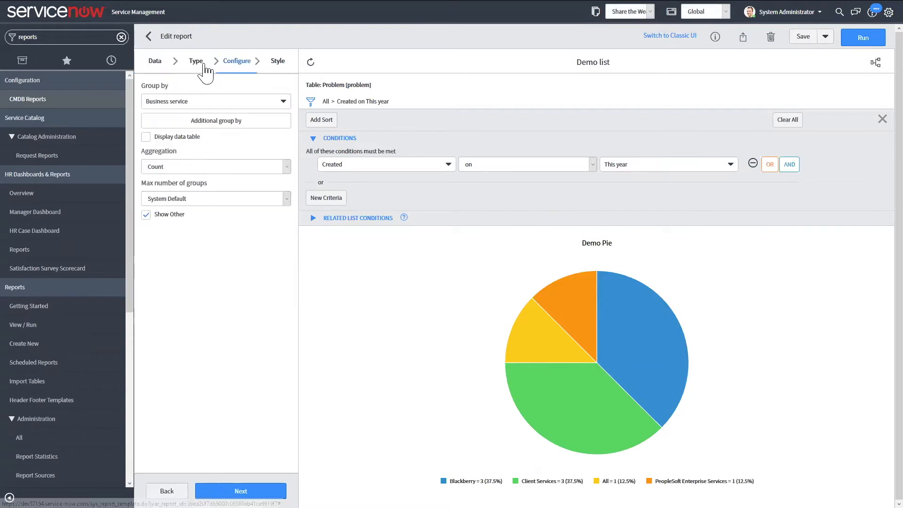
click(195, 60)
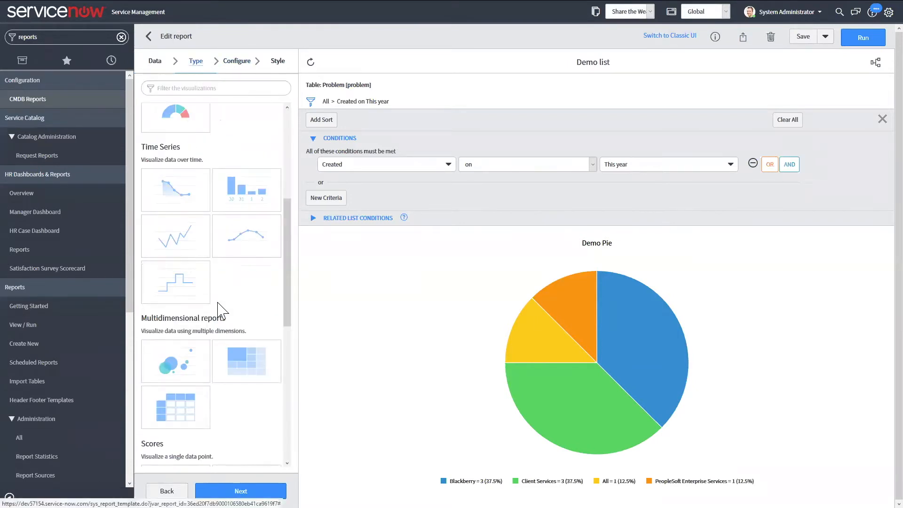
scroll(down, 3)
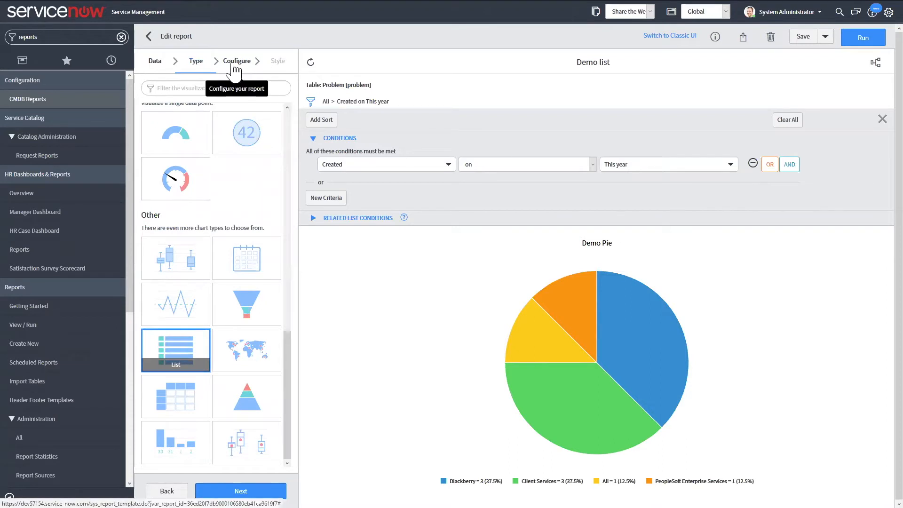
click(237, 60)
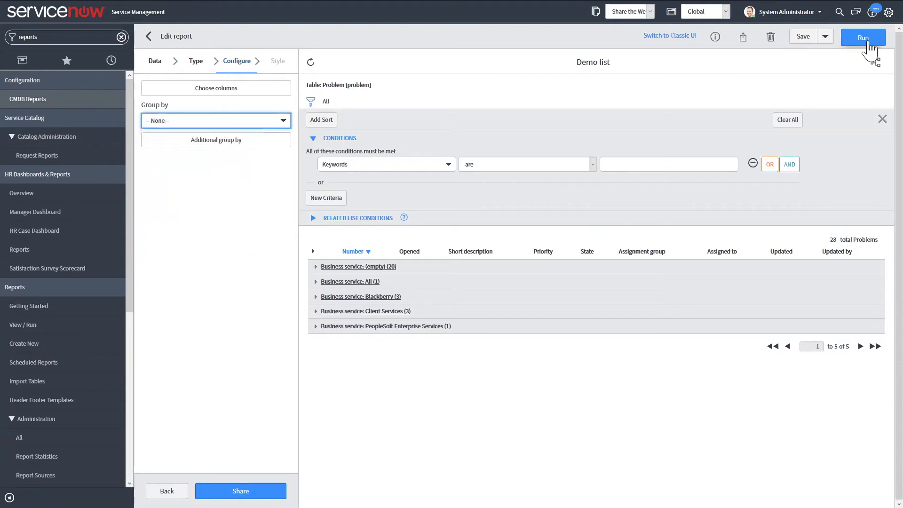
Run the list report and save it as a separate Demo list report with Insert and Stay
click(863, 38)
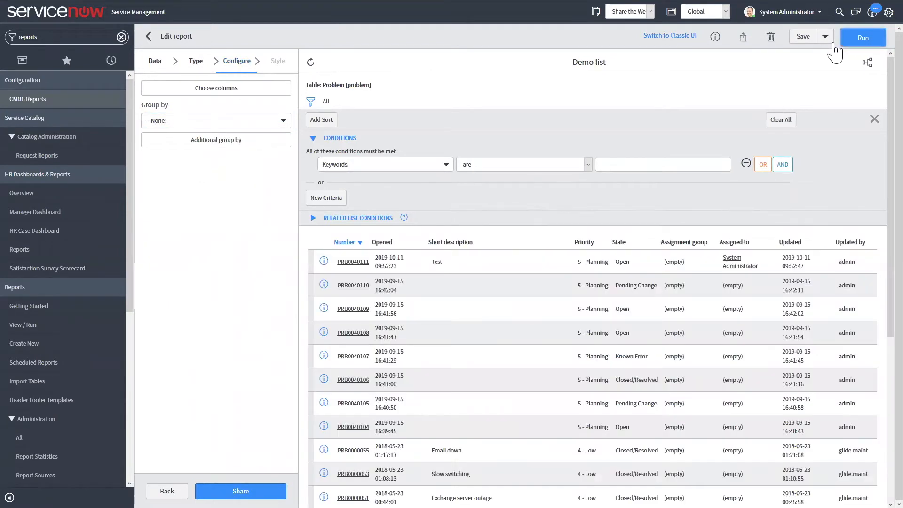
click(825, 36)
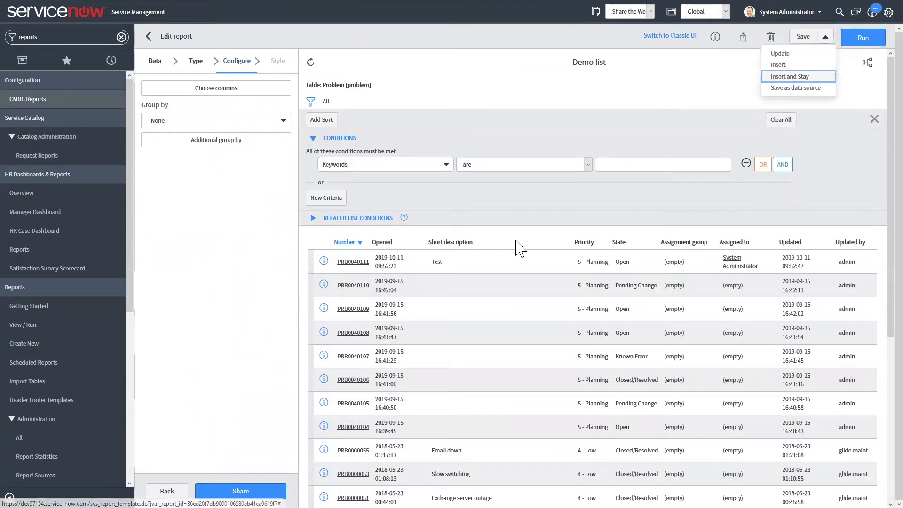
click(790, 75)
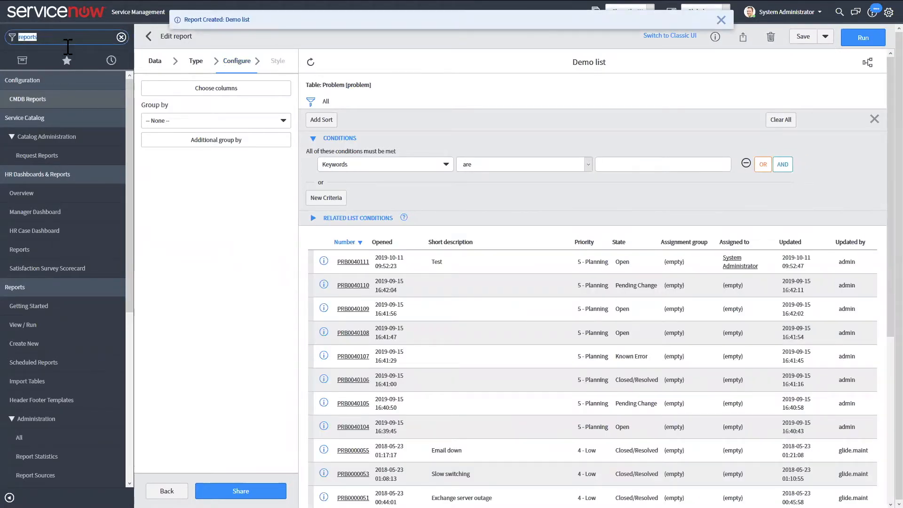
Filter the navigator toward Interactive Filters under Reports > Administration
text(inter)
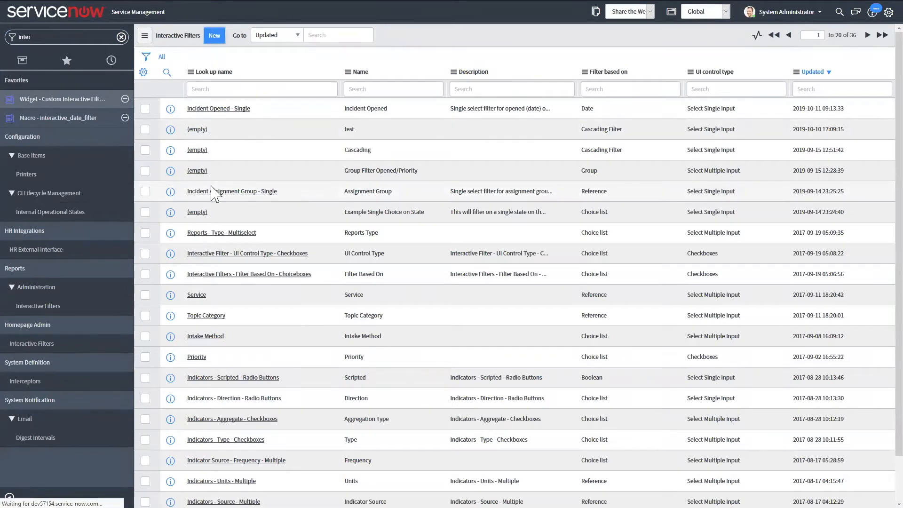
Start a new interactive filter record named Demo
click(215, 35)
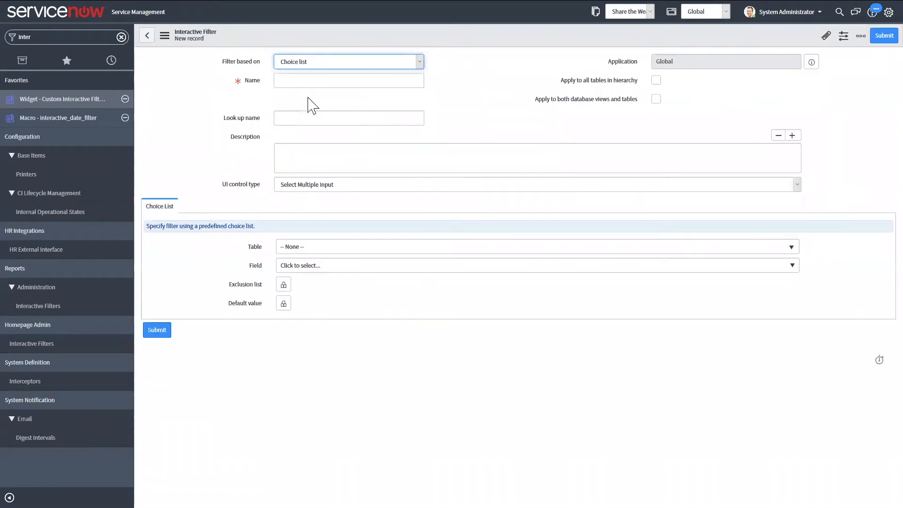
click(348, 62)
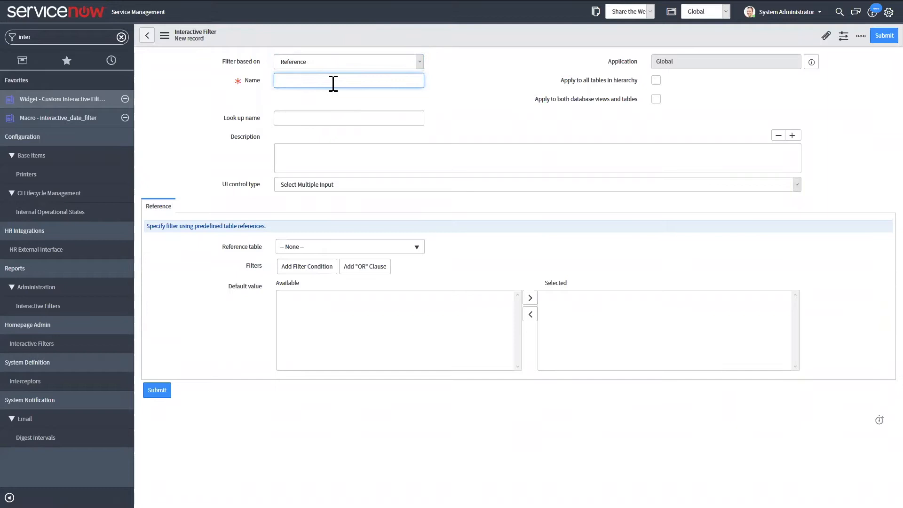
text(Demo)
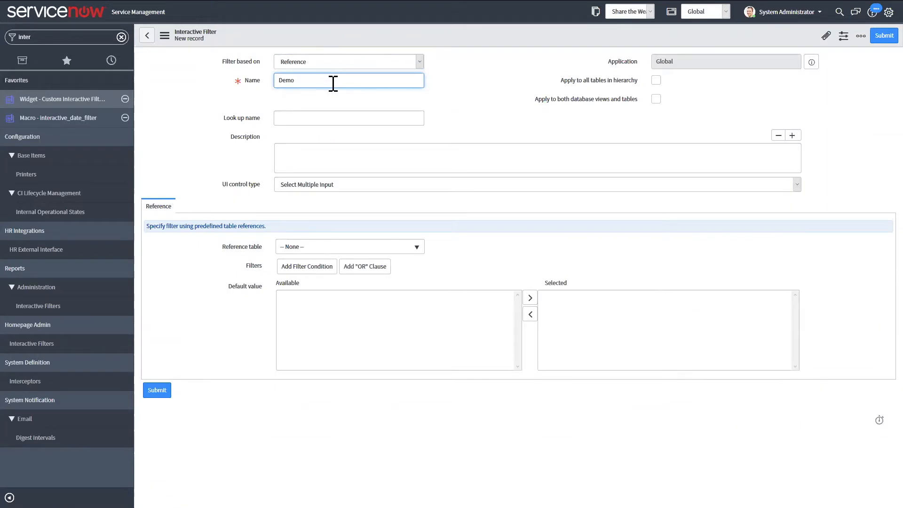
mouse_move(331, 200)
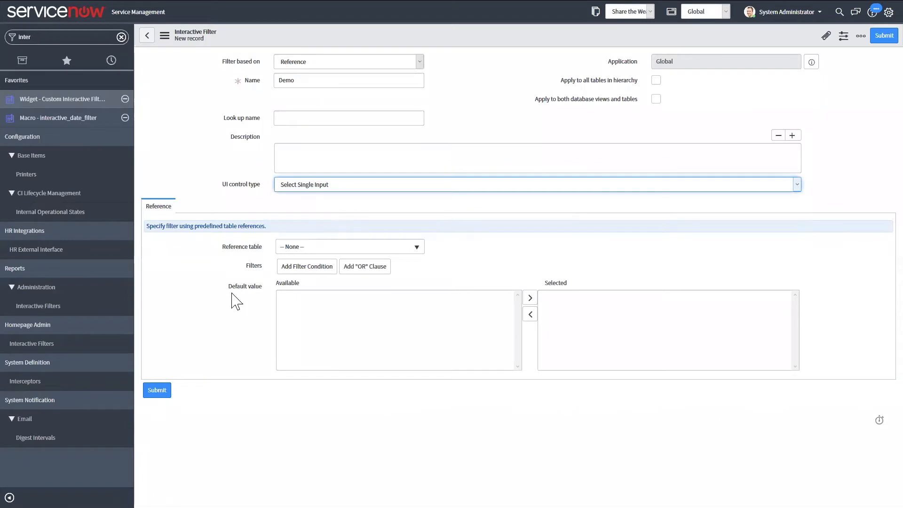
Set the reference table to Business Service and save the Demo filter, staying on it
click(349, 246)
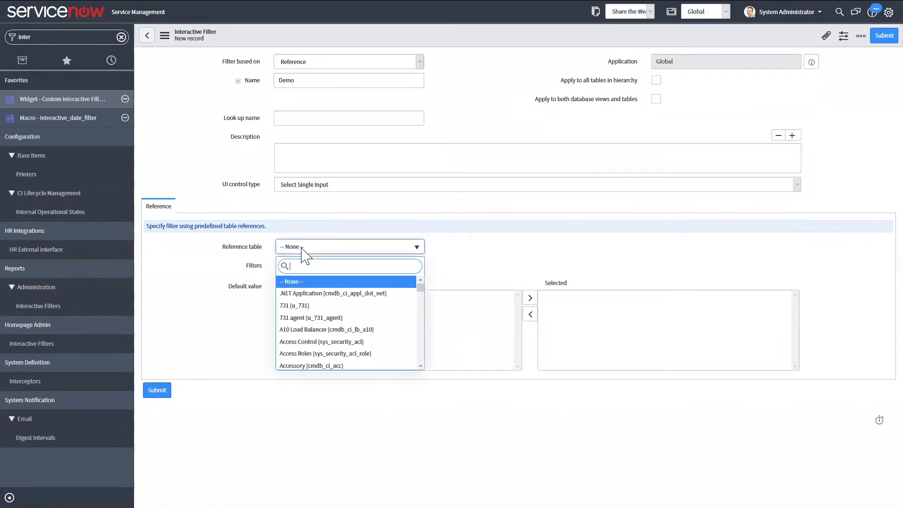
text(busin)
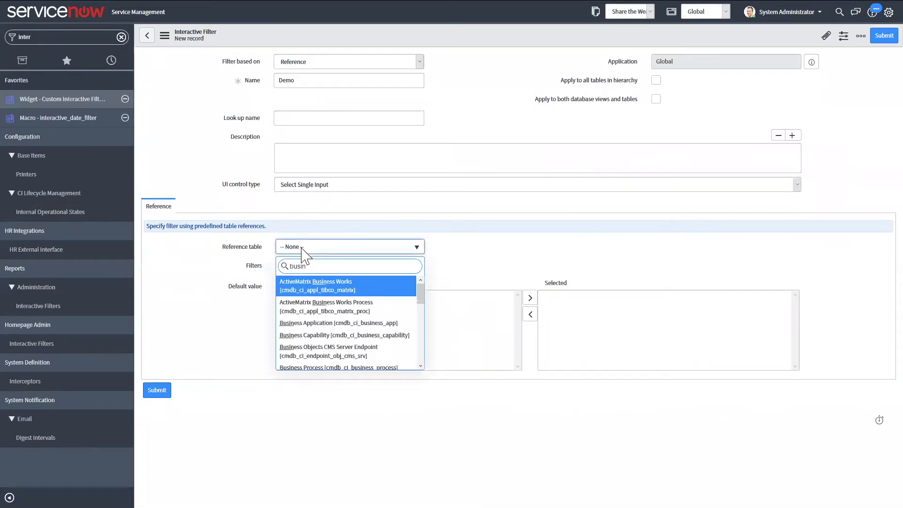
text(ess ser)
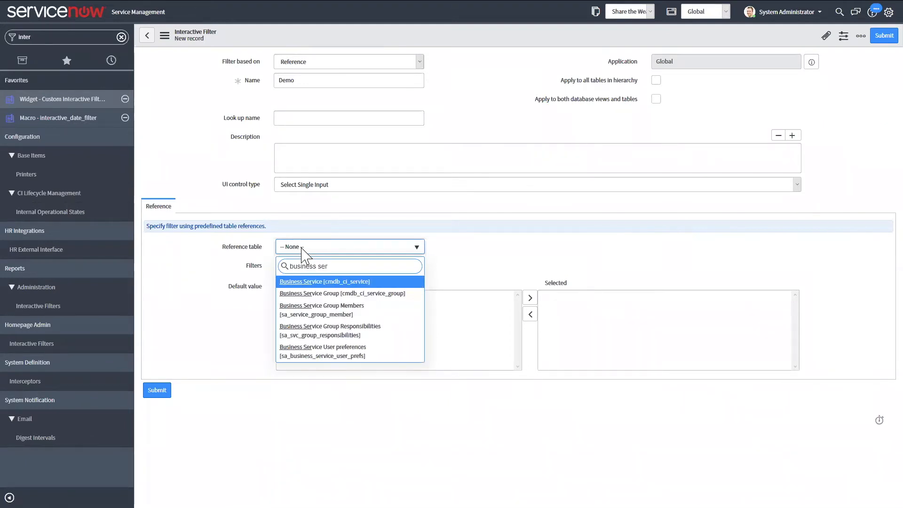
click(323, 282)
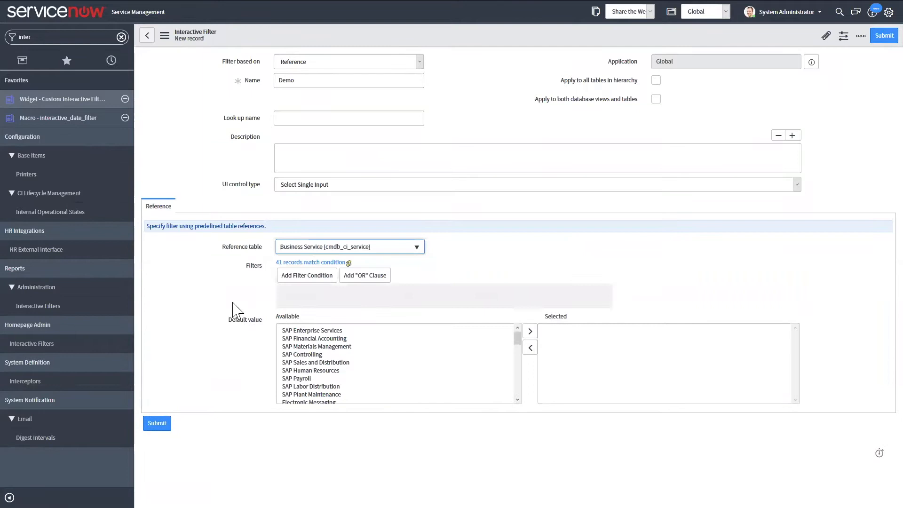
click(164, 36)
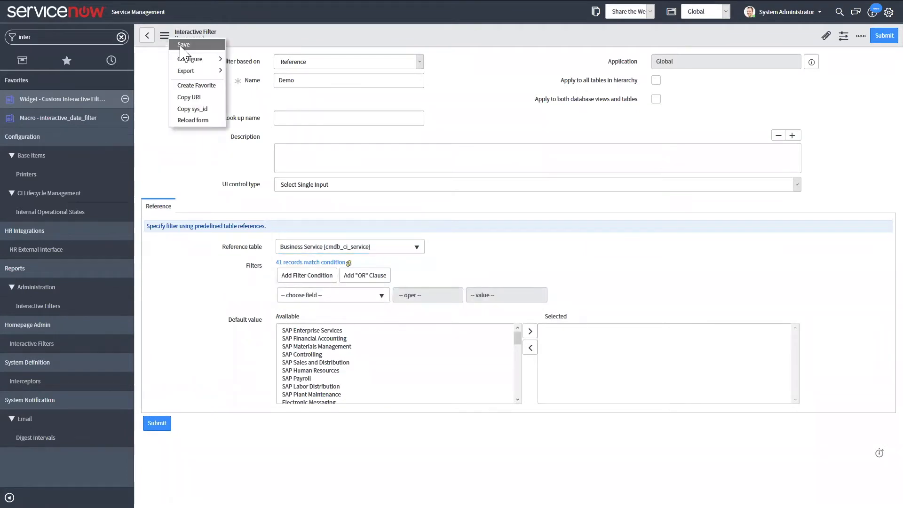
click(184, 44)
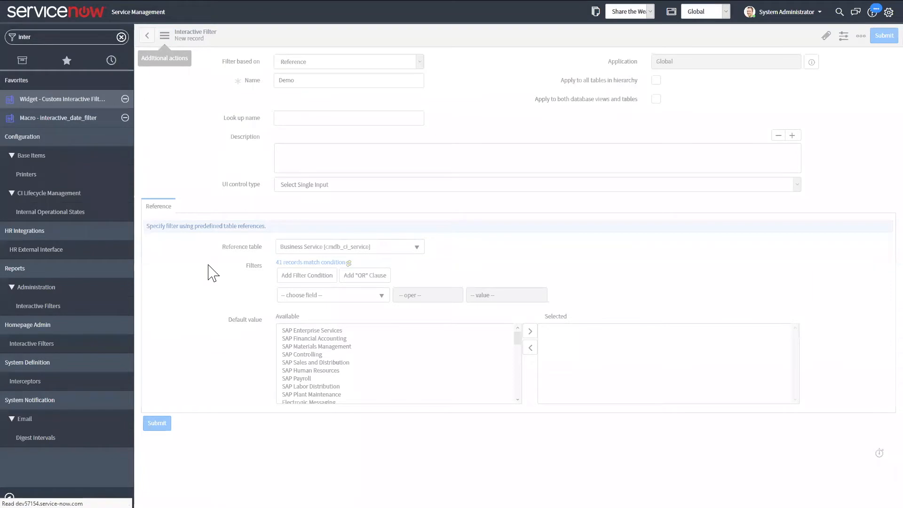
Add an Interactive Filter Reference linking Demo to the Problem table's Business service field
click(157, 423)
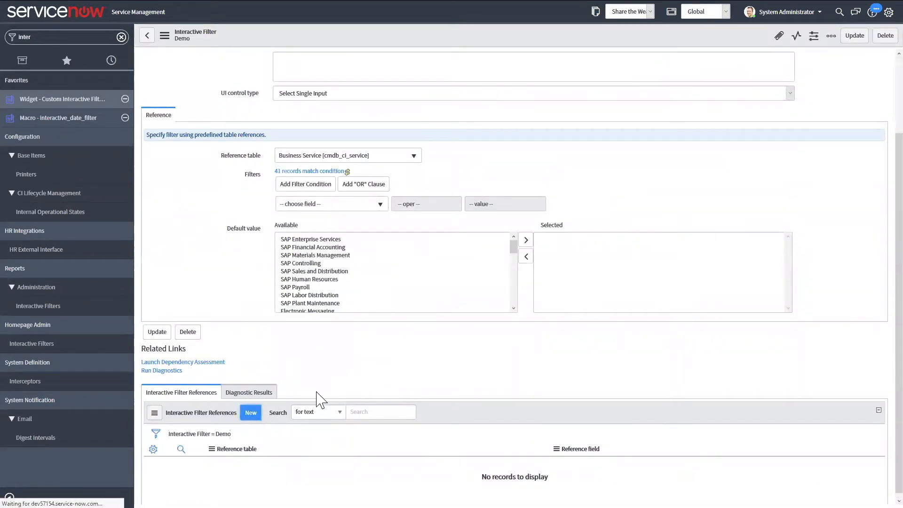
click(251, 412)
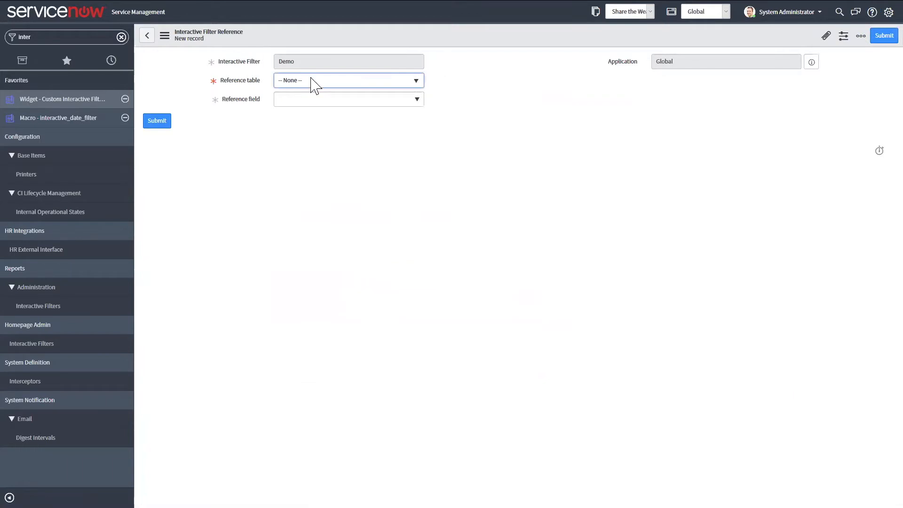
click(348, 80)
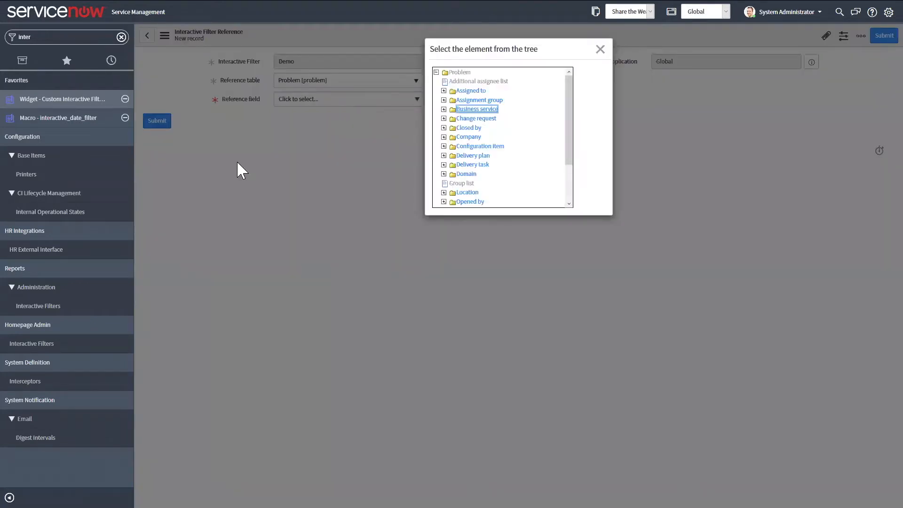
click(476, 109)
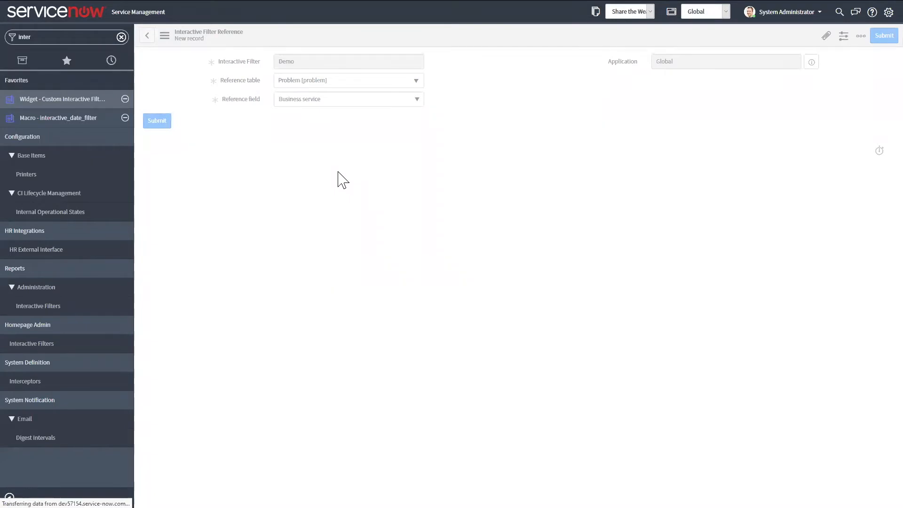
click(156, 121)
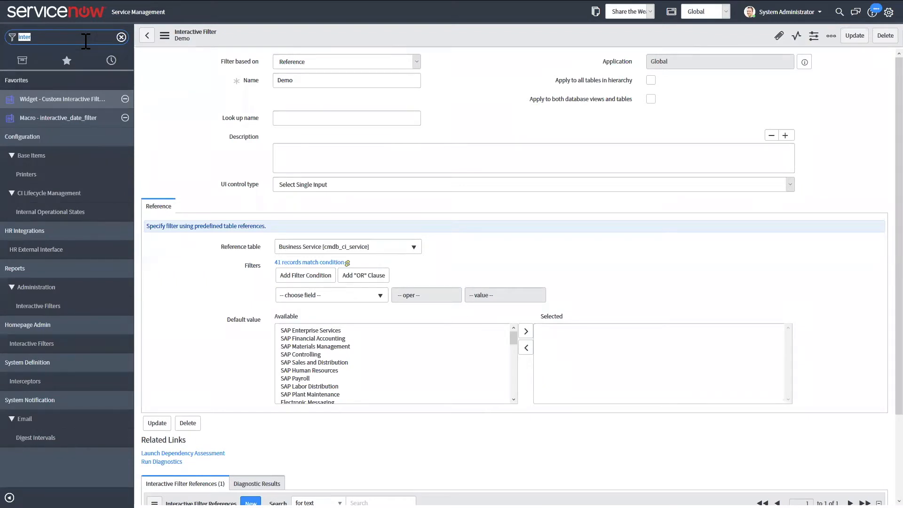
Filter the navigator to 'dyn', open the Dynamic Content blocks list and start a new block
text(dyn)
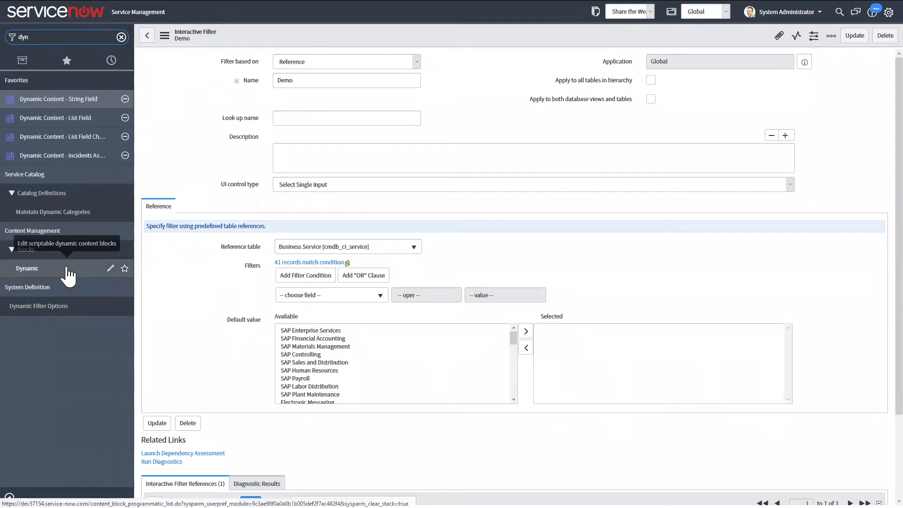
click(26, 268)
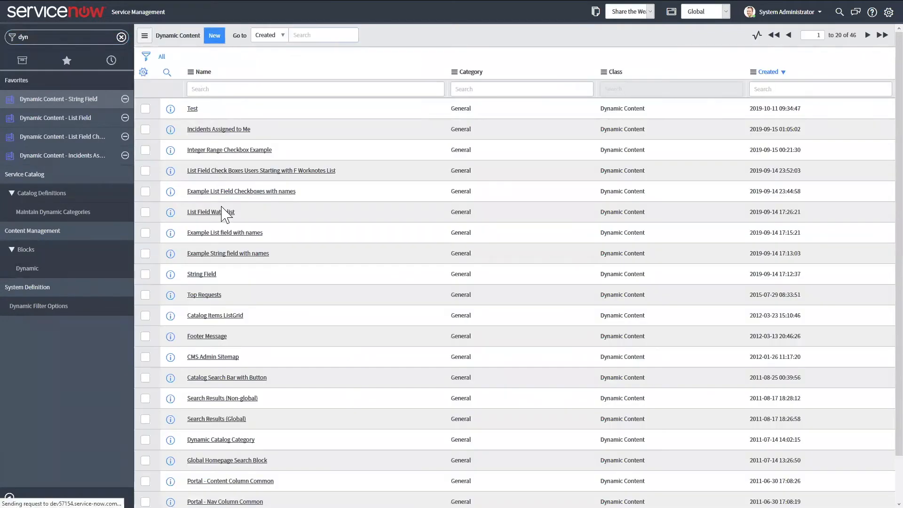
click(215, 35)
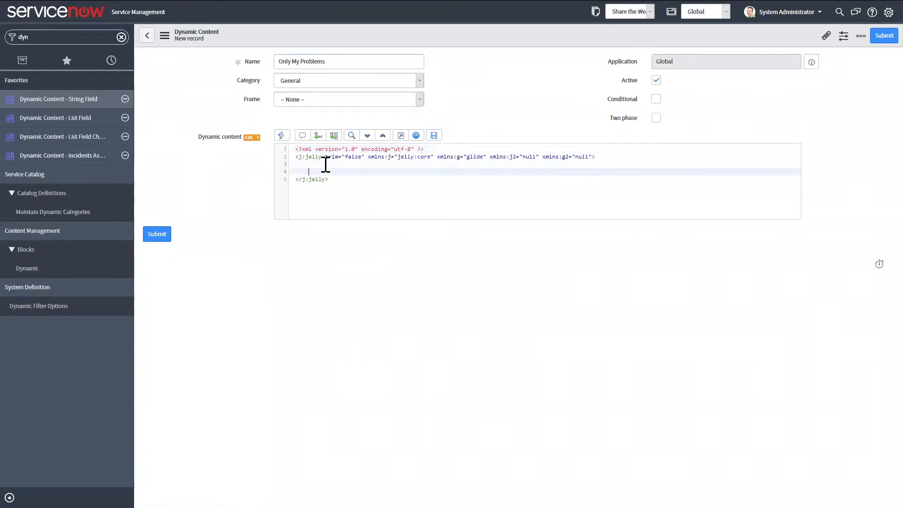
Begin a <script> element inside the block's jelly template
key(Enter)
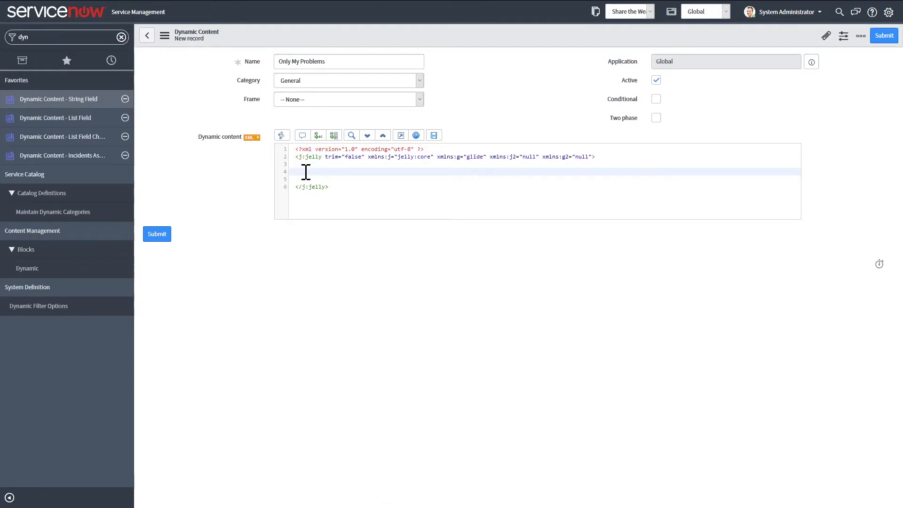
text(<sc)
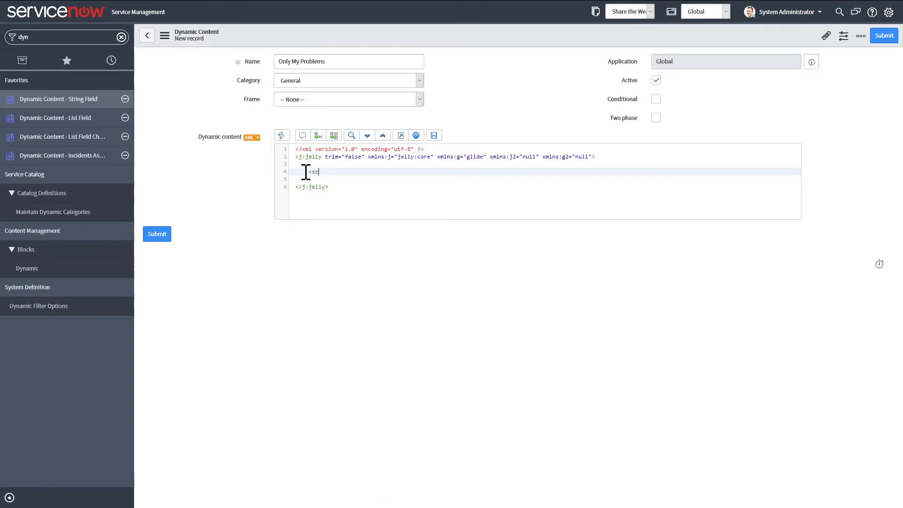
text(rip>)
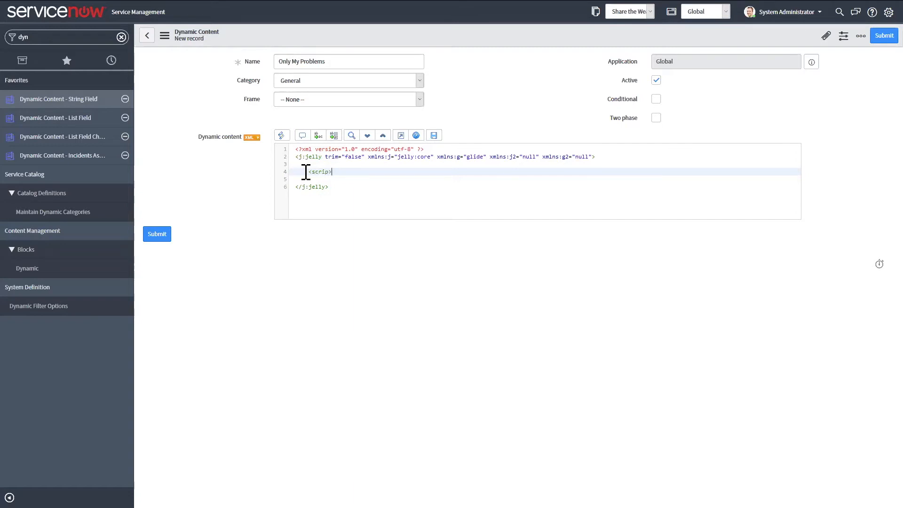
key(Enter)
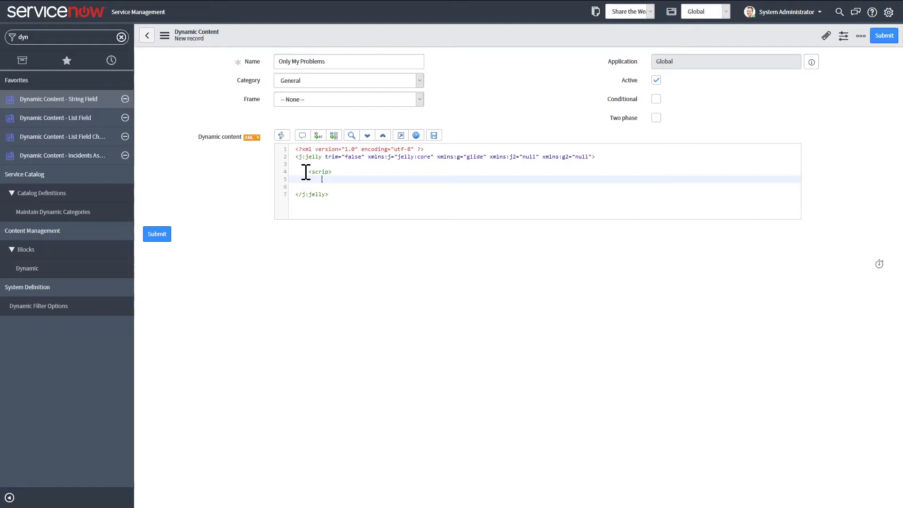
Declare var filter = new DashboardMessageHandler('Test'); and start closing the script
text(var fil)
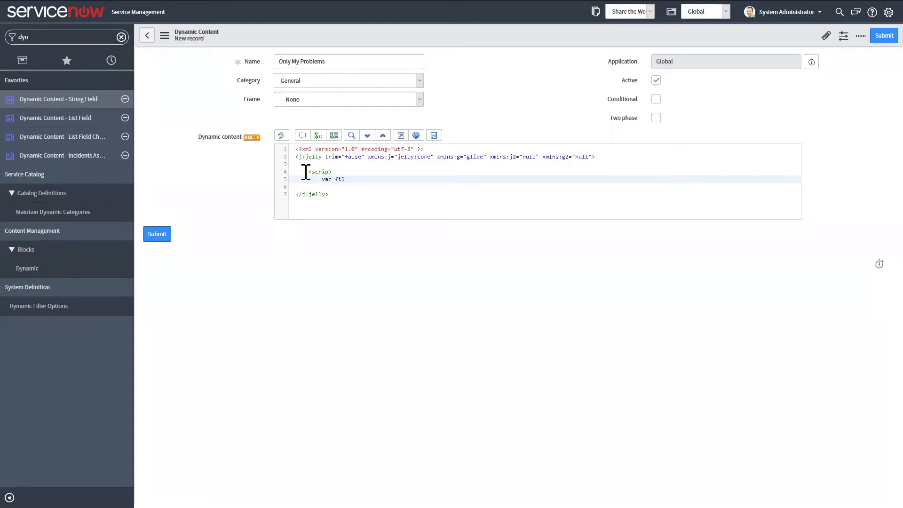
text(ter =)
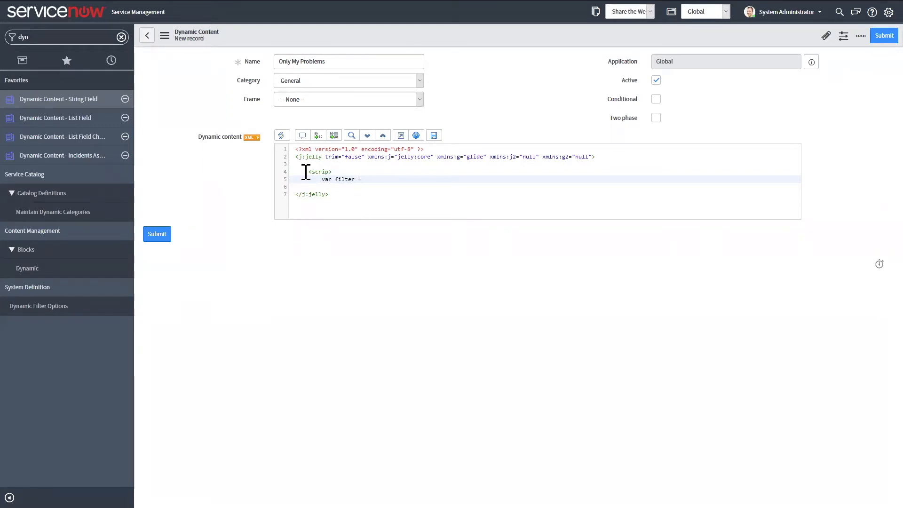
text(new Da)
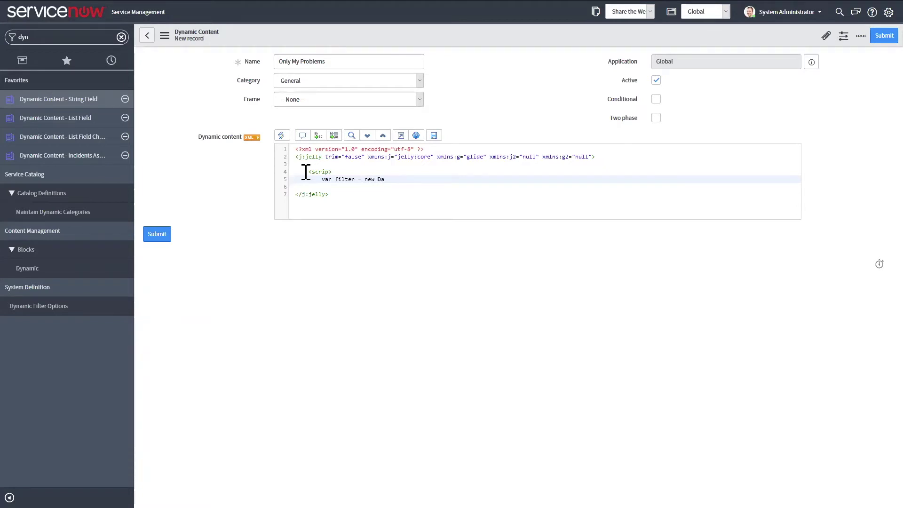
text(sh)
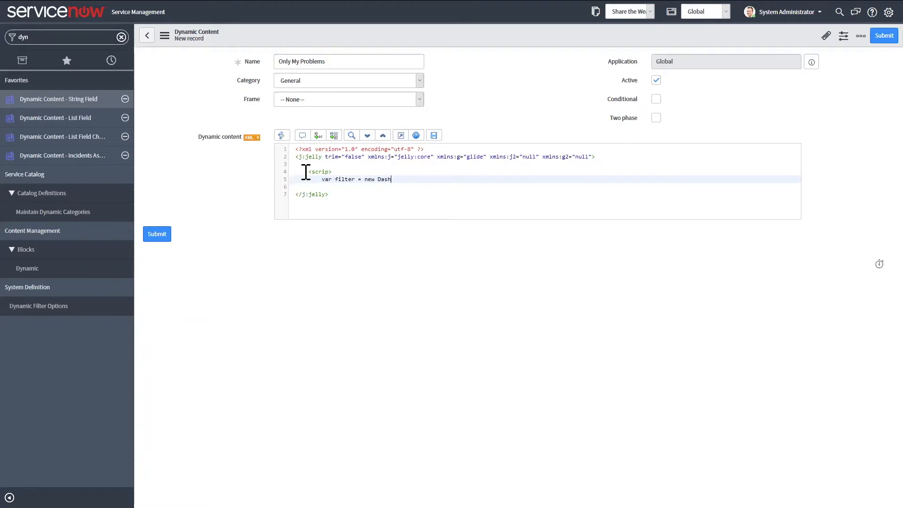
text(board)
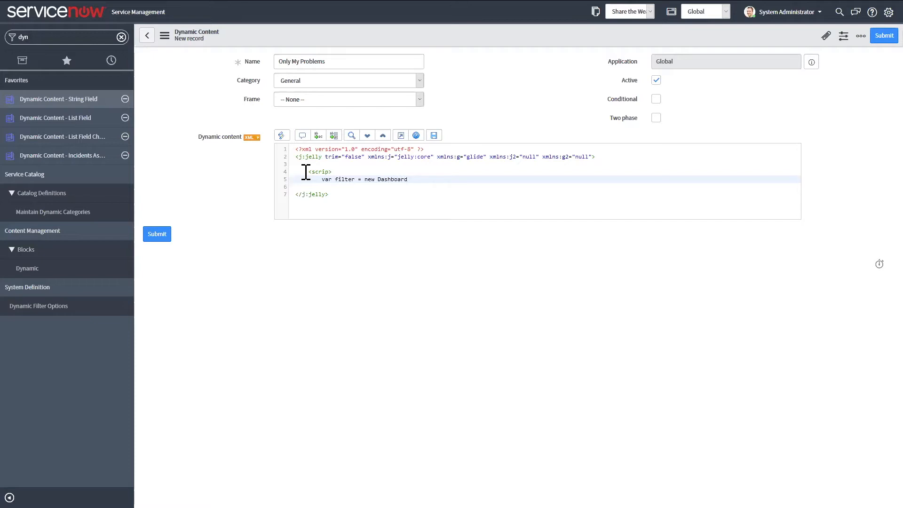
text(MessageH)
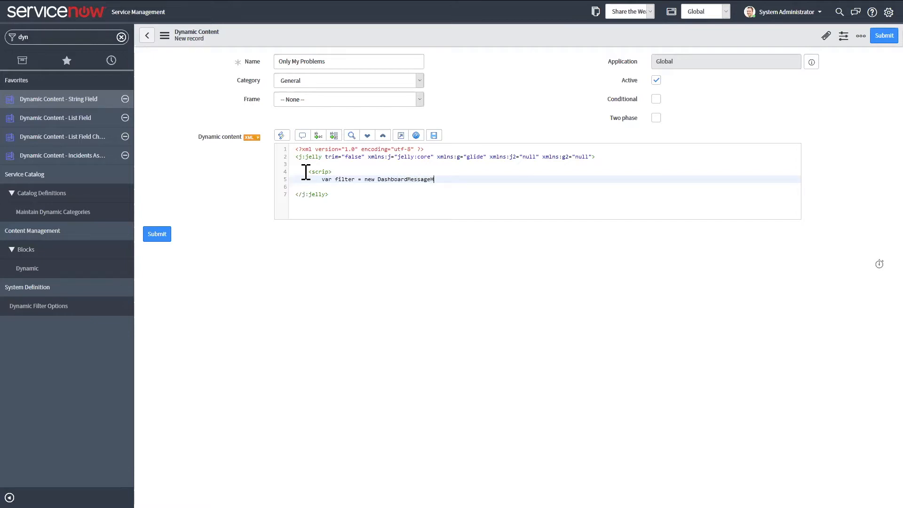
text(andler)
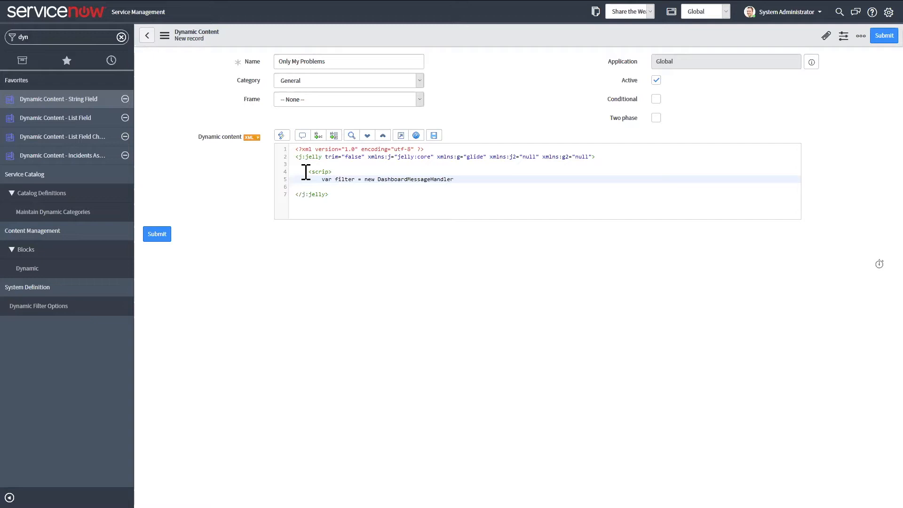
text((')
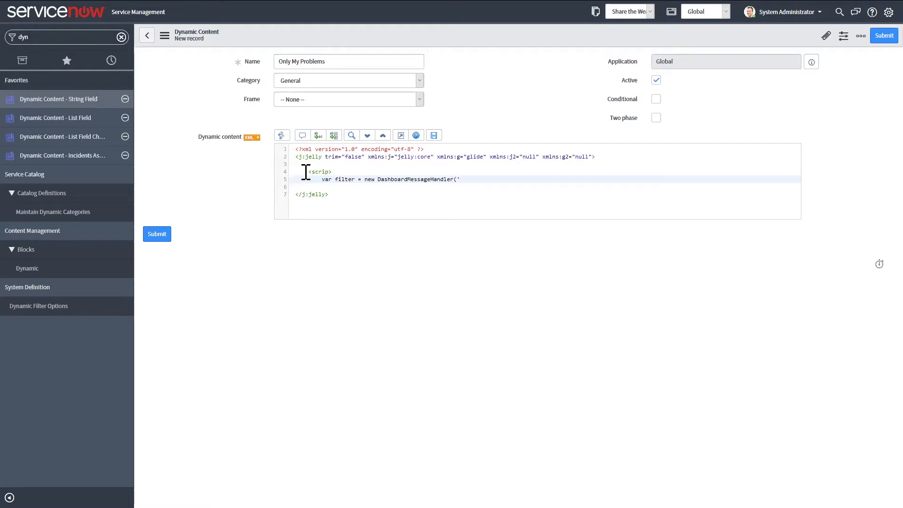
text(Test)
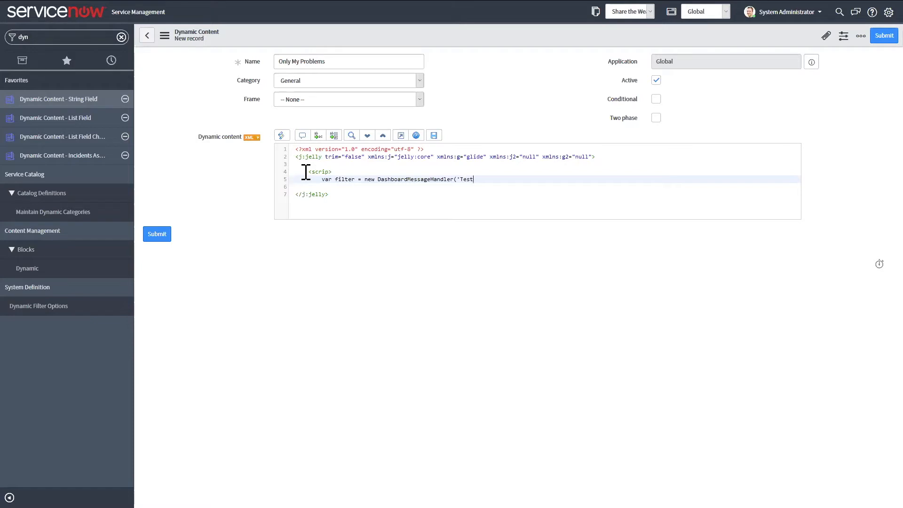
text(');)
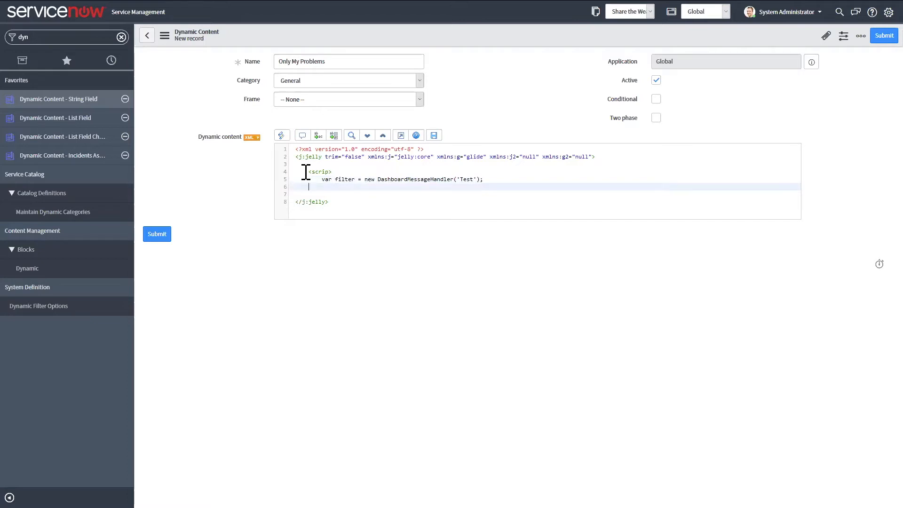
text(<s)
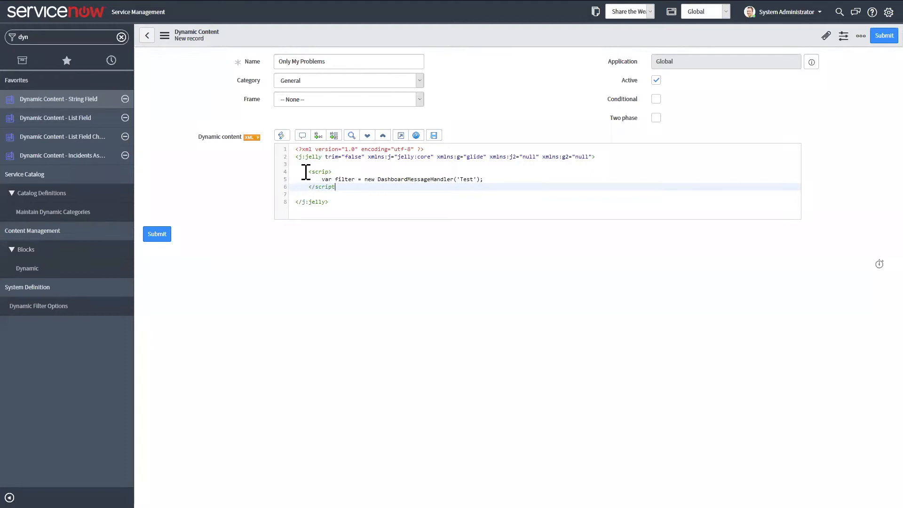
key(Enter)
text(<)
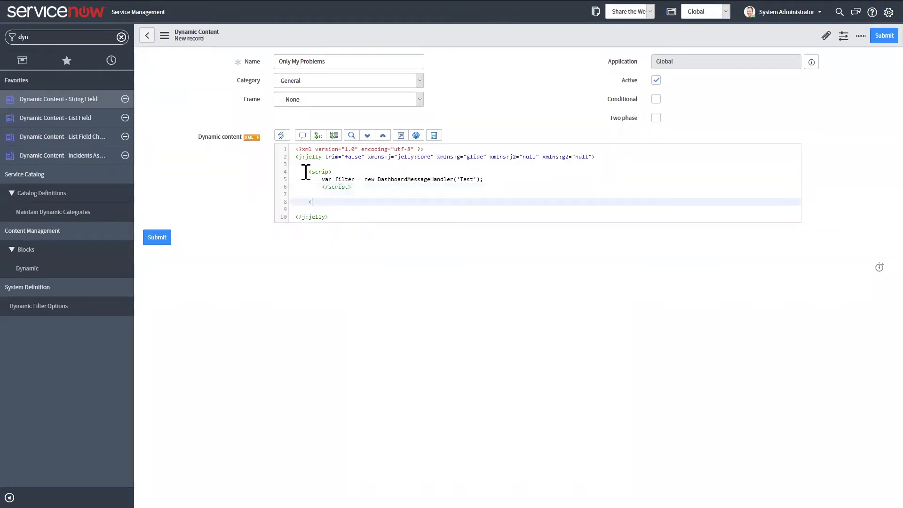
Add an input element with id remove, type button and value 'remove'
text(input id)
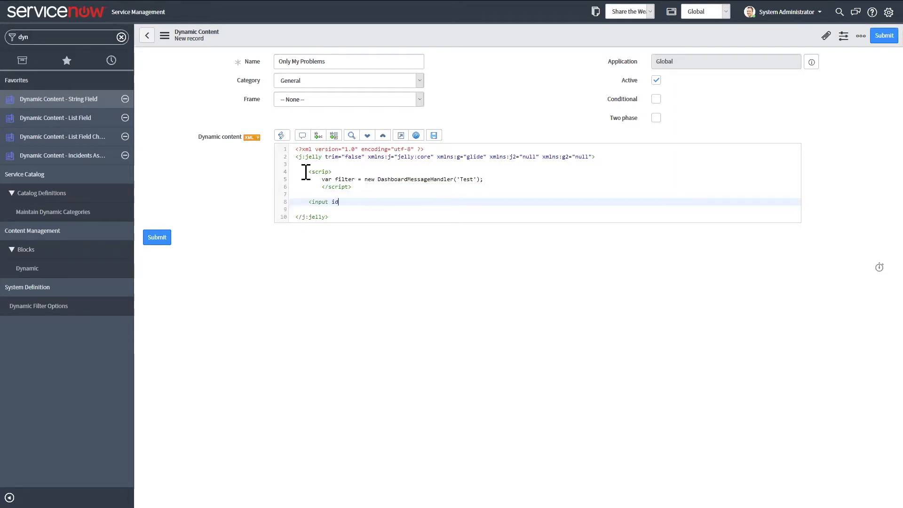
text(=")
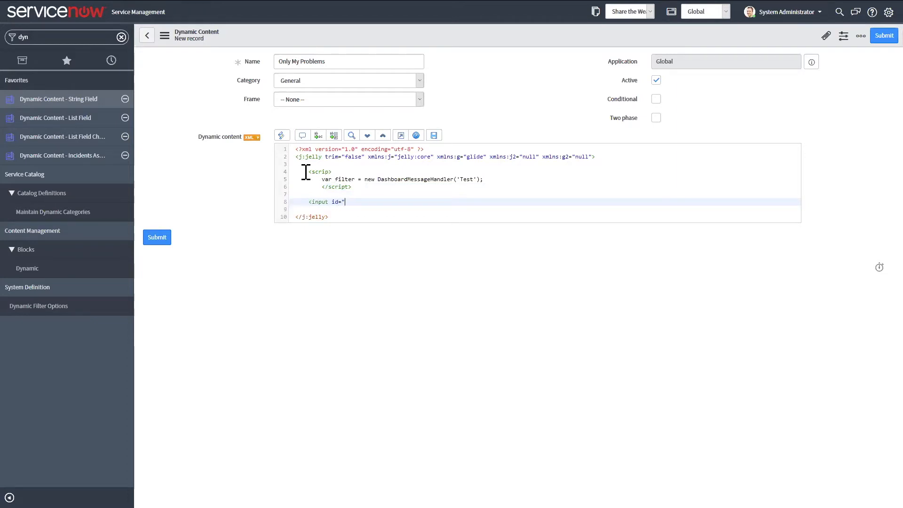
text(remove)
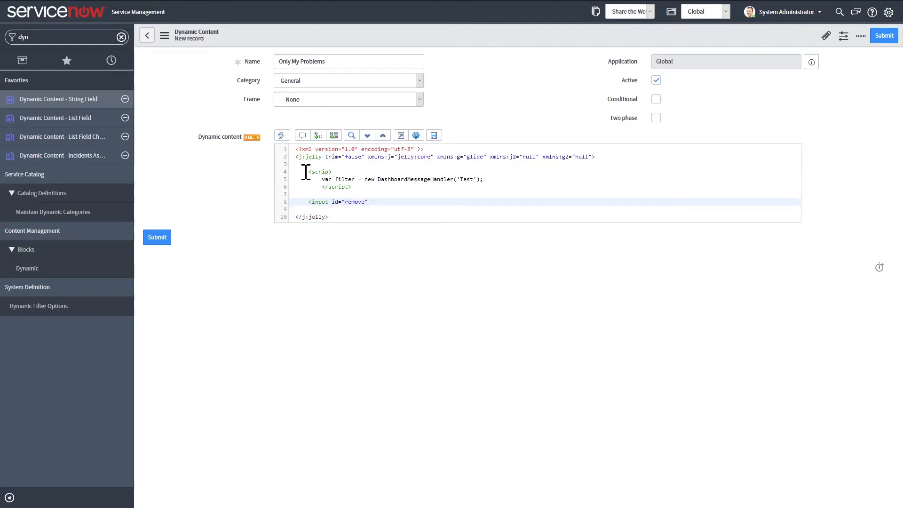
mouse_move(340, 183)
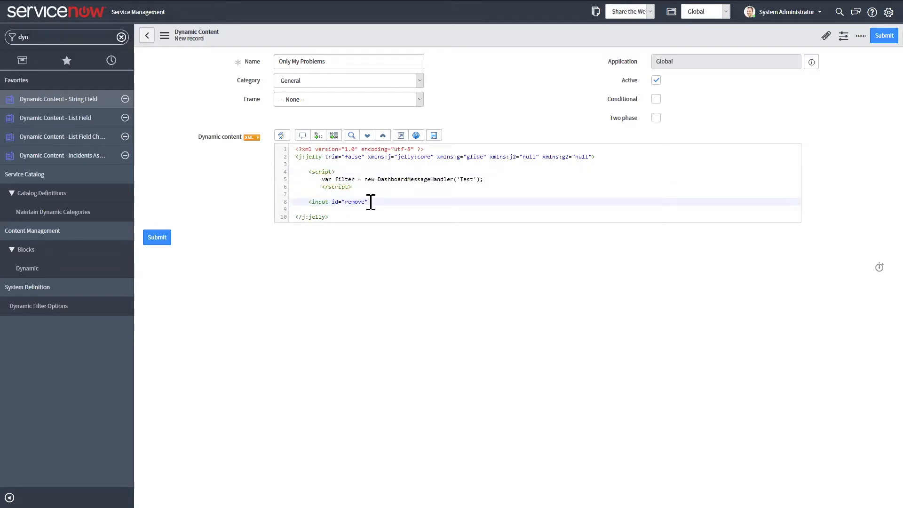
text(type="bu)
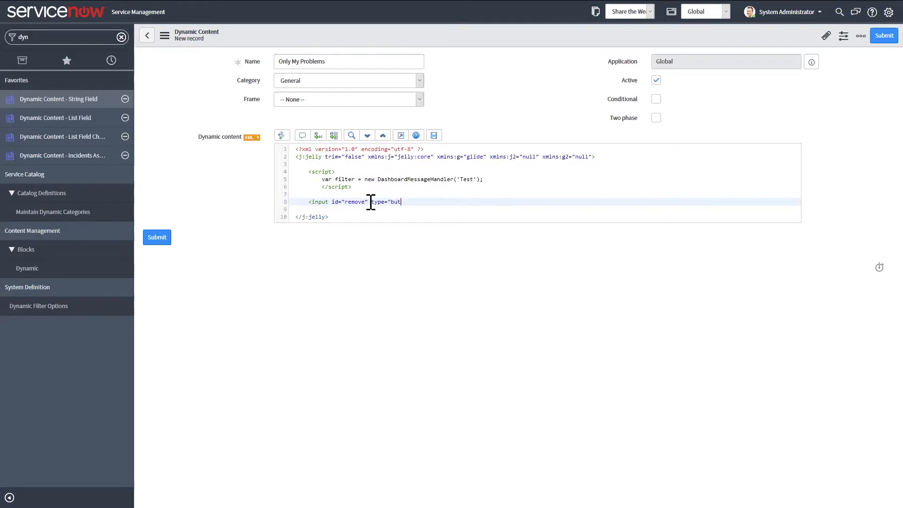
text(ton")
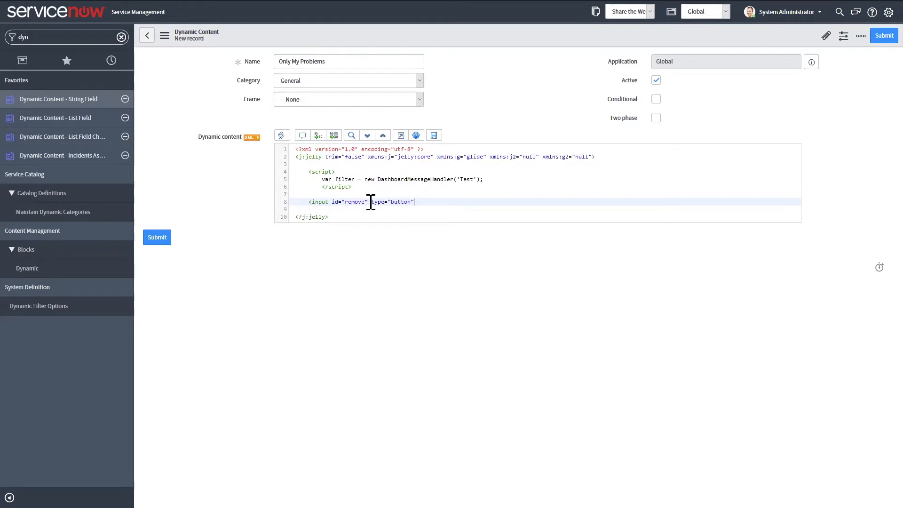
text(value)
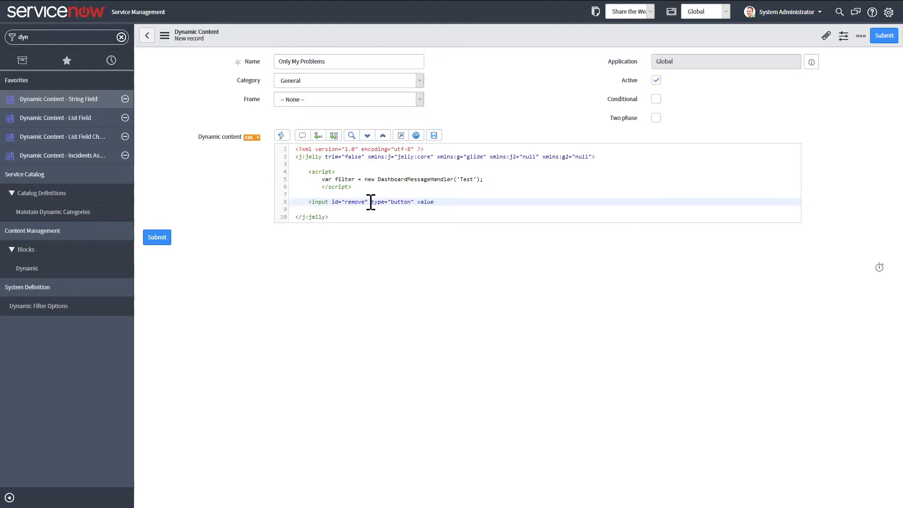
text(= ')
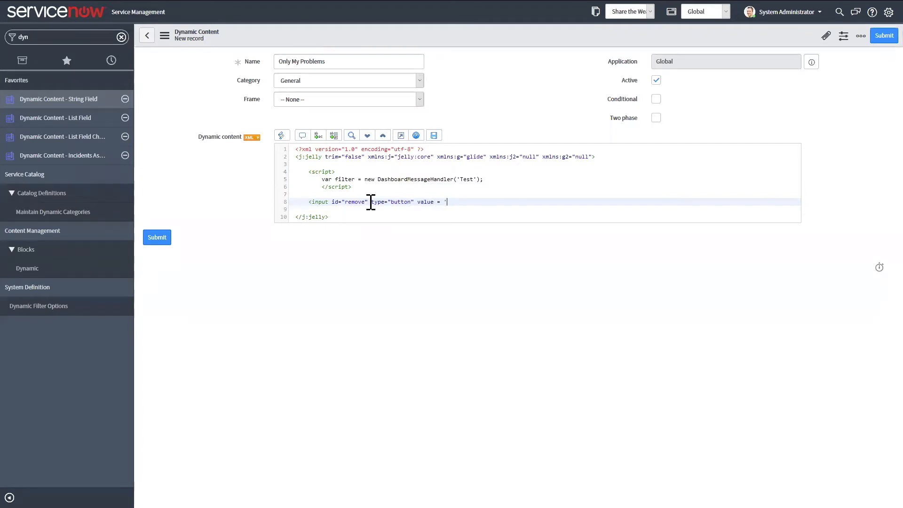
text(remove)
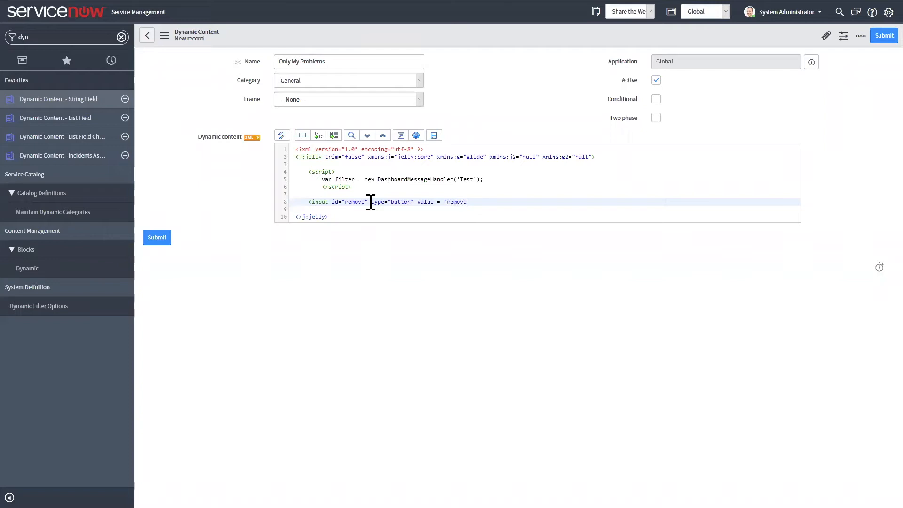
text(' onclick)
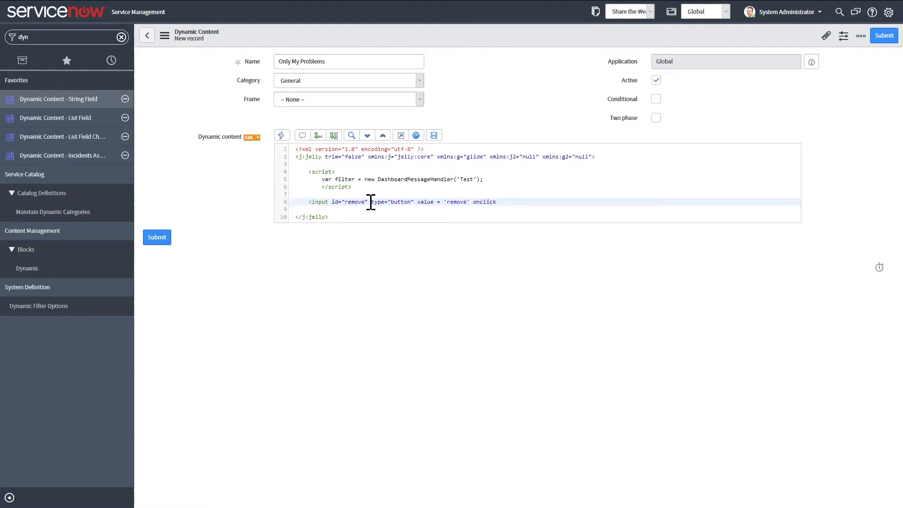
Give the remove button onclick='filter.removeFilter();' and close the input tag
text(=')
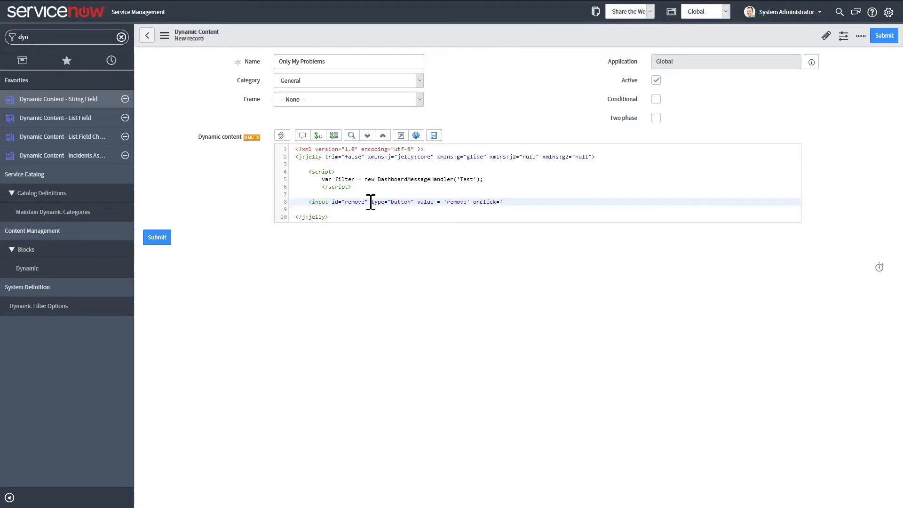
text(filter)
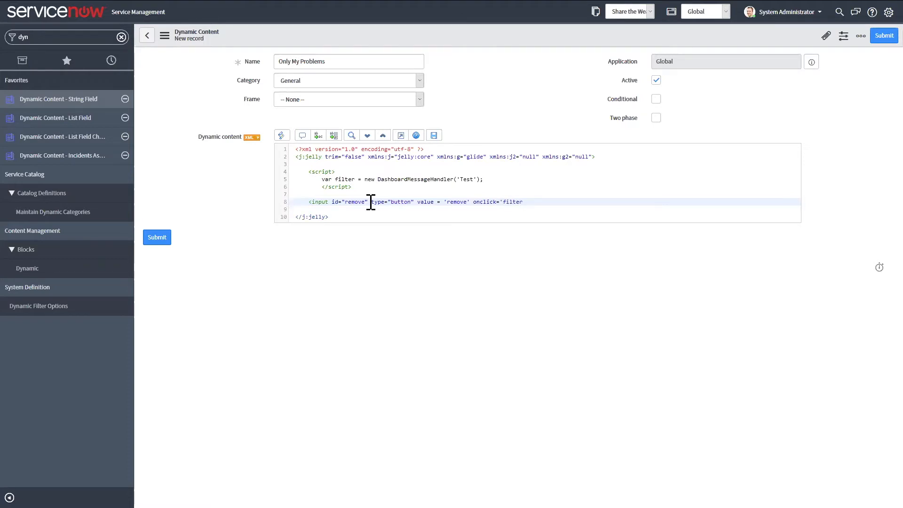
text(.)
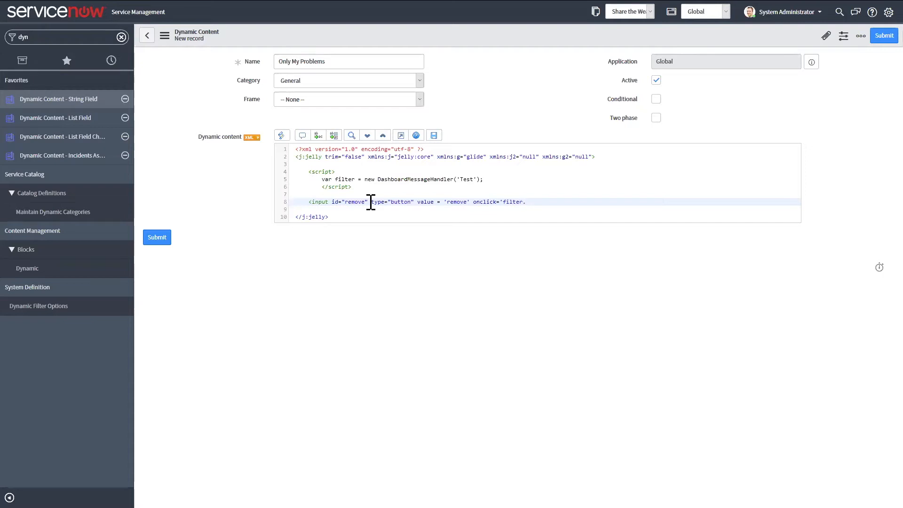
text(removeFi)
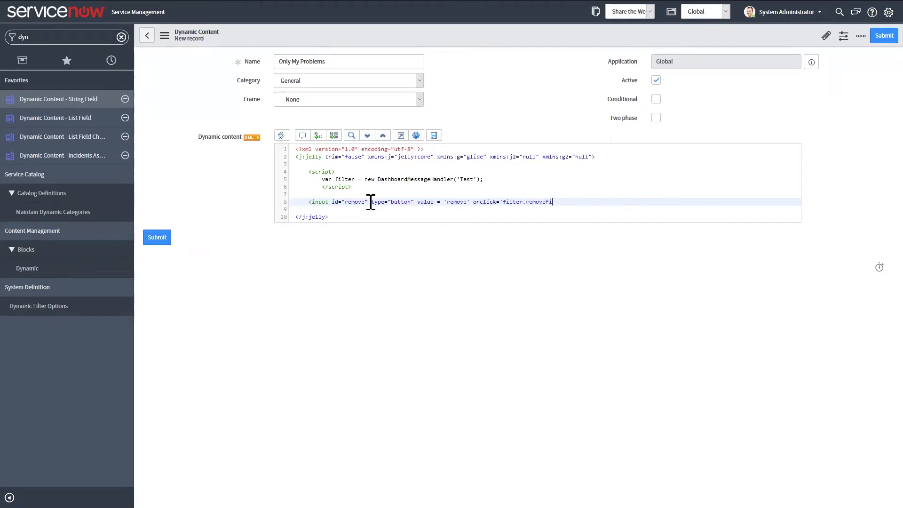
text(lter())
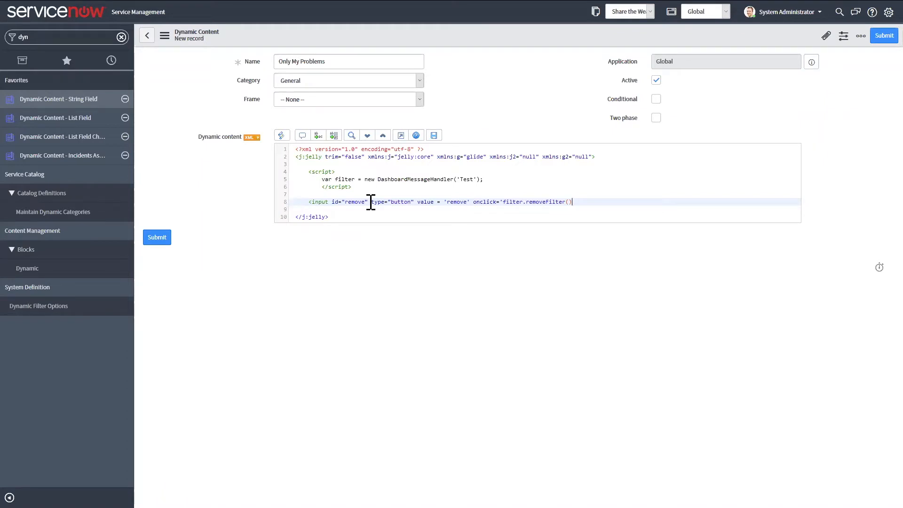
text(;)
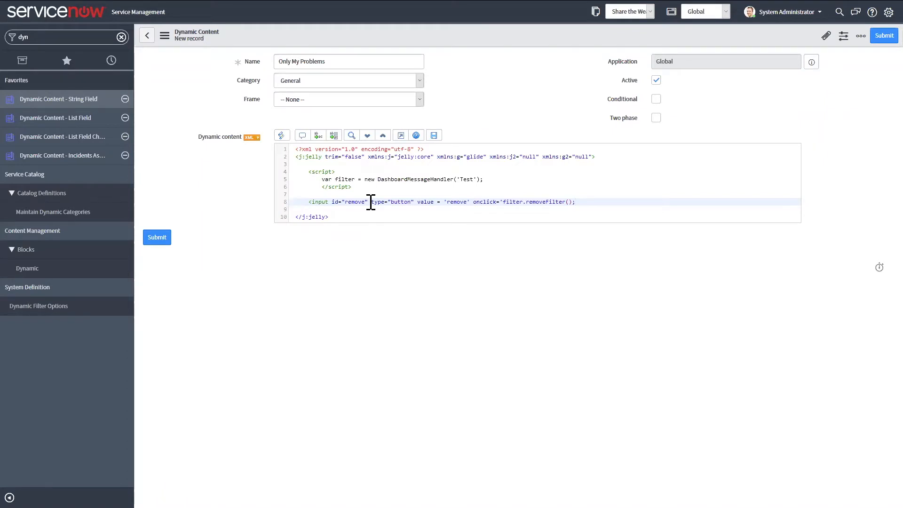
text(')
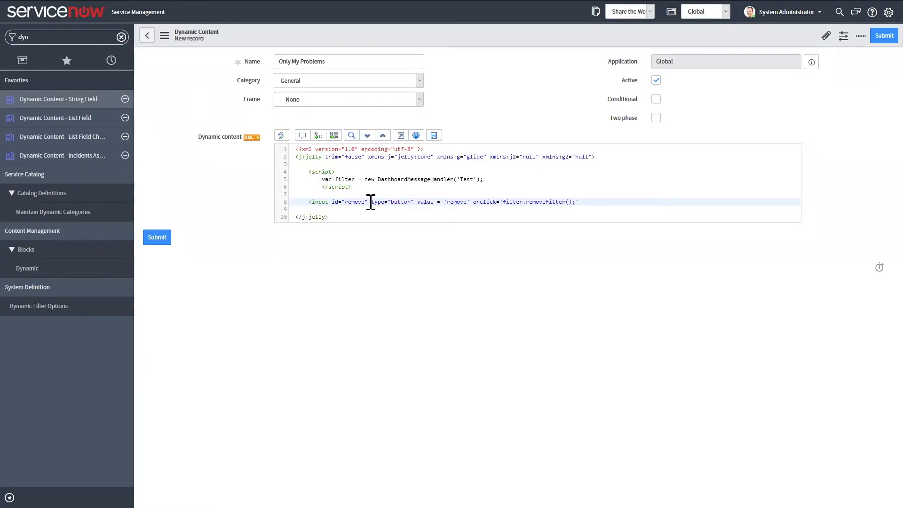
text(/>)
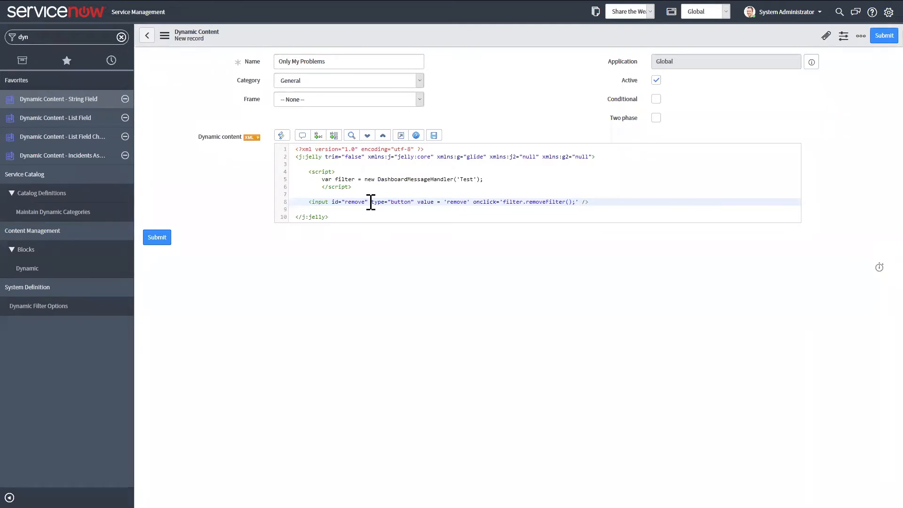
Add a second input with id onlymine, type button and value 'mine'
text(<)
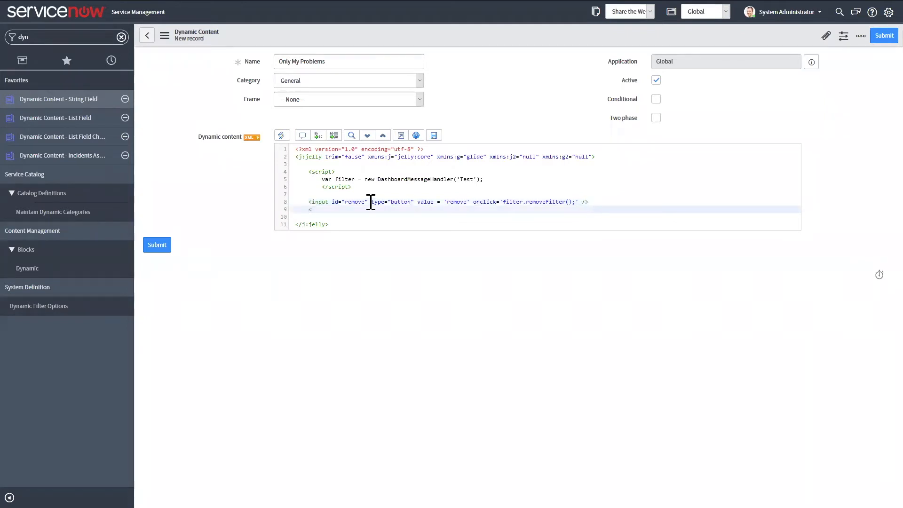
text(input)
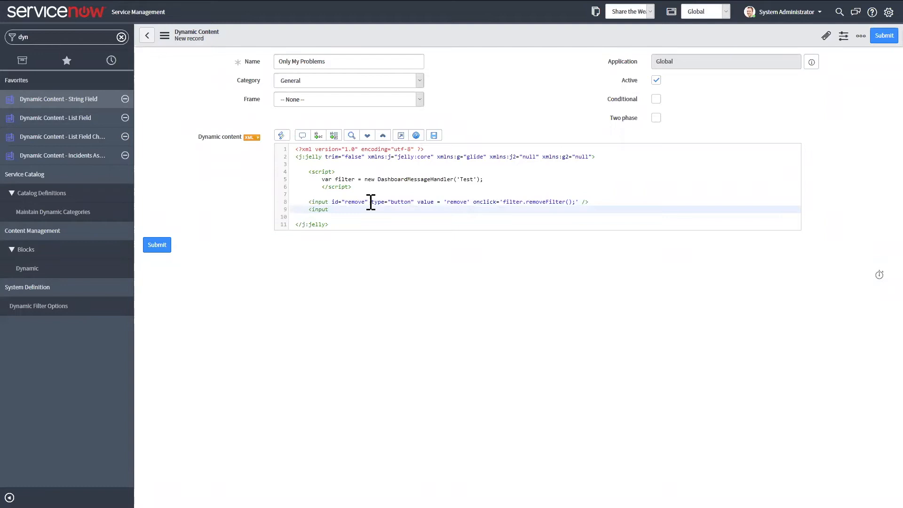
text(id)
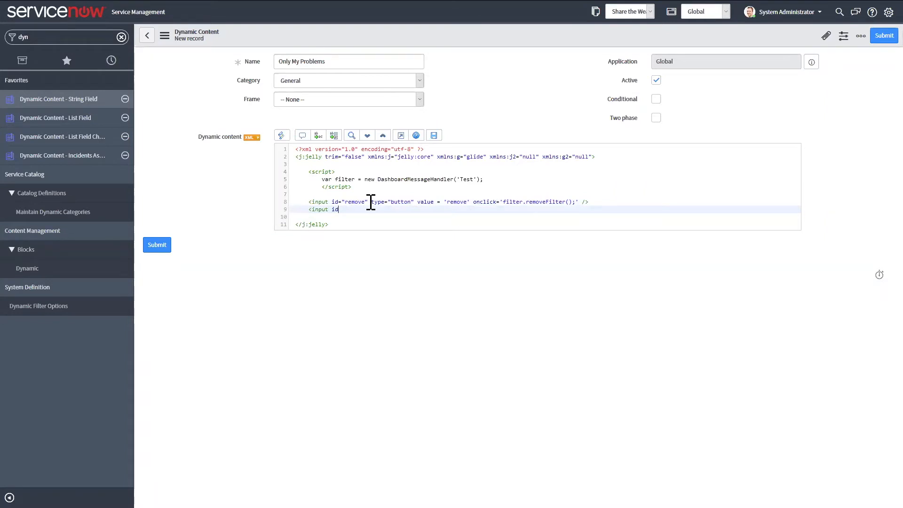
text(=)
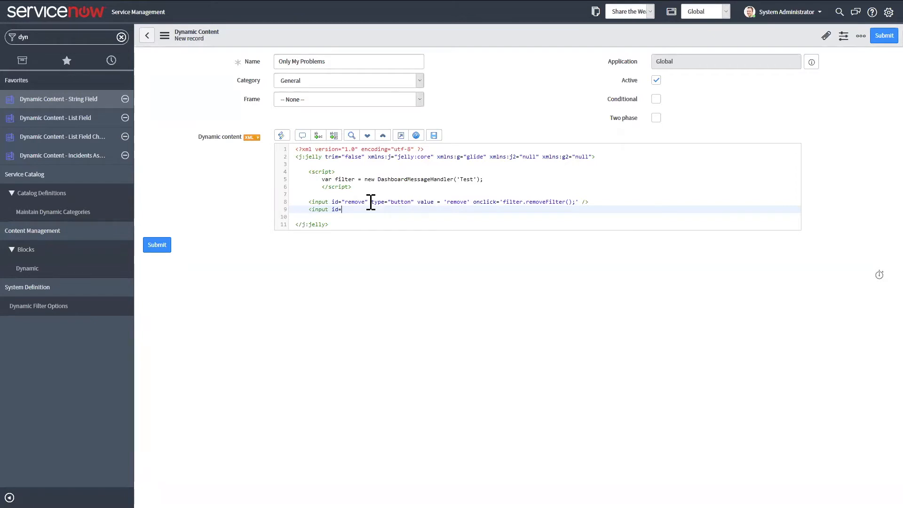
text('onlymine)
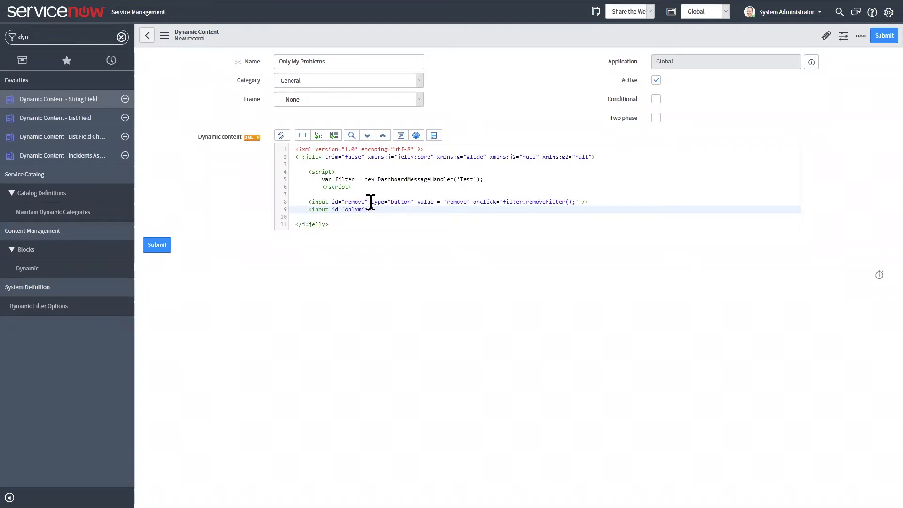
text(typ)
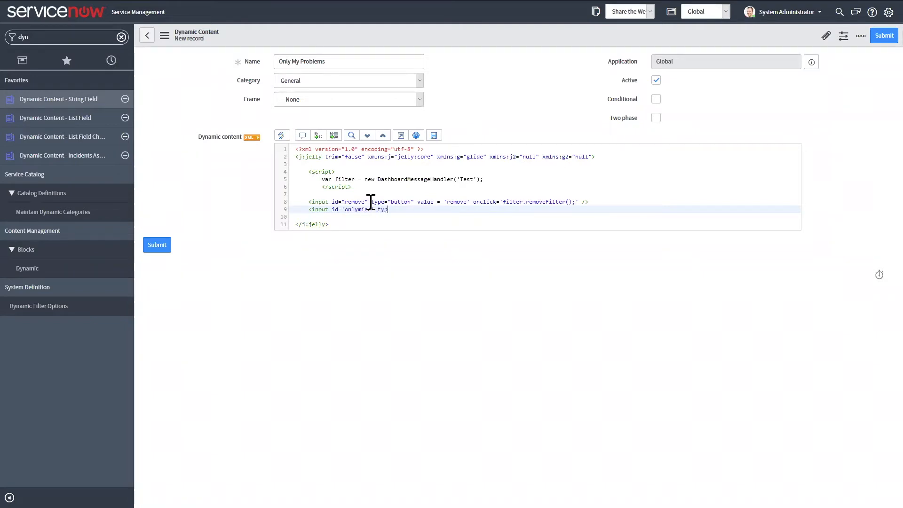
text(e='butto)
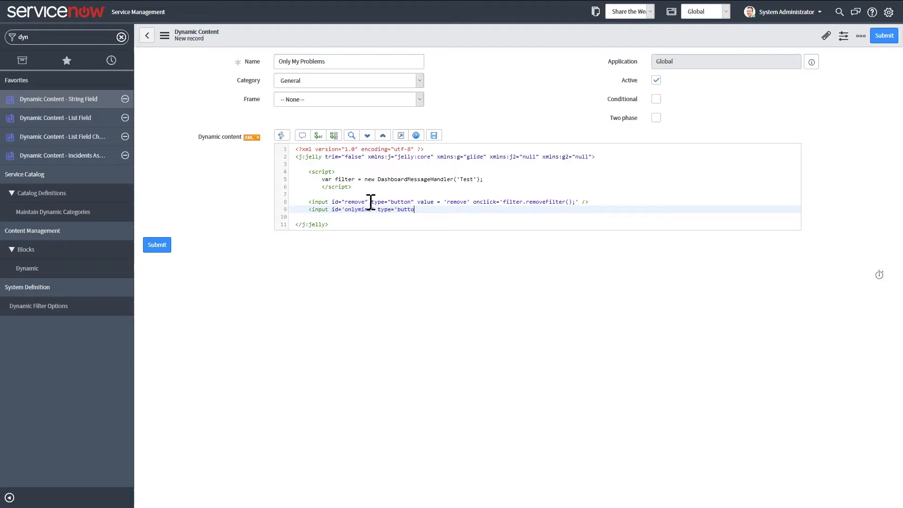
text(n')
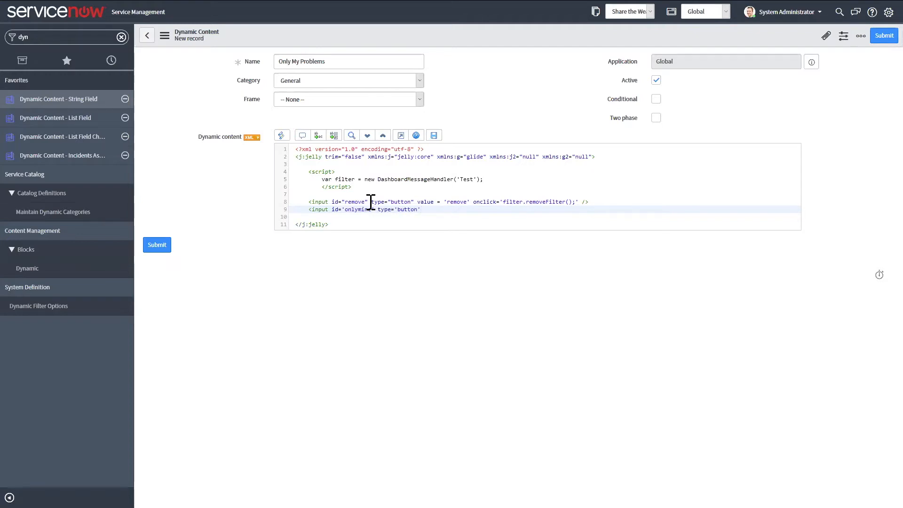
text(value=')
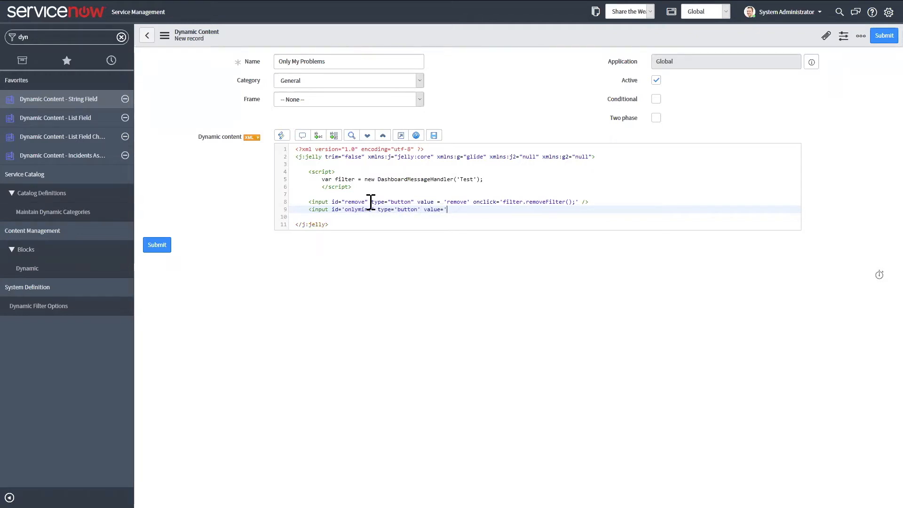
text(mine)
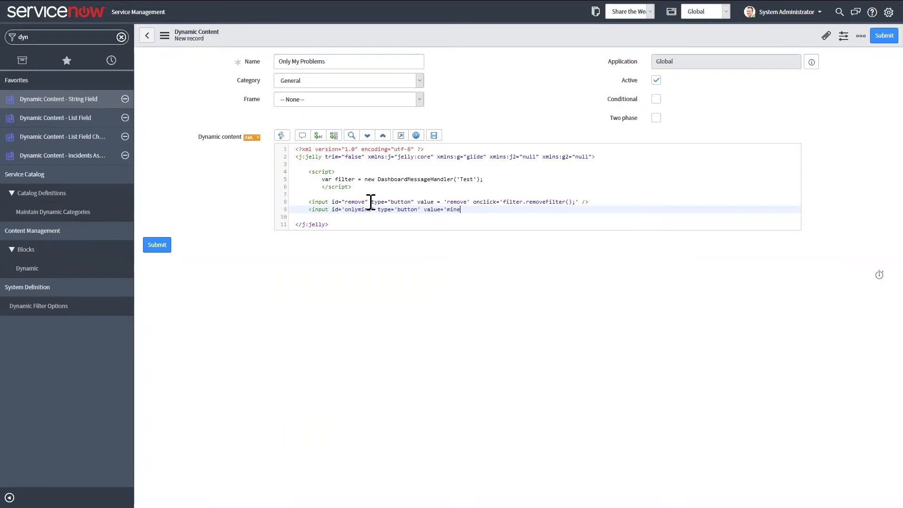
text(')
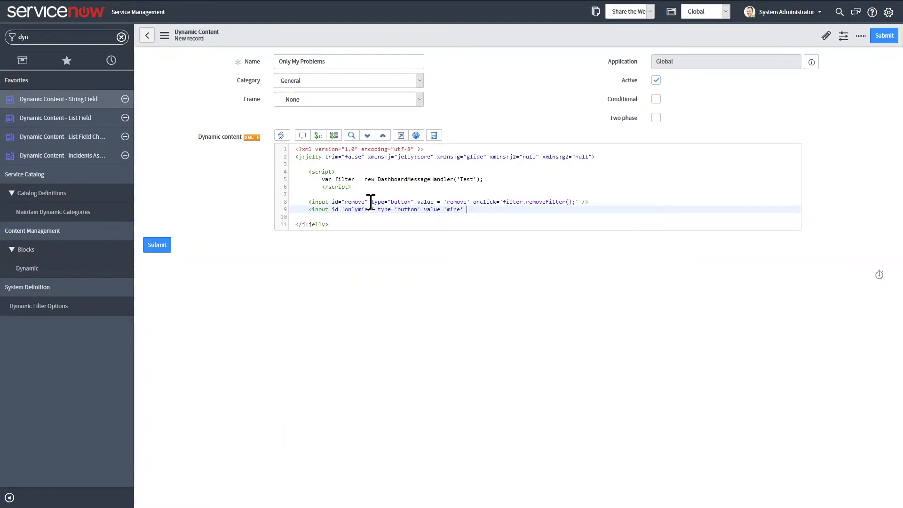
Give the mine button onclick filter.publishFilter('problem', assigned-to-me dynamic query) and submit the block
text(onclick)
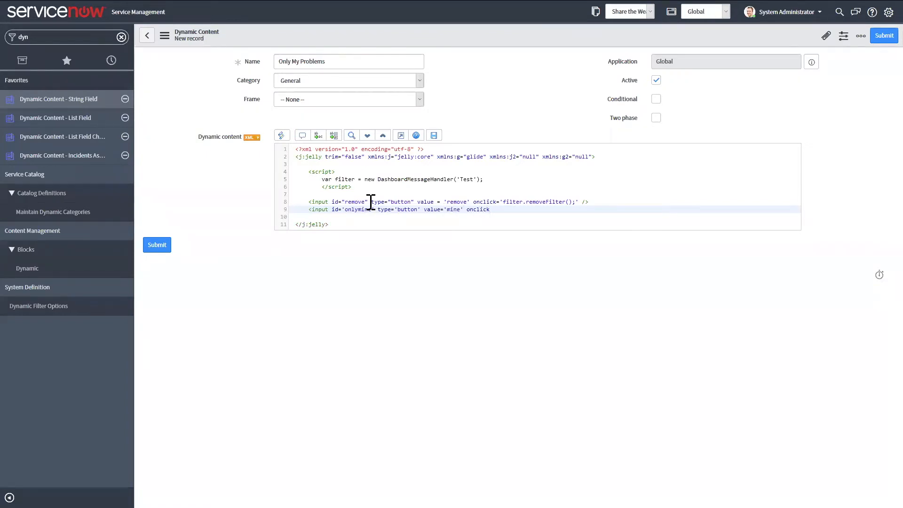
text(=')
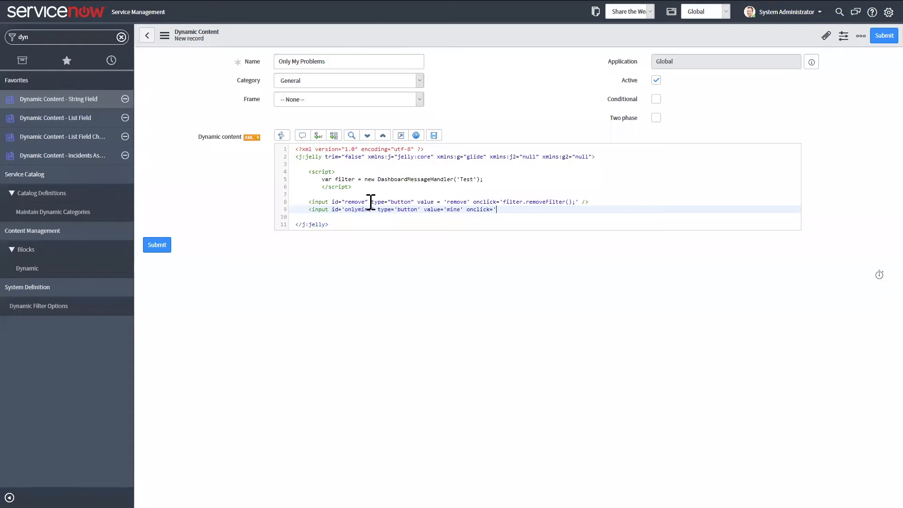
text(filter.)
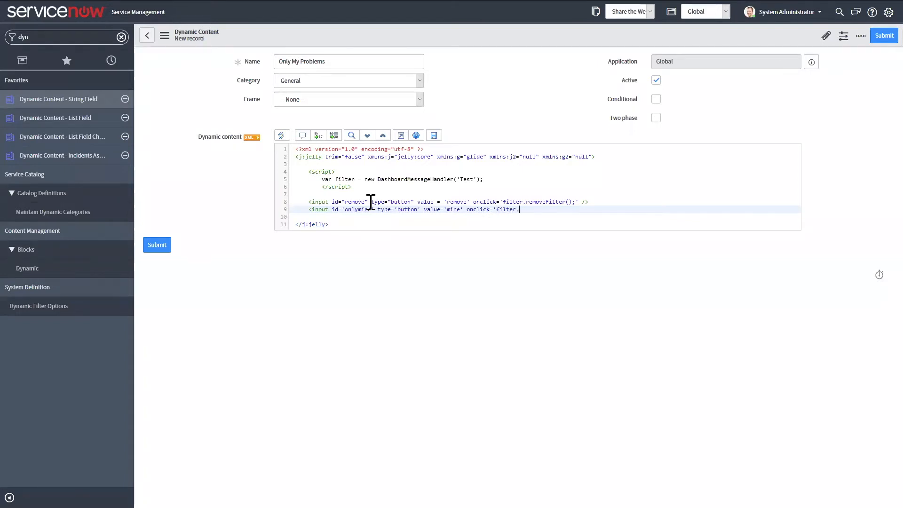
text(publish)
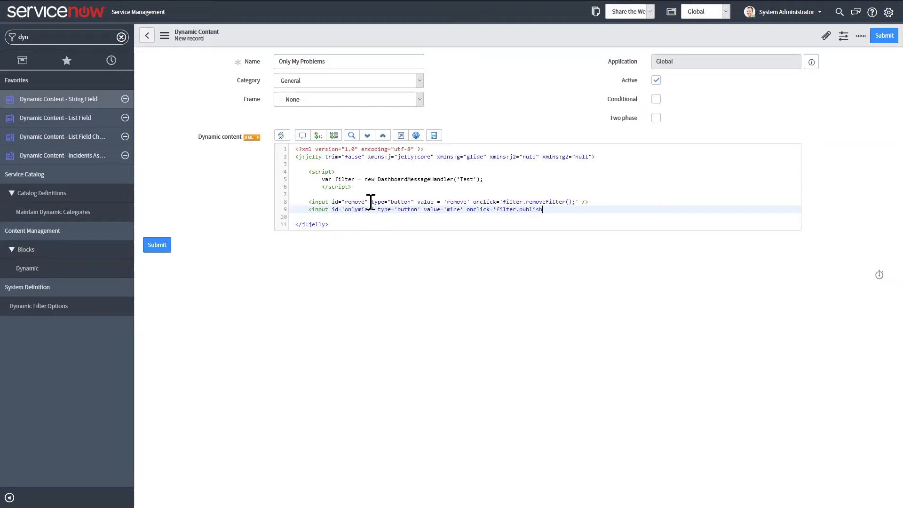
text(Filter)
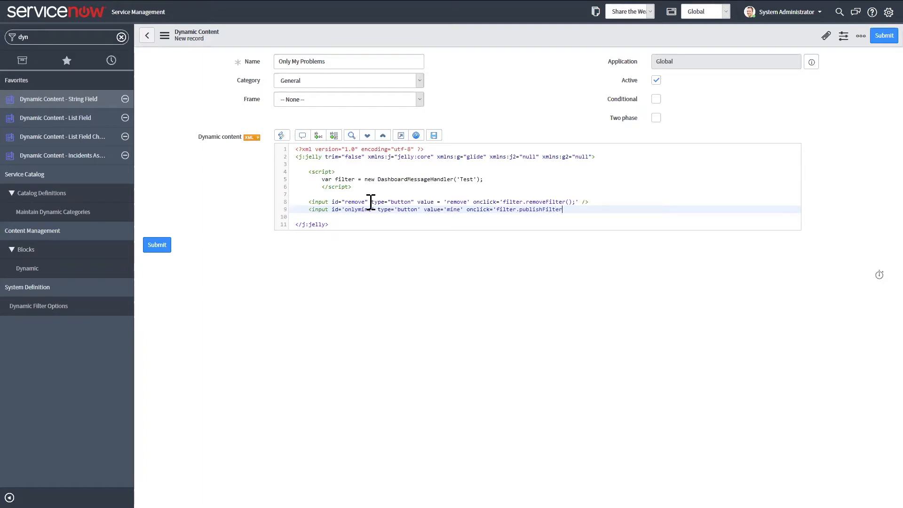
text(()
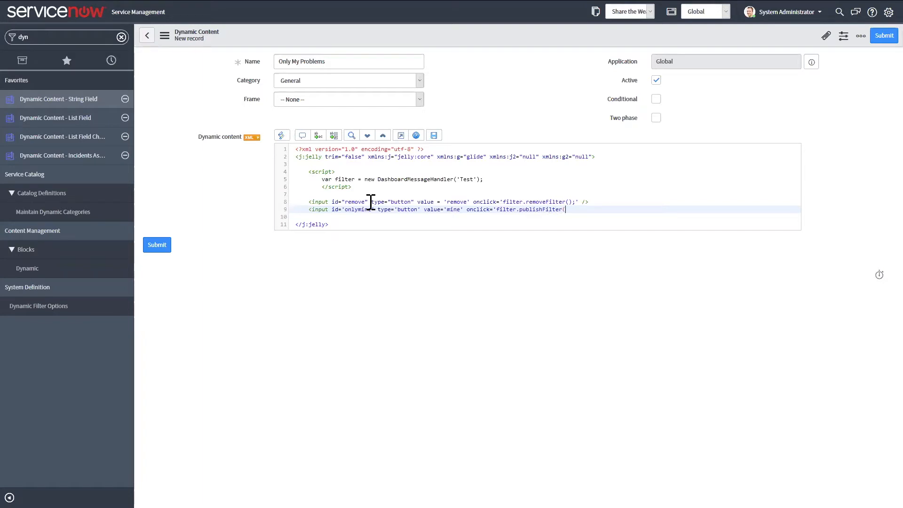
text('problem)
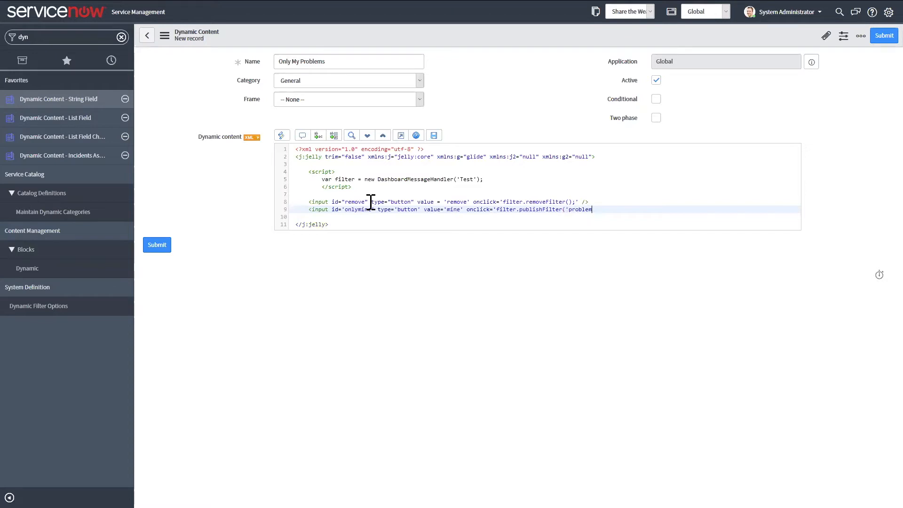
text(',)
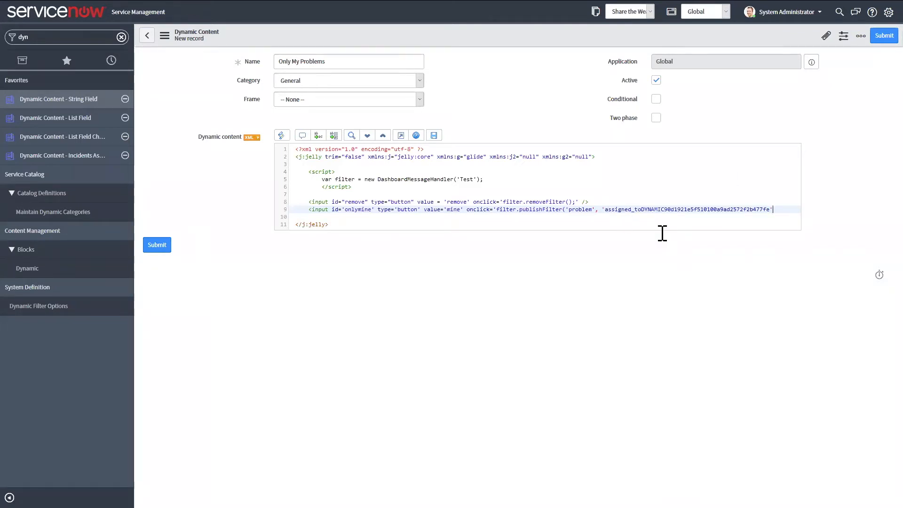
text();" />)
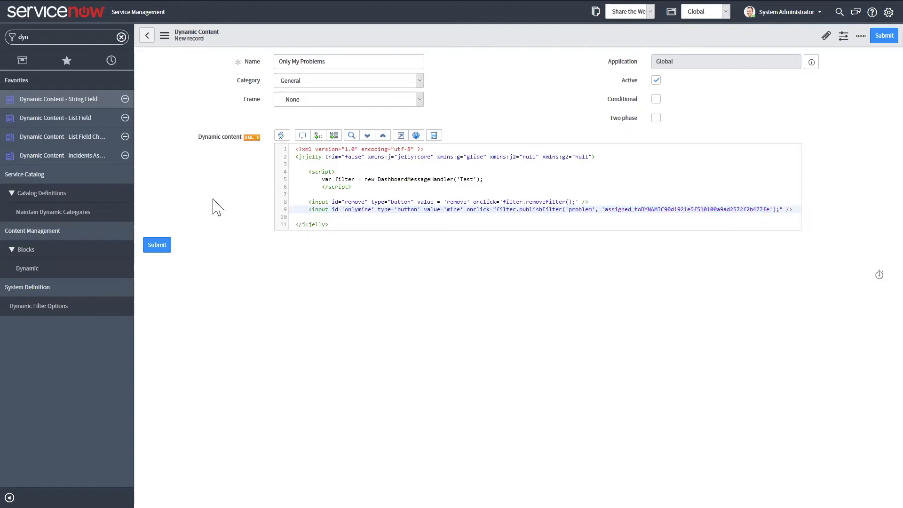
click(884, 36)
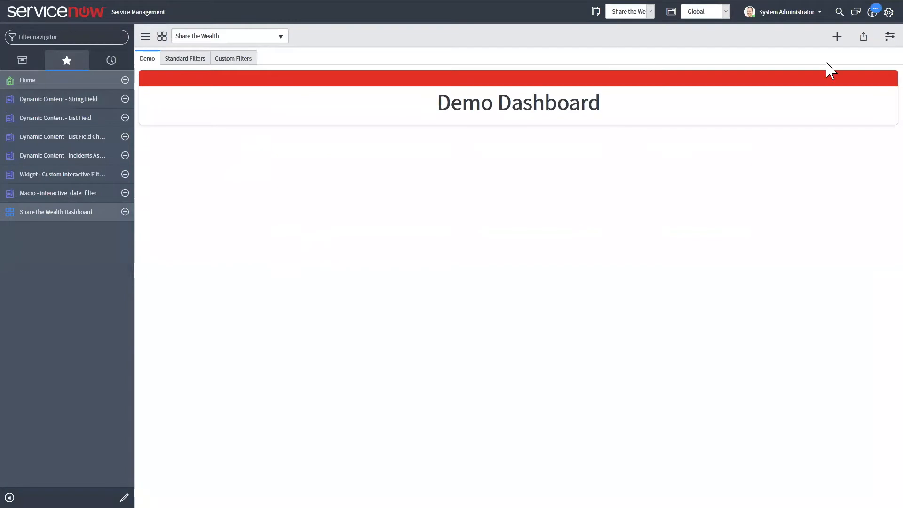
Add the Demo list and Demo Pie reports from the Reports widget category to the Demo tab
click(837, 36)
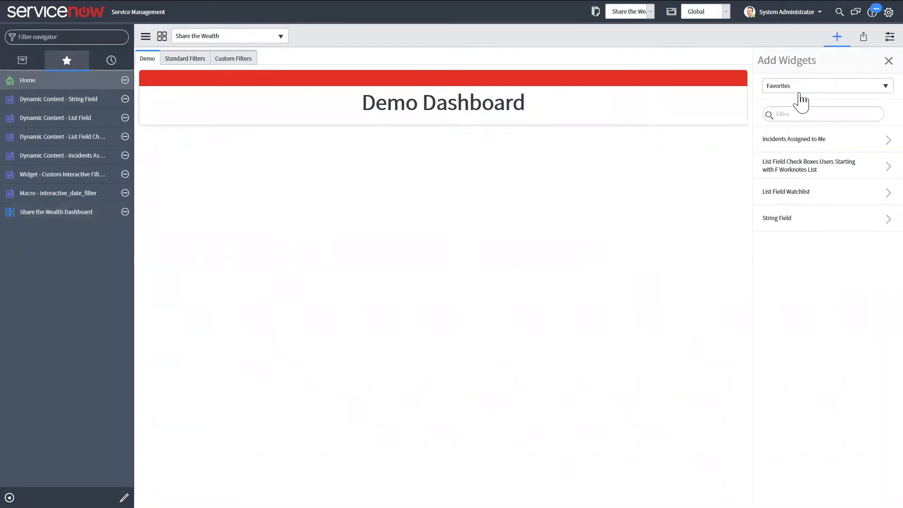
click(827, 85)
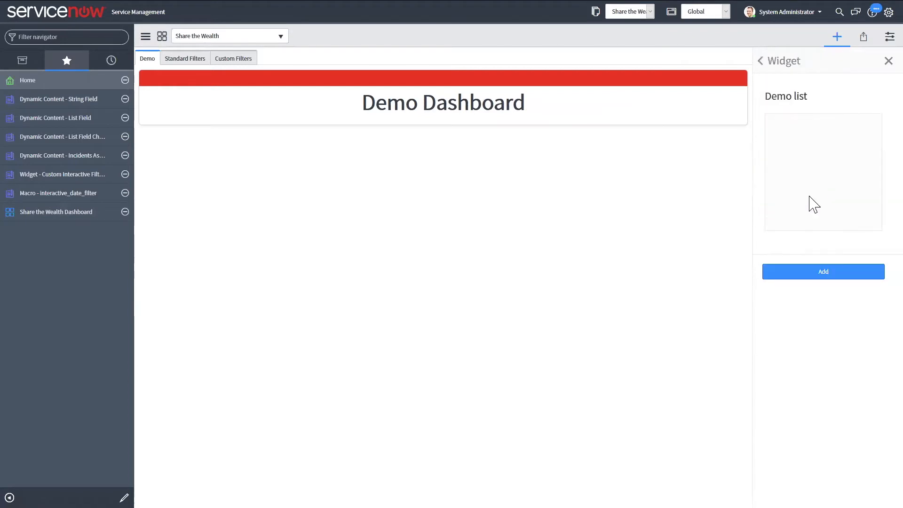
click(822, 270)
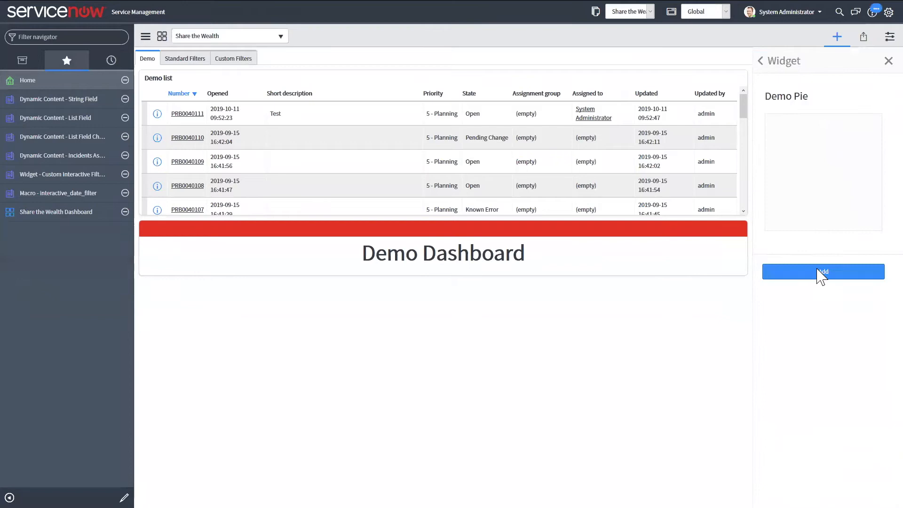
click(823, 271)
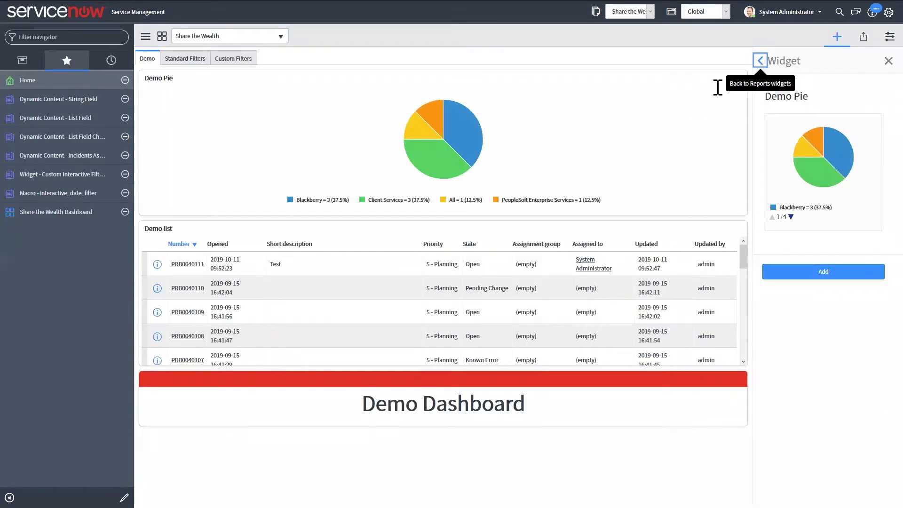
click(760, 60)
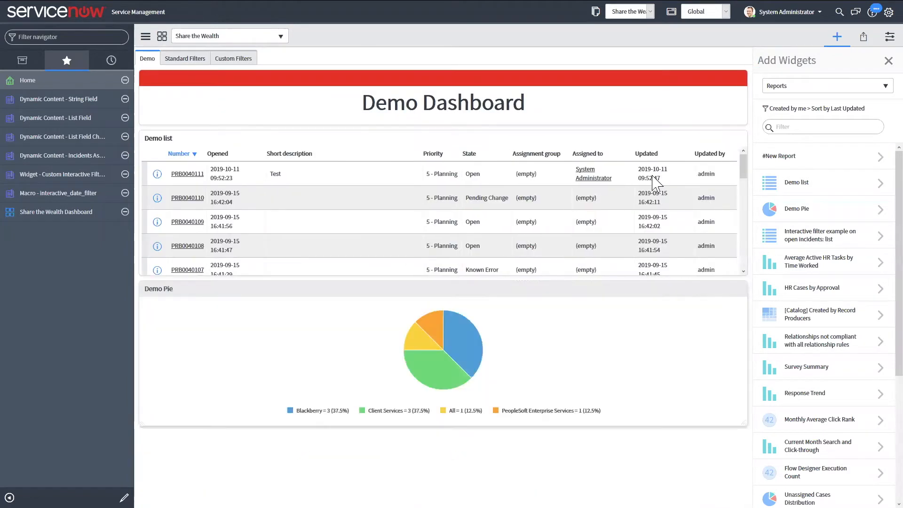
mouse_move(325, 294)
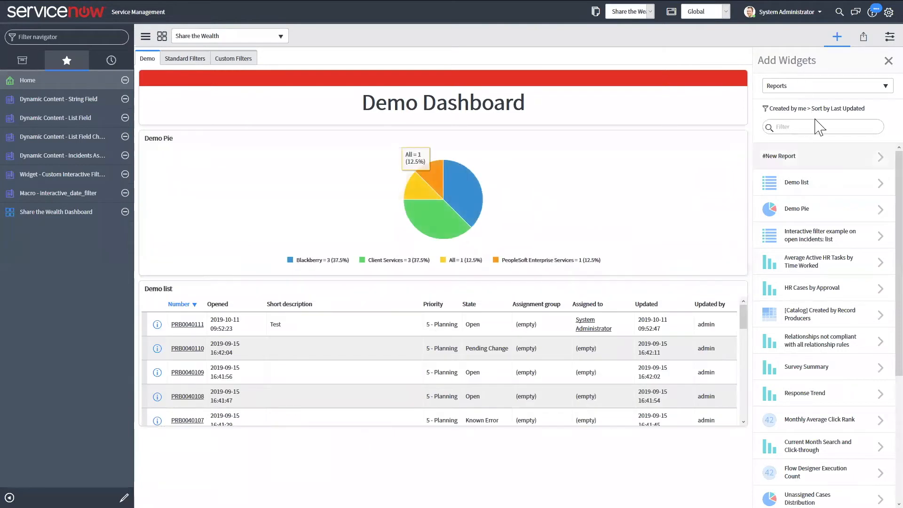
click(828, 85)
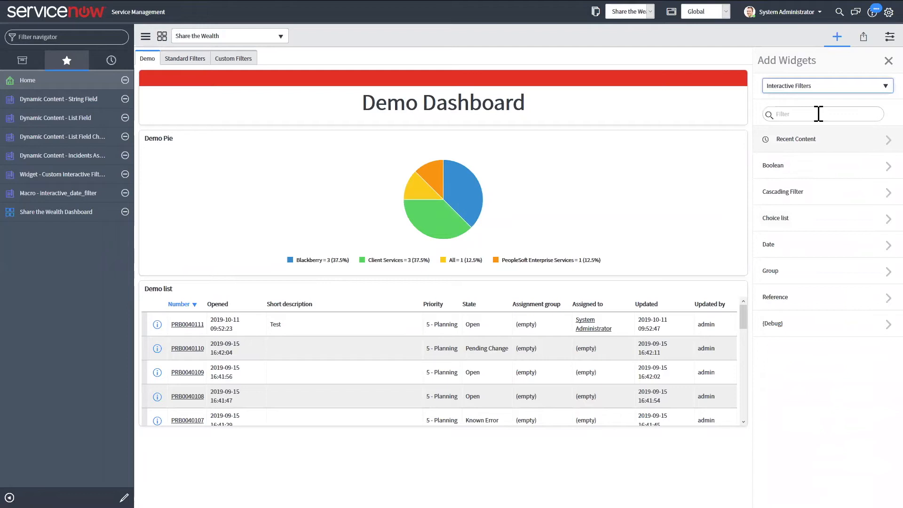
Search 'demo' under Interactive Filters and pick the Demo reference filter for the dashboard
text(semo)
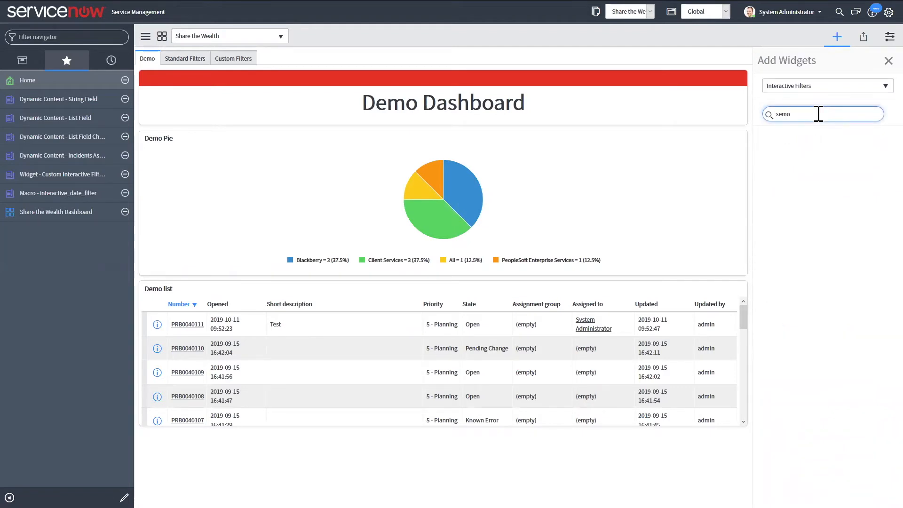
text(demo)
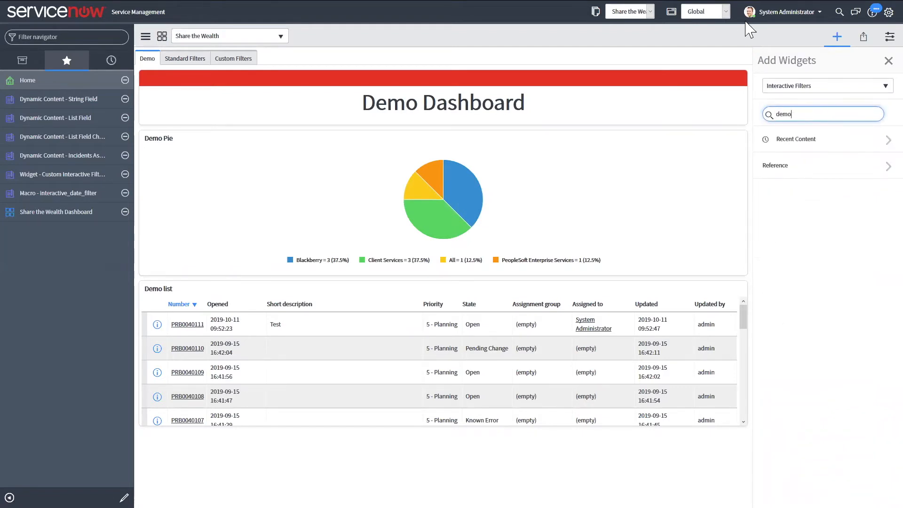
click(775, 164)
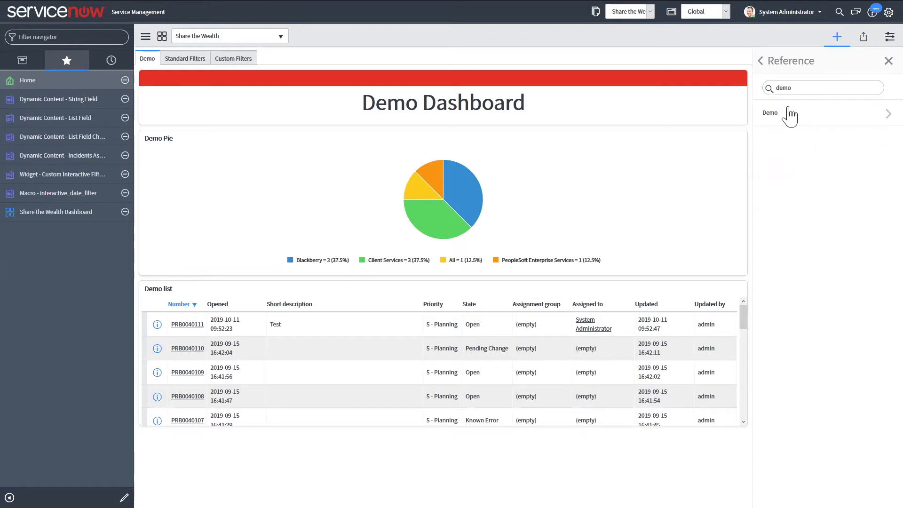
click(769, 112)
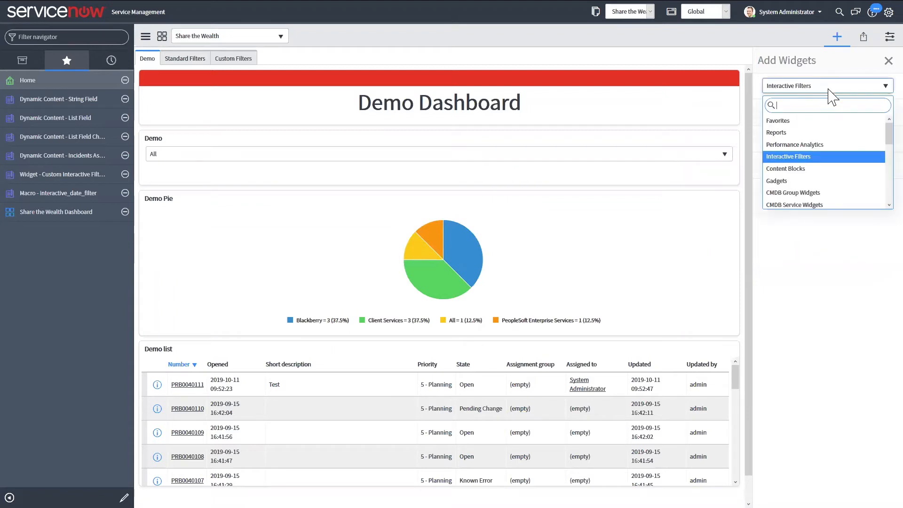
mouse_move(797, 171)
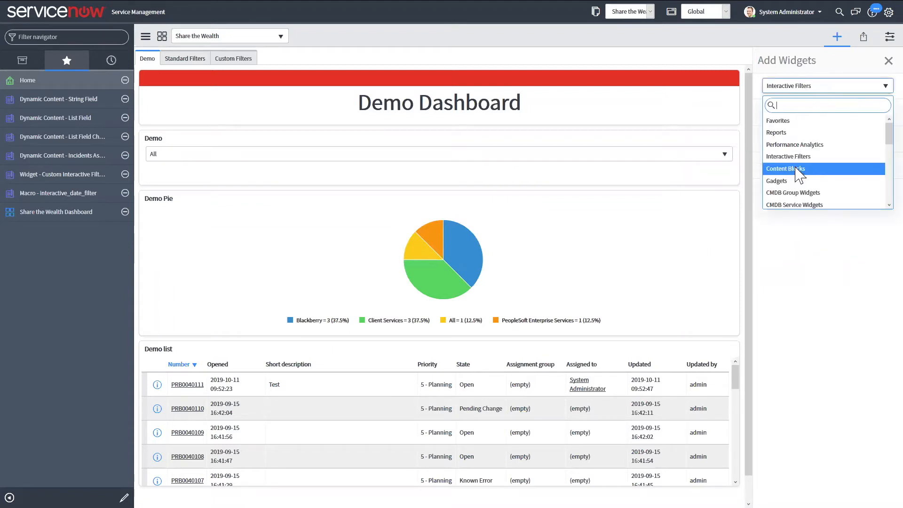
Add the Test content block, with Remove filter and Only mine buttons, from Content Blocks
click(785, 168)
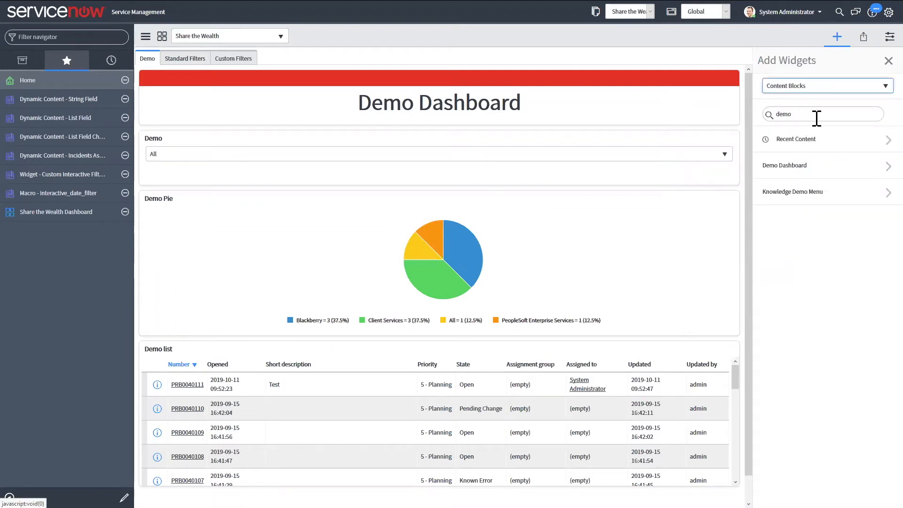
mouse_move(814, 141)
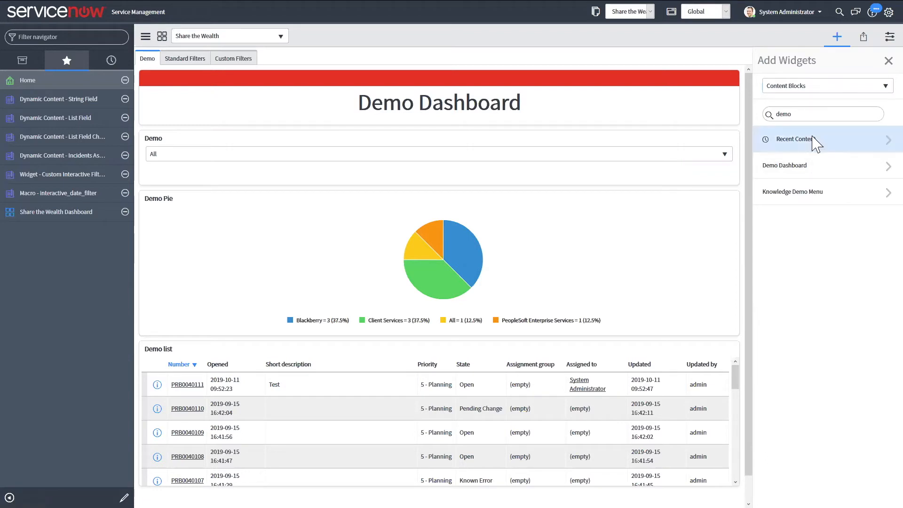
click(813, 139)
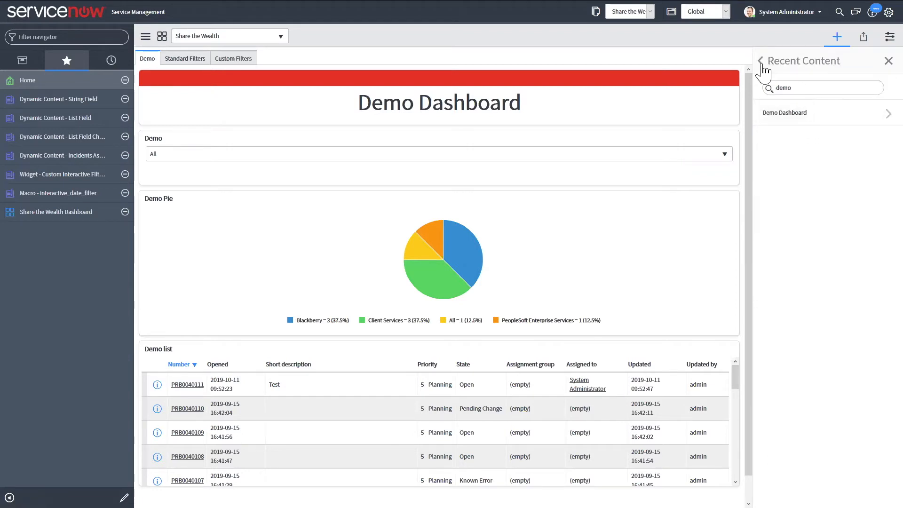
click(760, 60)
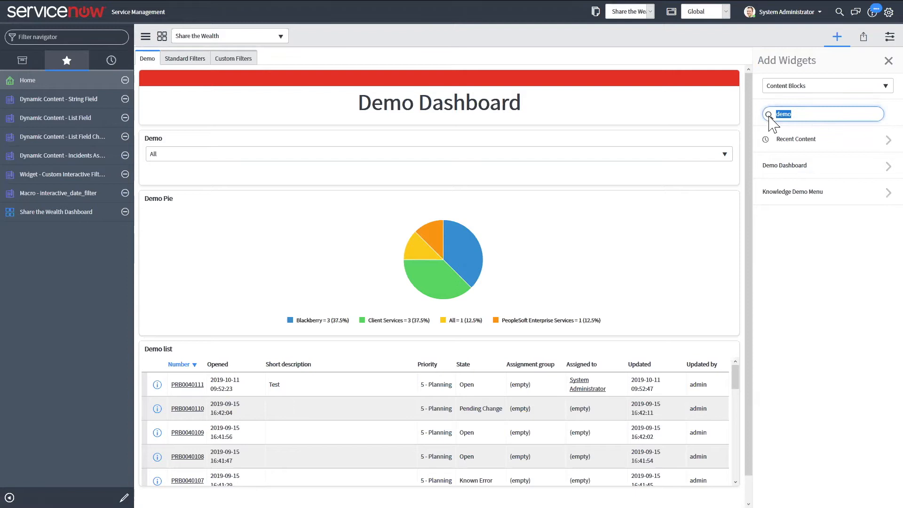
text(t)
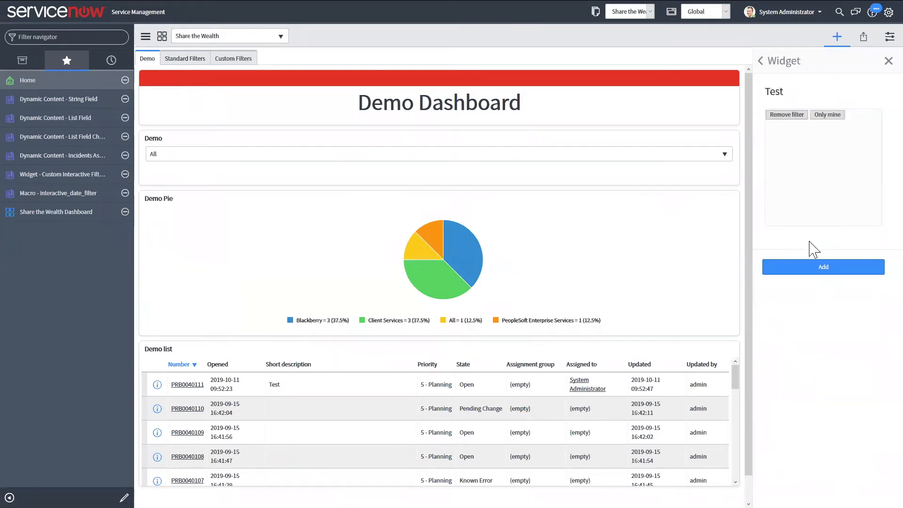
click(823, 267)
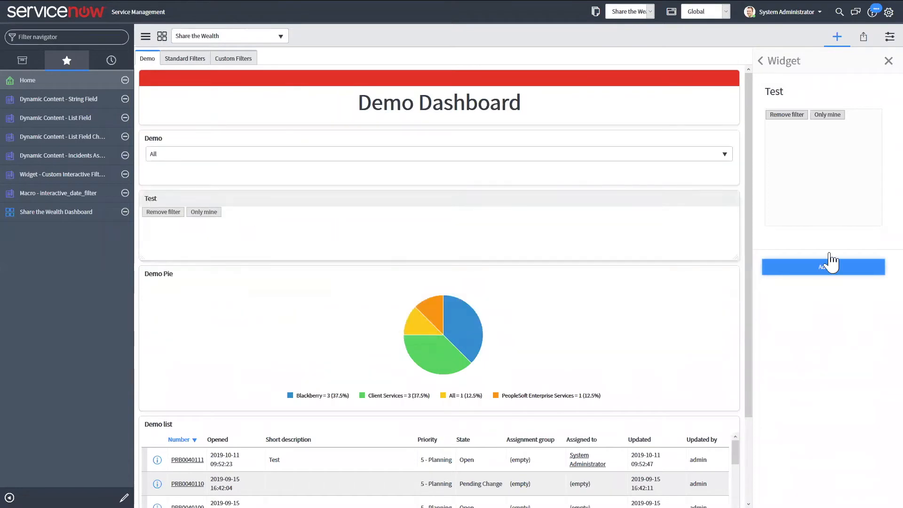
mouse_move(745, 83)
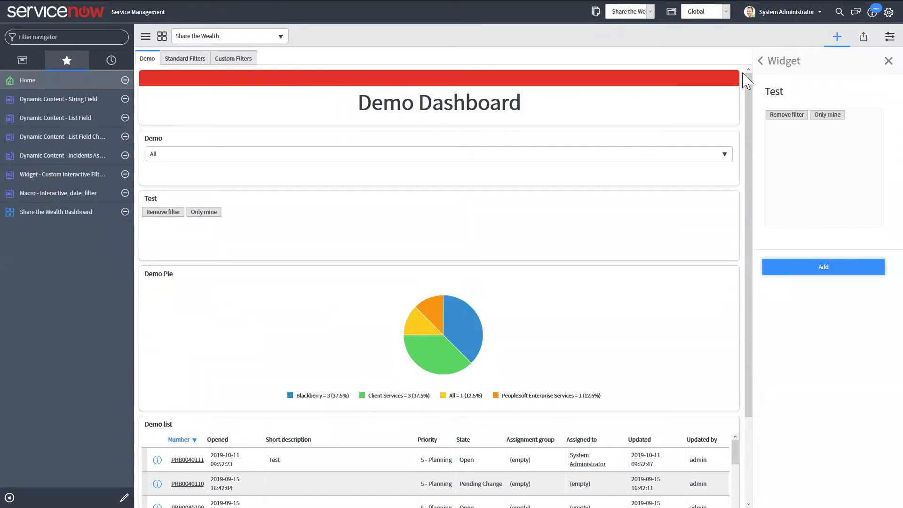
click(823, 267)
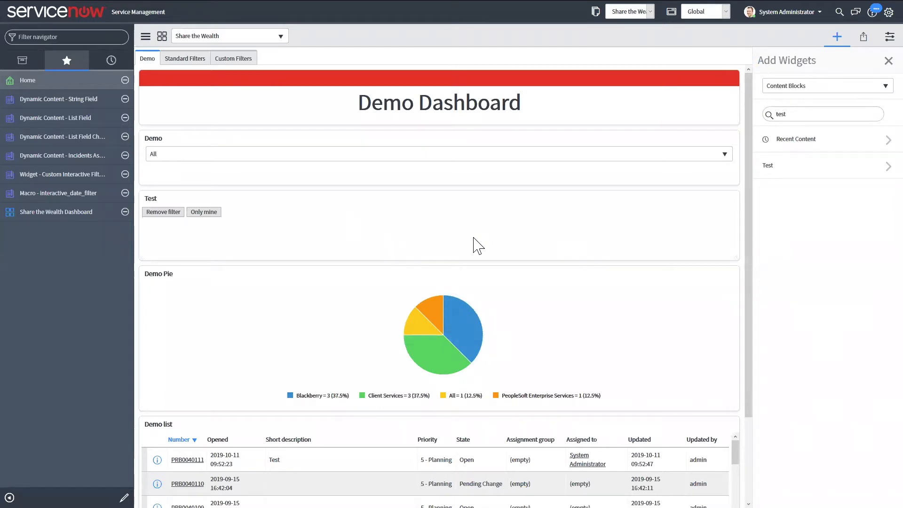
Set the Demo list widget to Follow interactive filter and Show when following filter
scroll(down, 3)
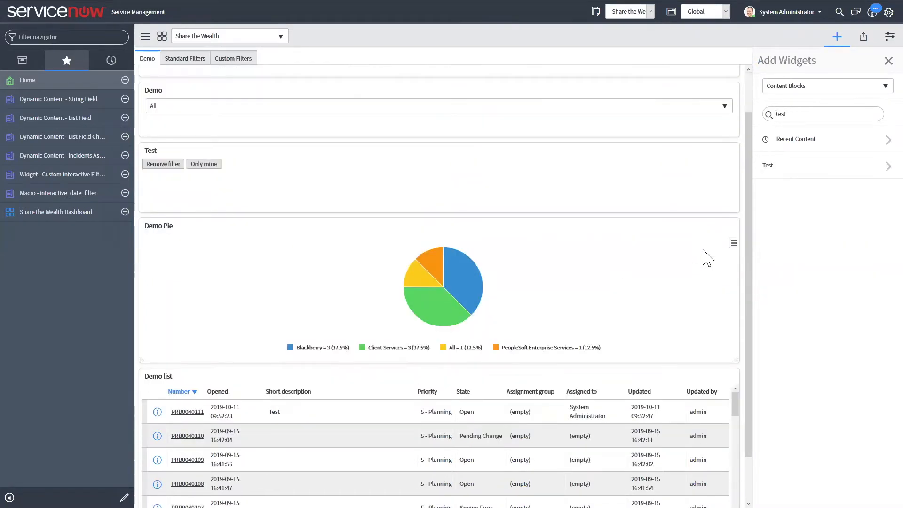
mouse_move(621, 311)
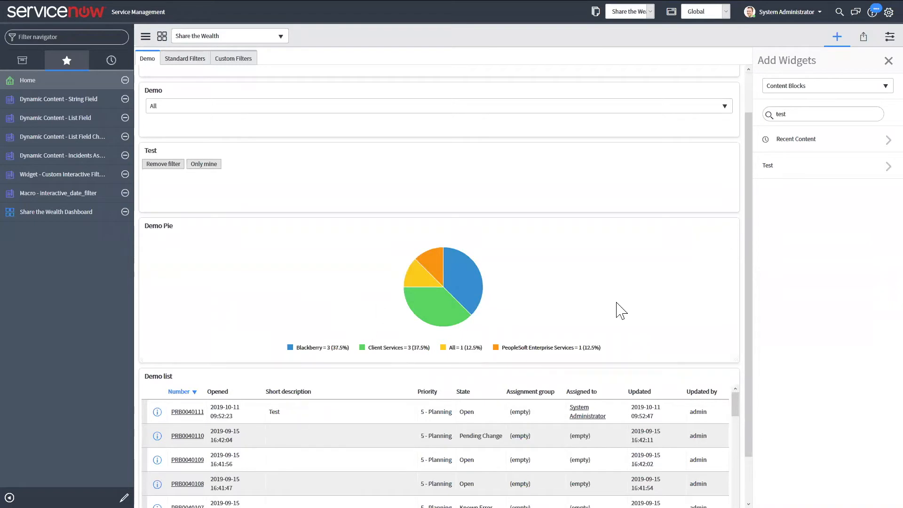
scroll(down, 3)
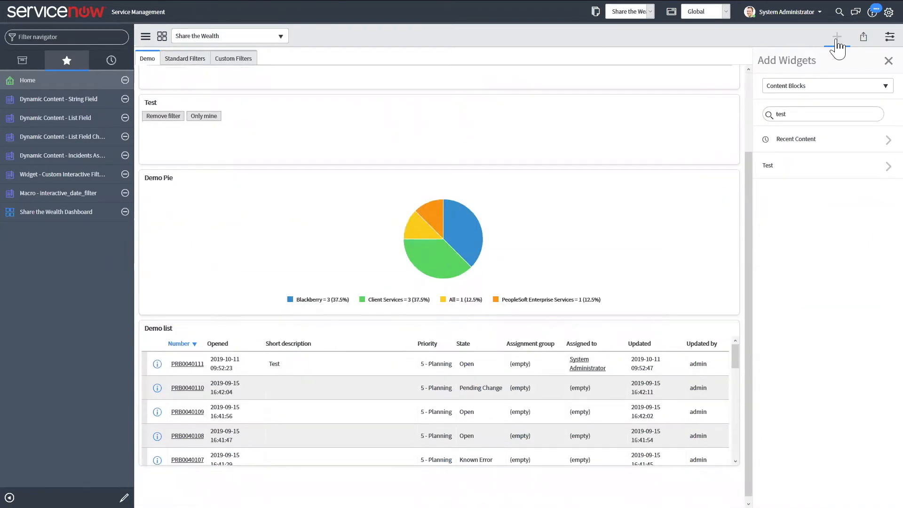
mouse_move(714, 341)
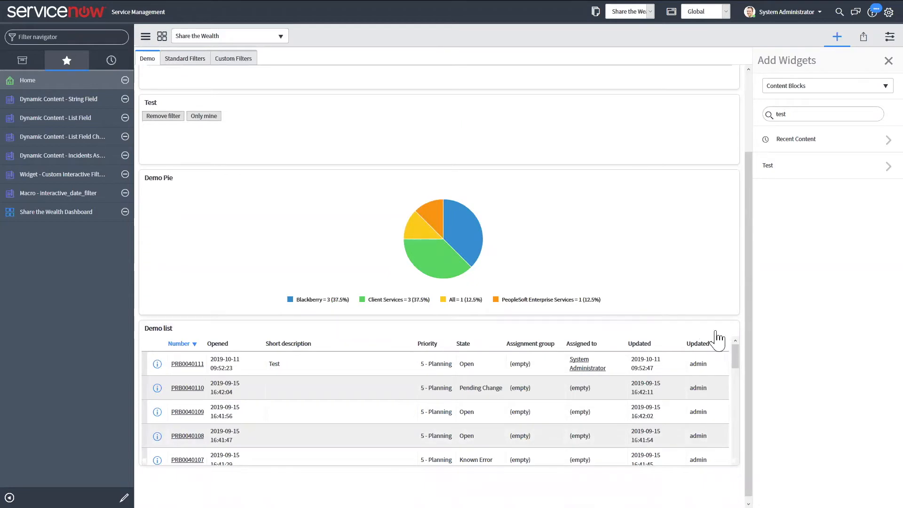
mouse_move(709, 335)
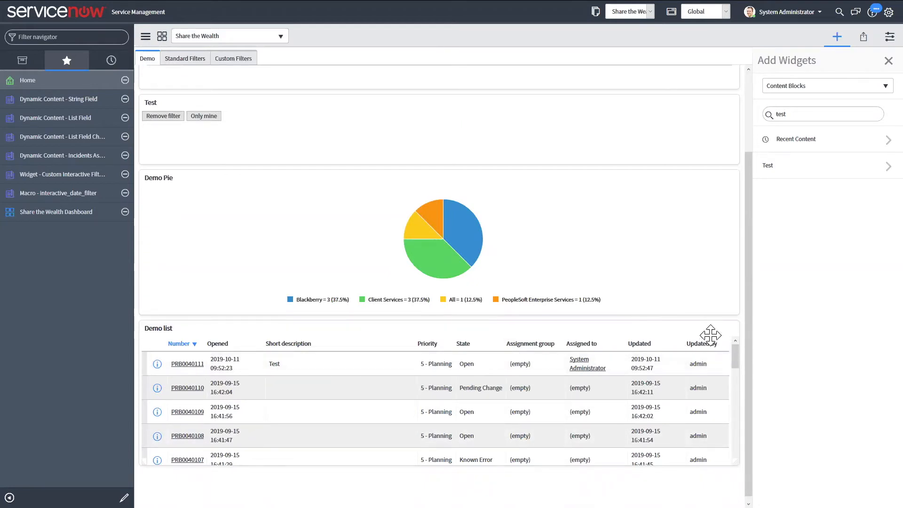
mouse_move(716, 329)
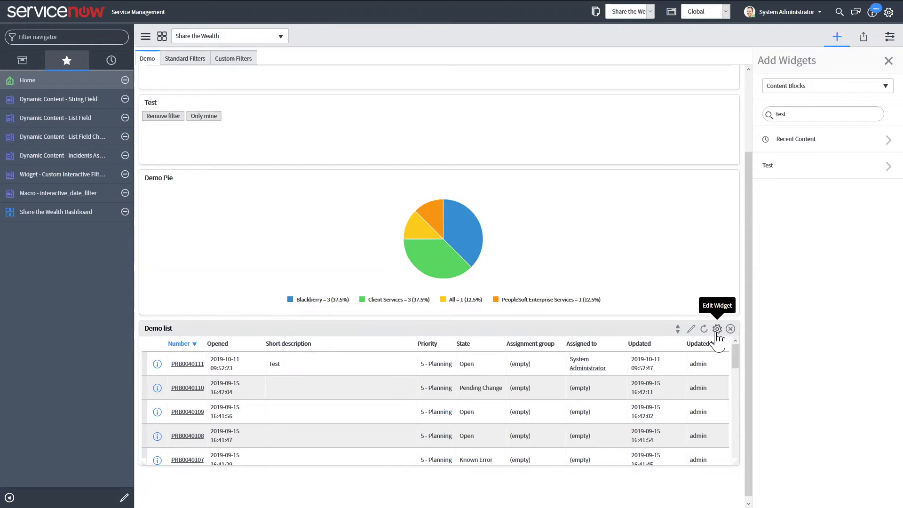
click(716, 329)
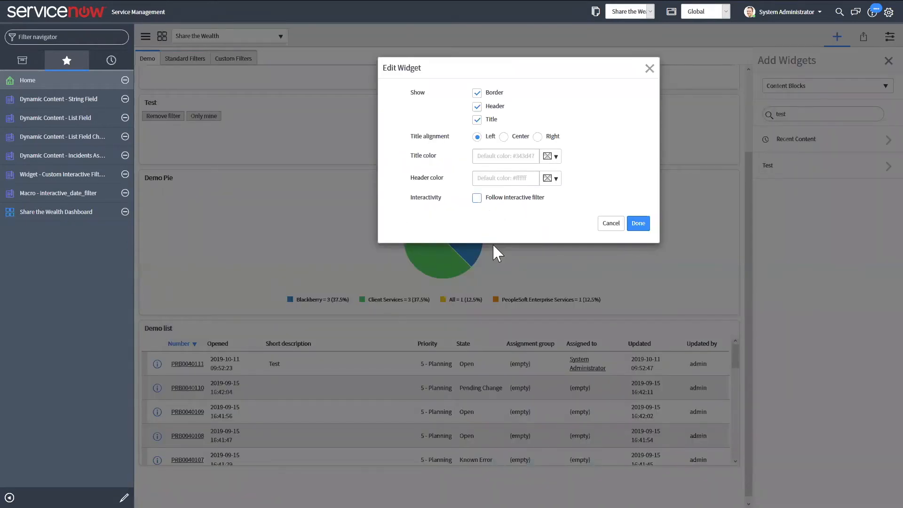
click(476, 197)
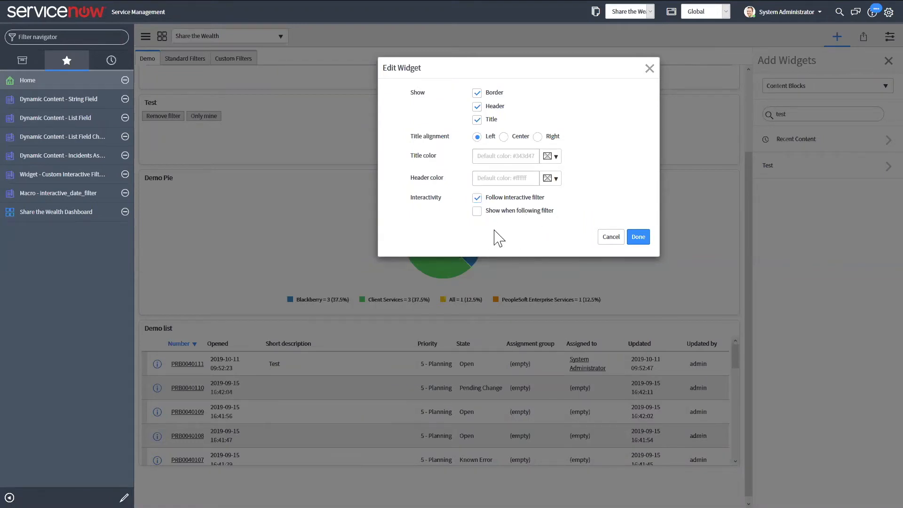
click(476, 211)
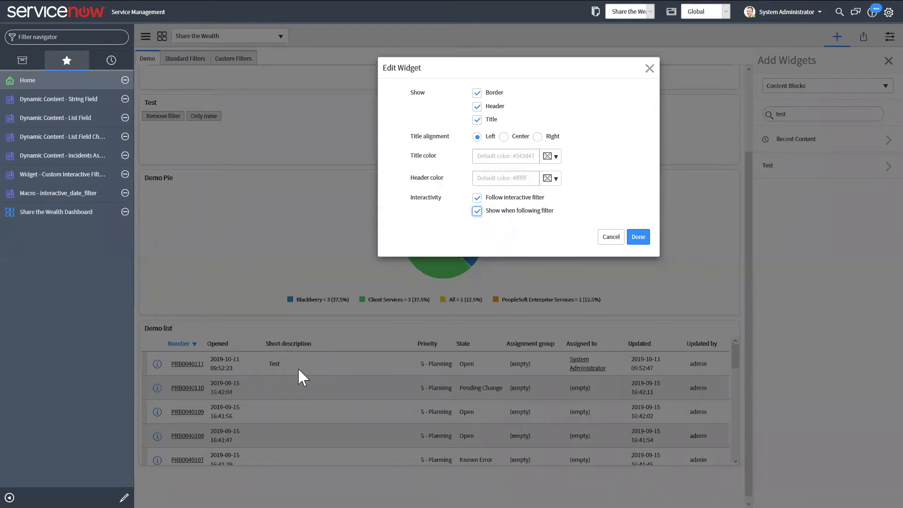
mouse_move(637, 237)
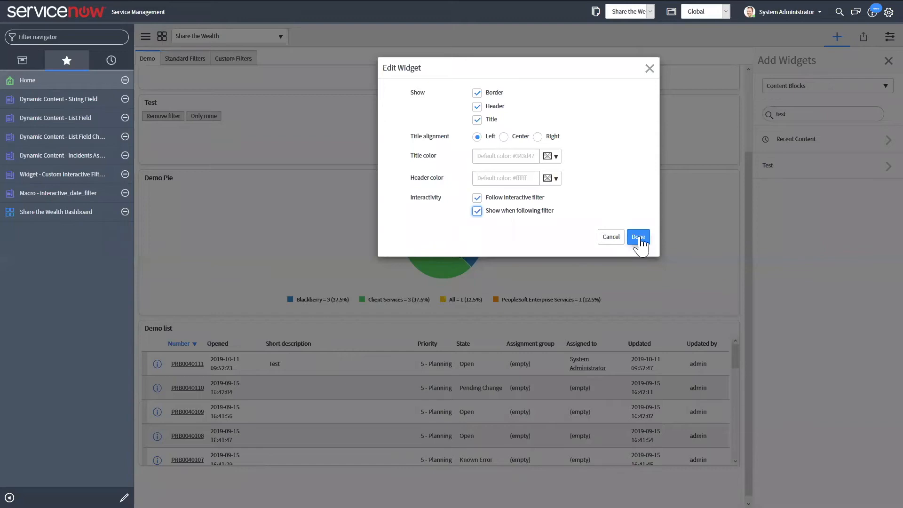
click(637, 237)
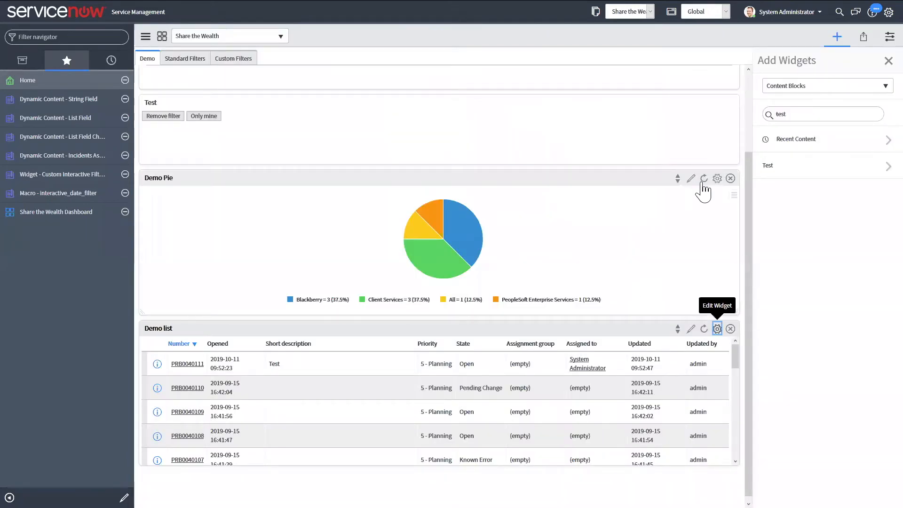
Set Demo Pie to Act as interactive filter, Follow interactive filter and Show when following
click(717, 329)
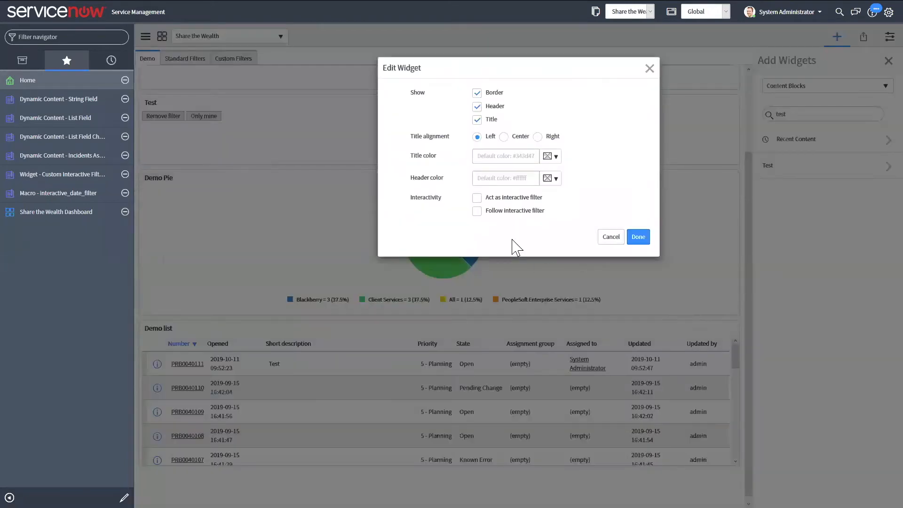
mouse_move(434, 281)
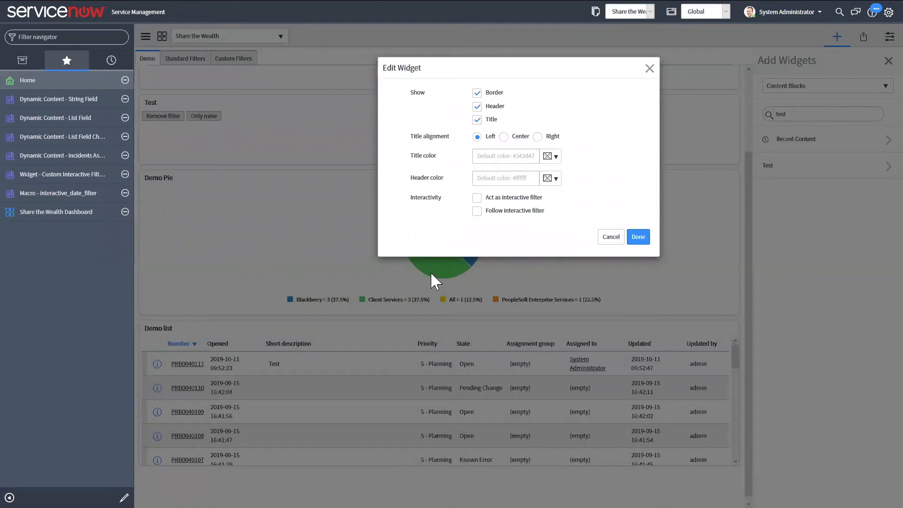
mouse_move(449, 277)
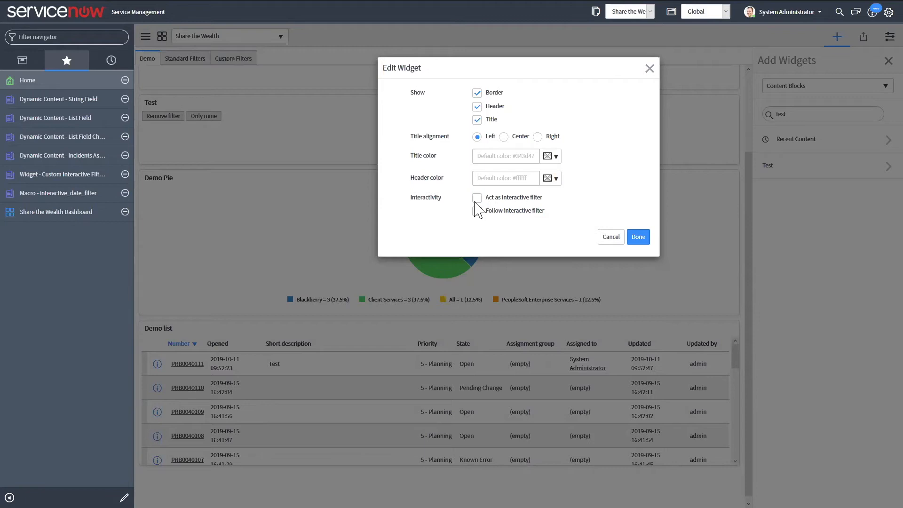
click(475, 197)
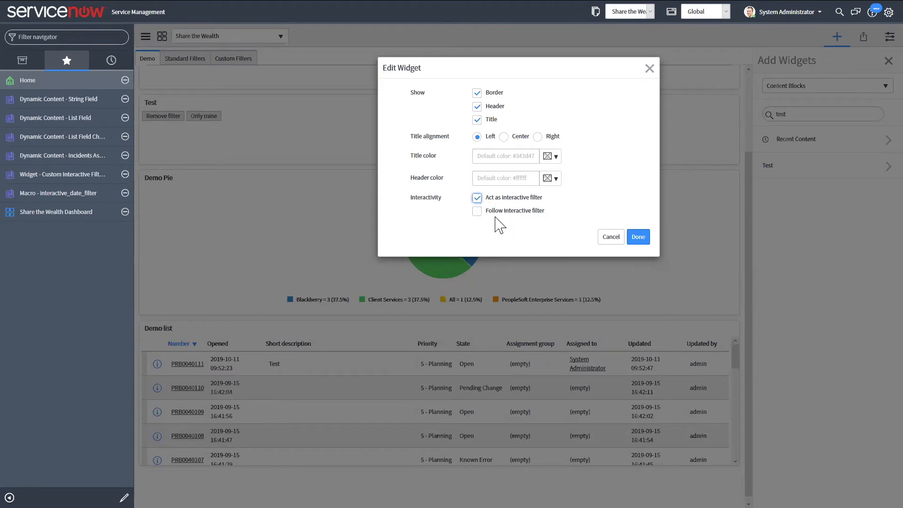
click(476, 211)
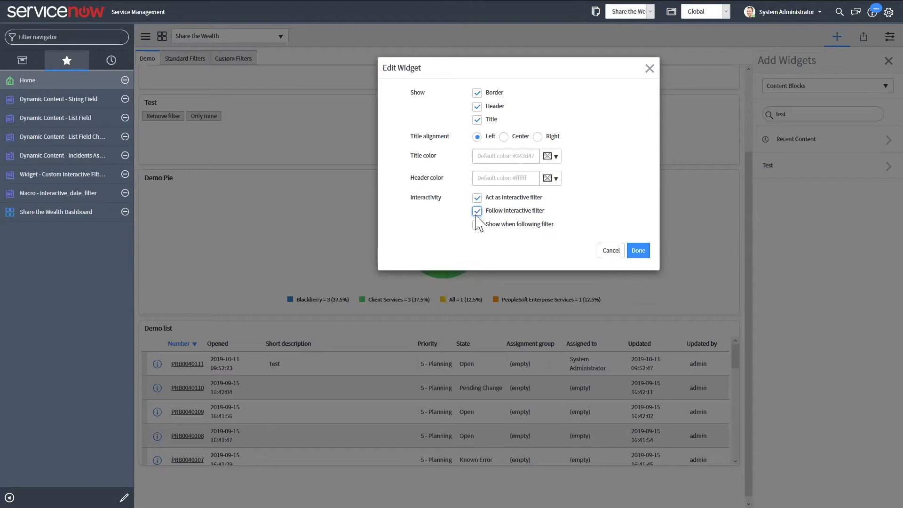
click(477, 224)
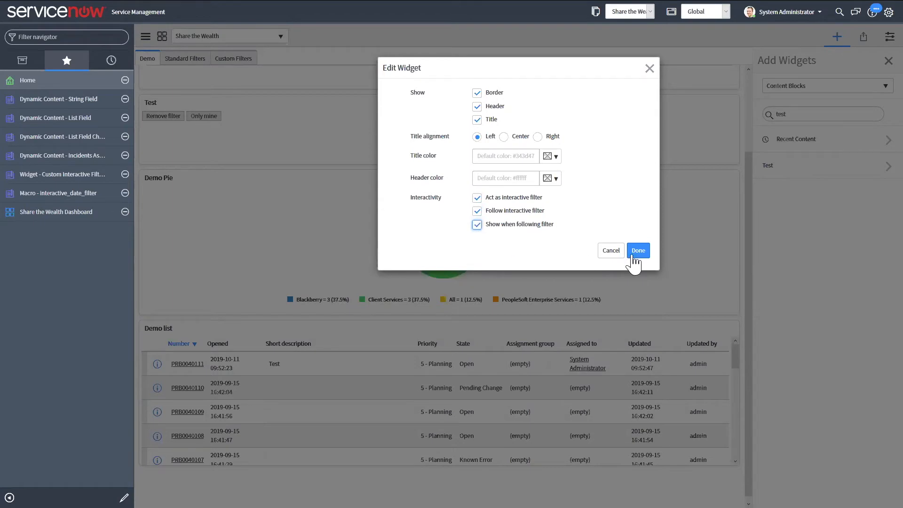
click(637, 250)
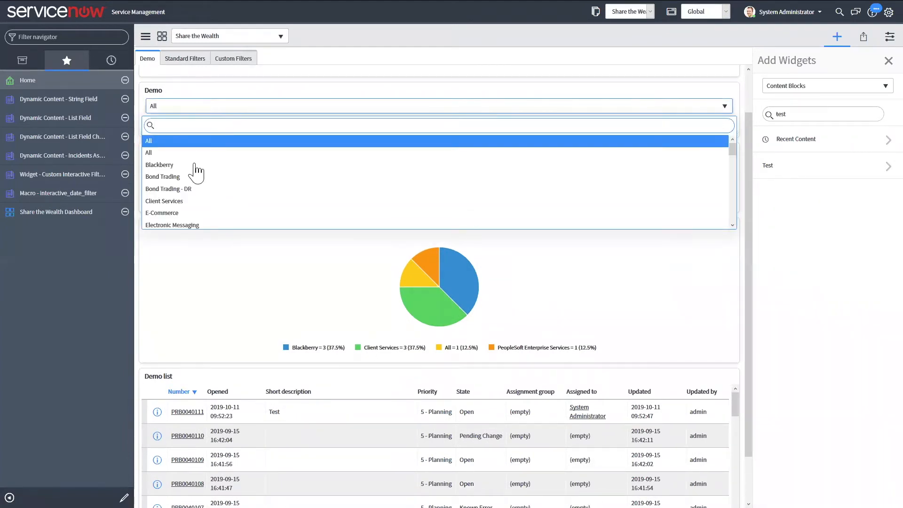
Filter the dashboard to Blackberry, back to All, then Only mine, then Remove filter
click(159, 165)
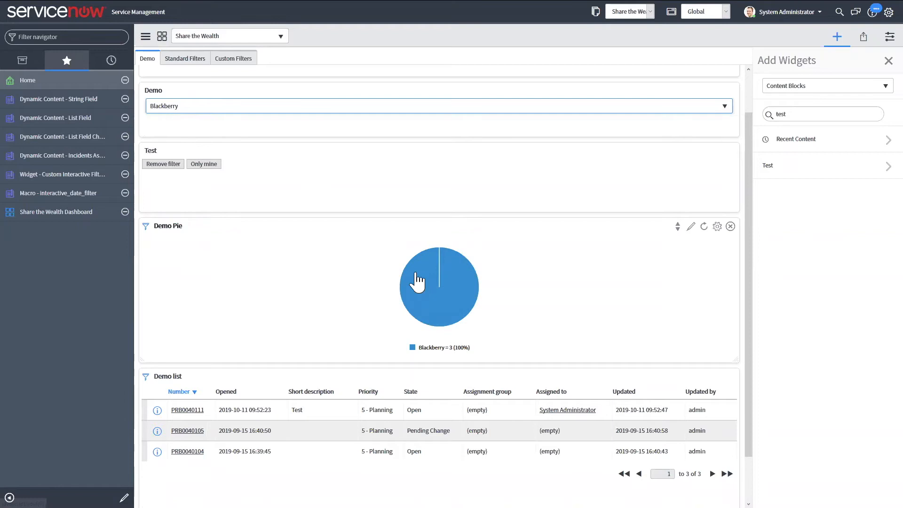
mouse_move(474, 298)
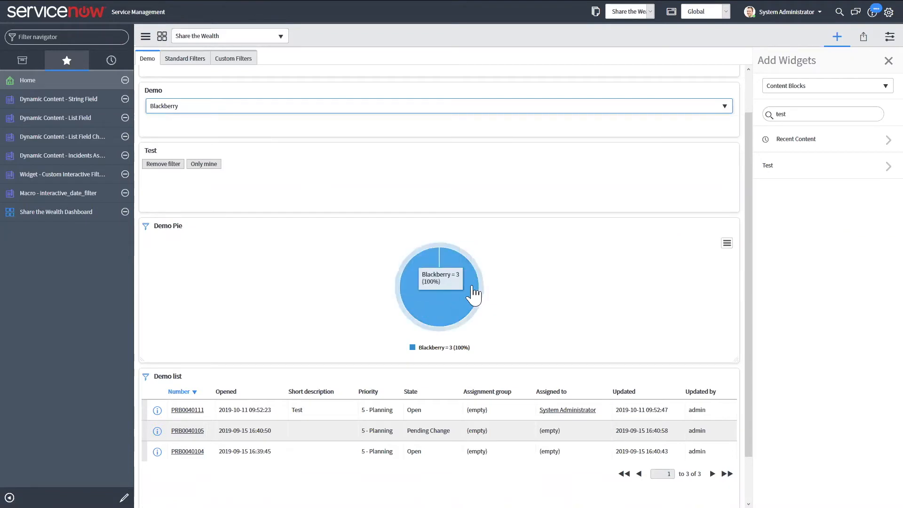
mouse_move(461, 298)
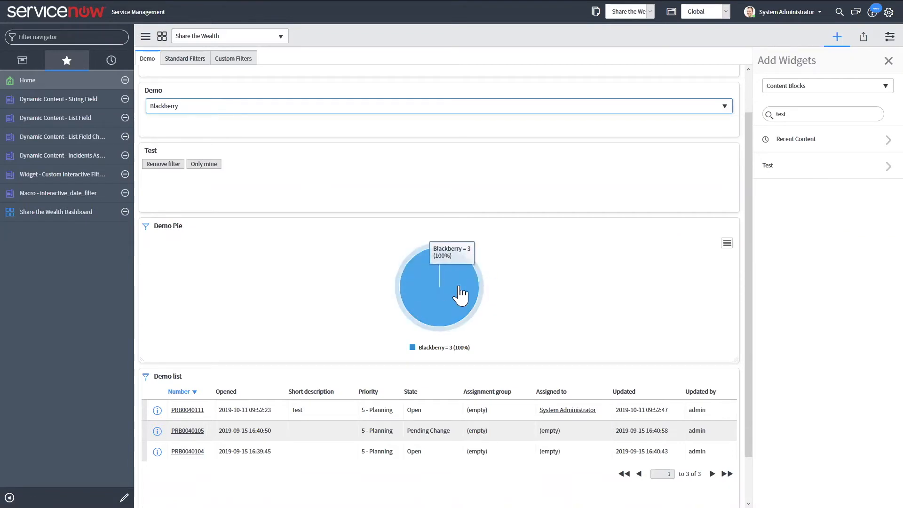
mouse_move(455, 324)
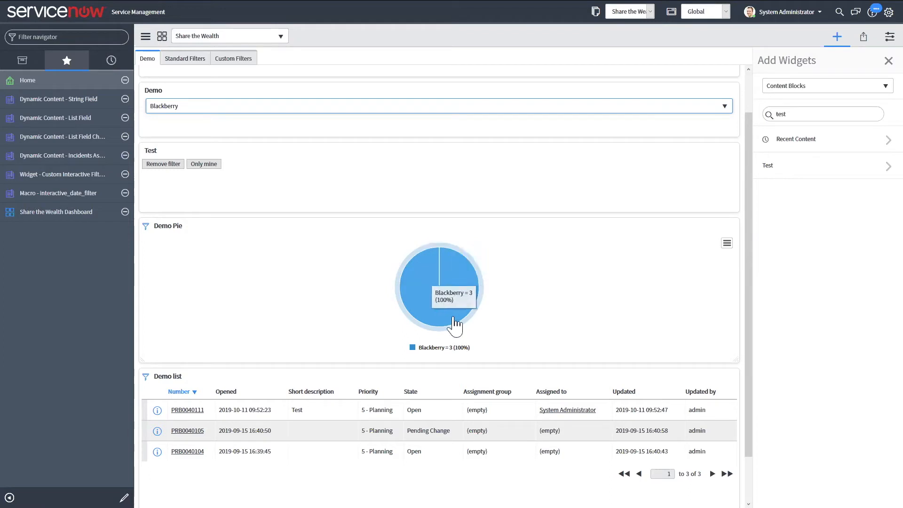
mouse_move(440, 316)
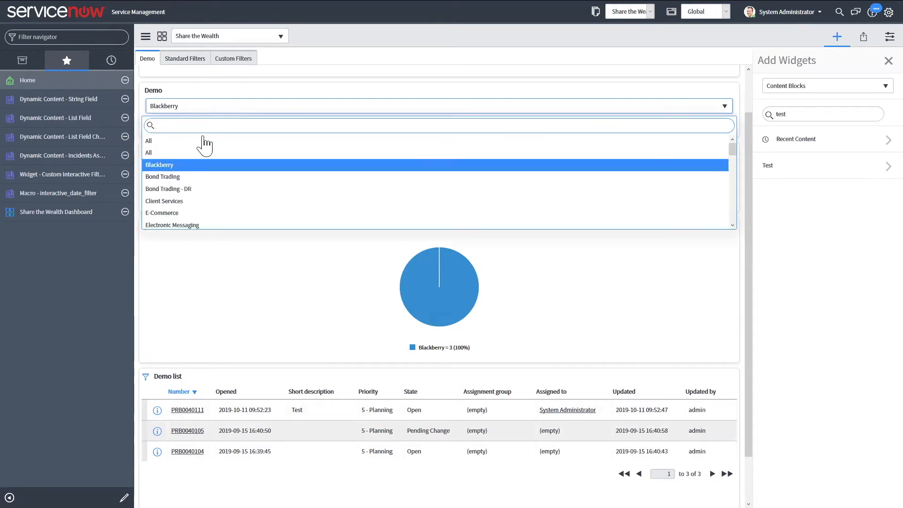
click(148, 141)
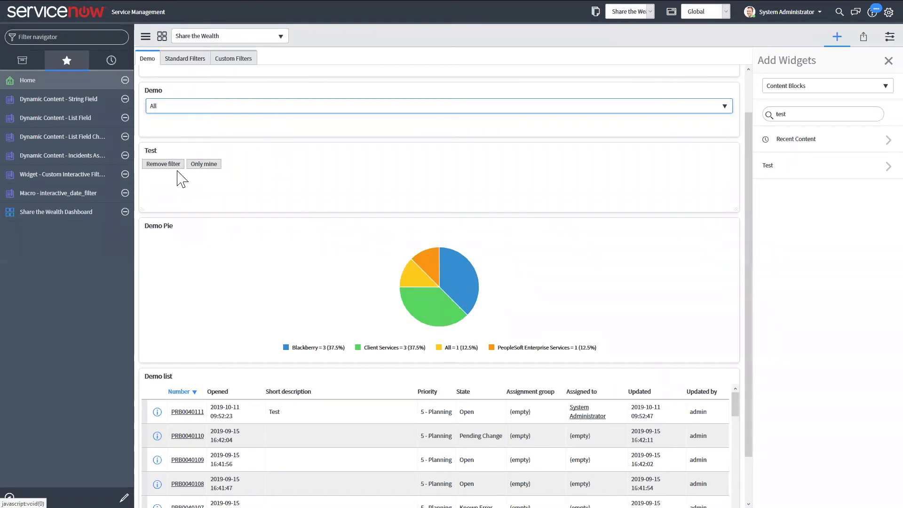
click(203, 164)
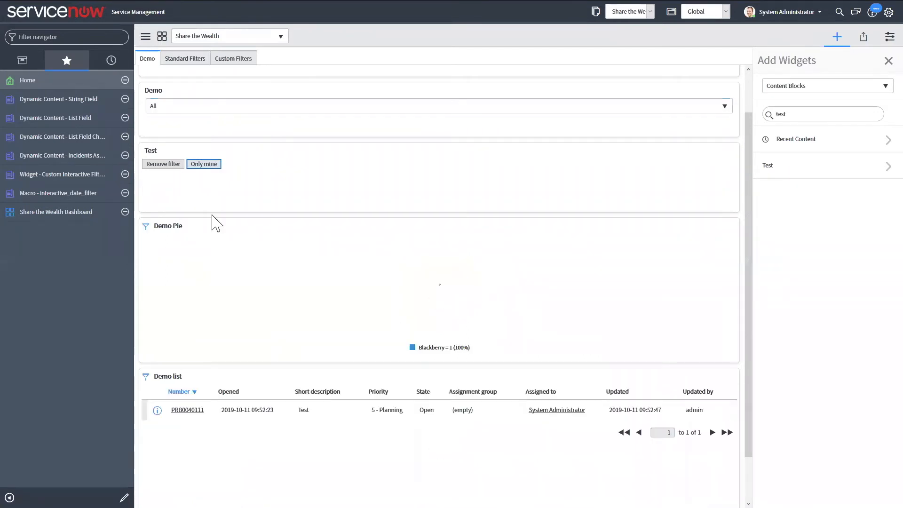
mouse_move(419, 290)
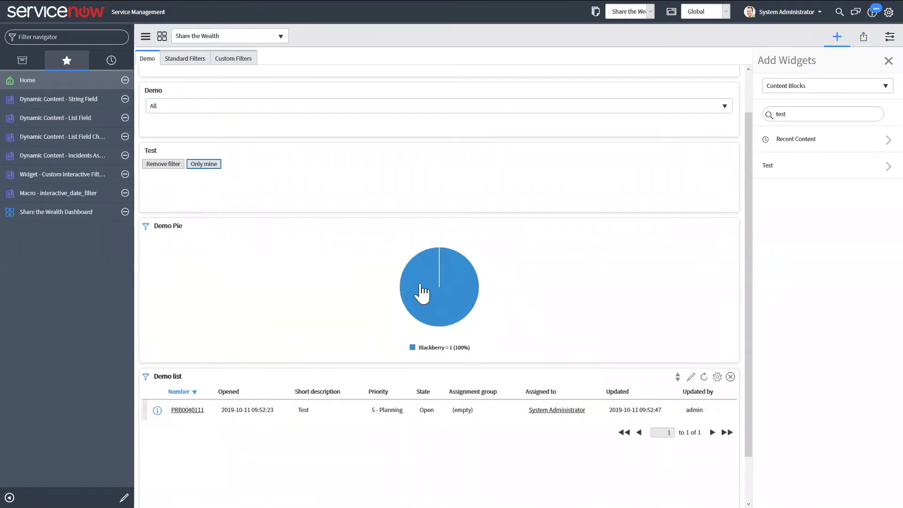
mouse_move(546, 423)
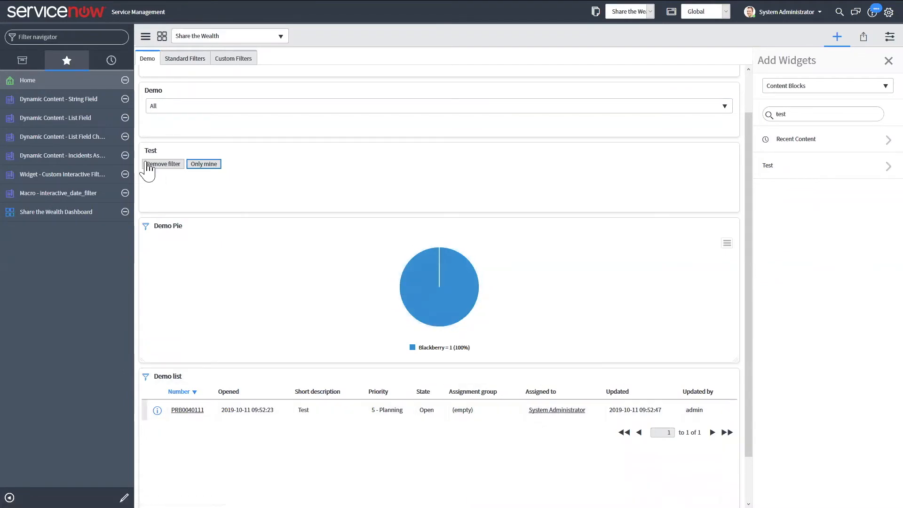
click(162, 164)
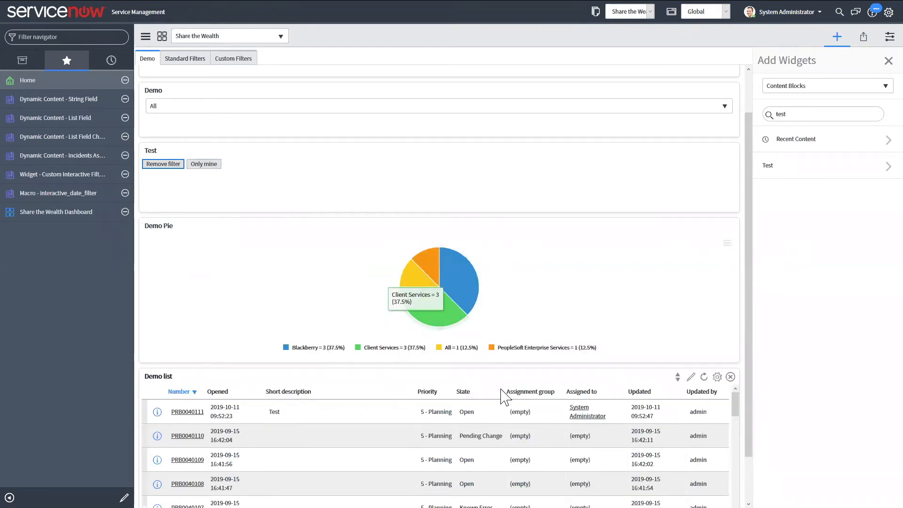
mouse_move(451, 220)
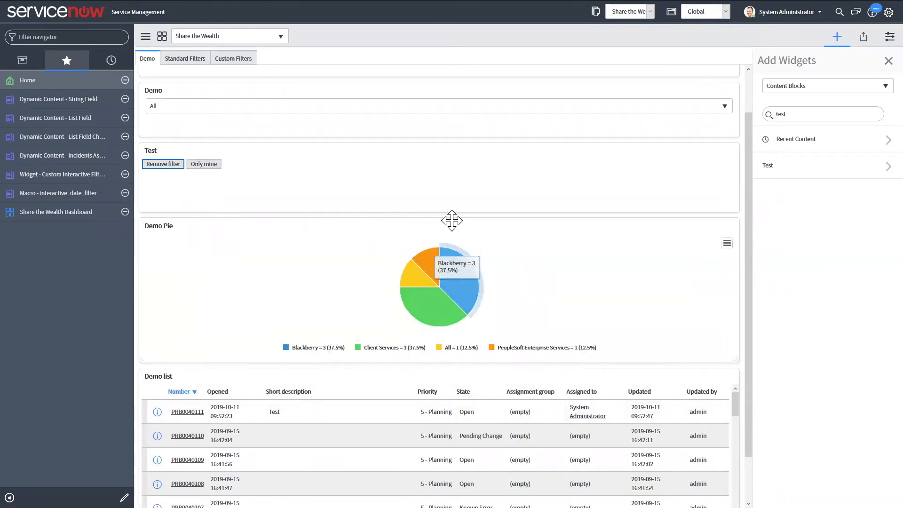
mouse_move(155, 231)
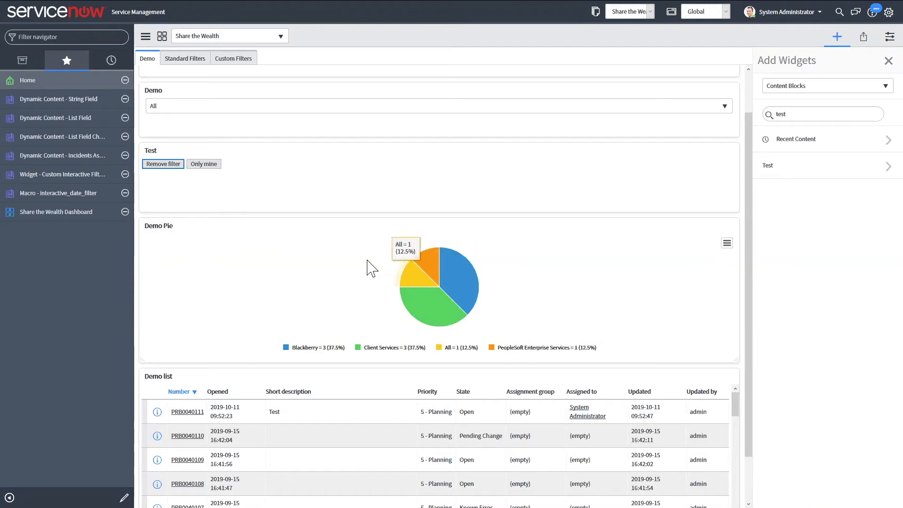
mouse_move(431, 270)
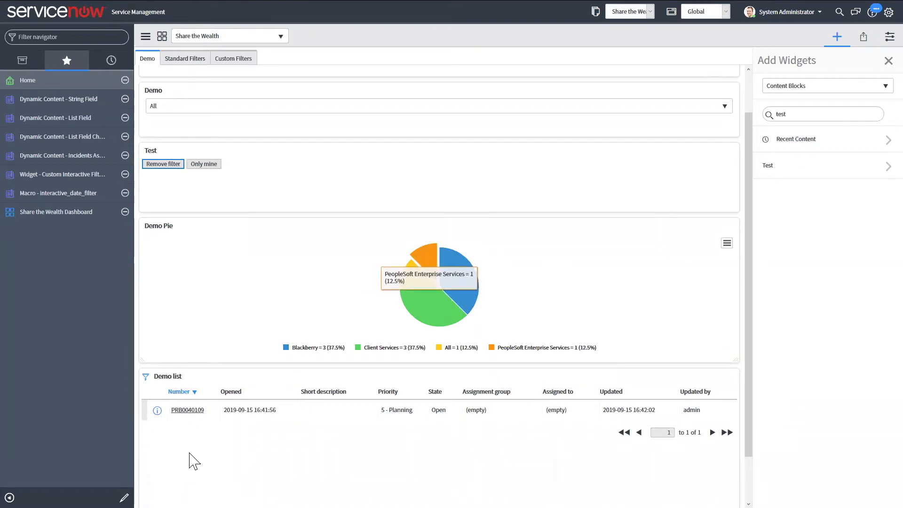
mouse_move(357, 424)
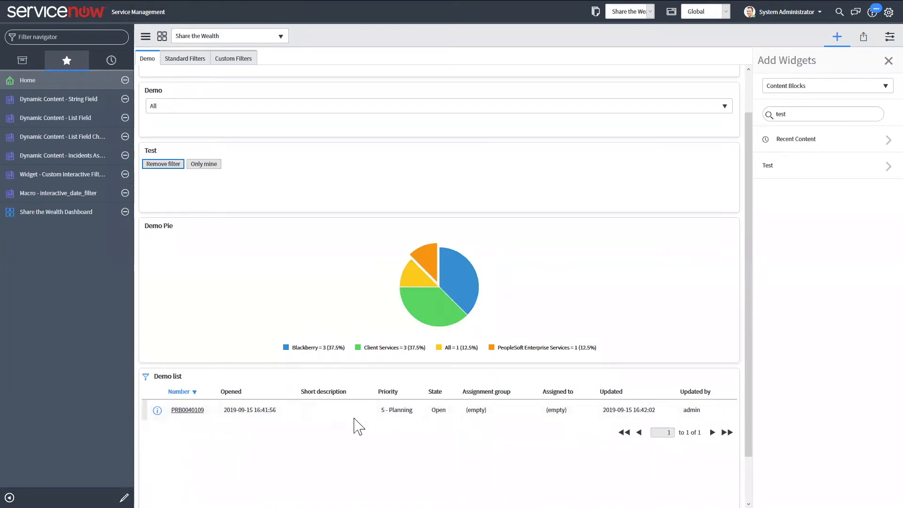
mouse_move(331, 413)
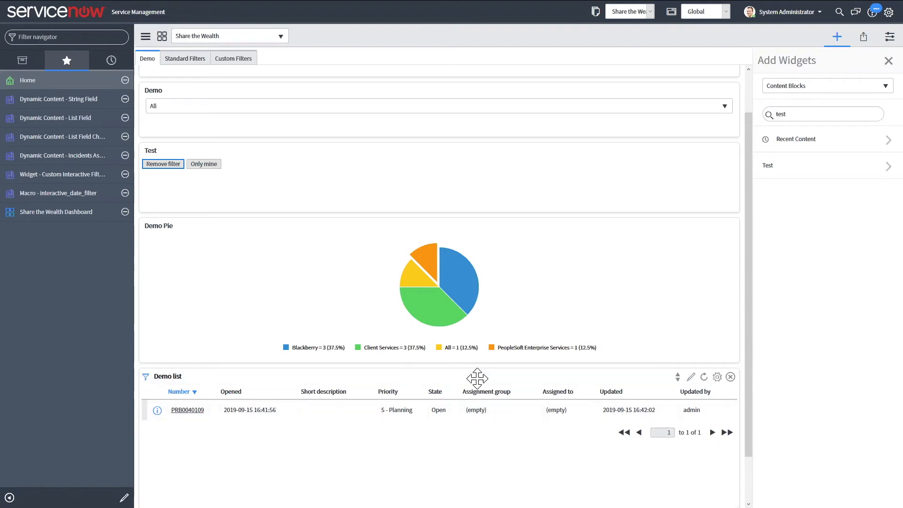
click(690, 376)
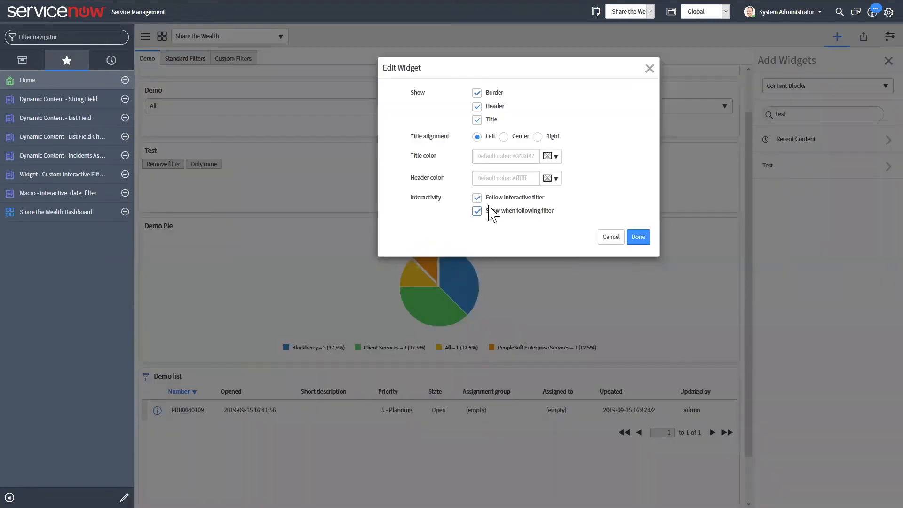
click(476, 211)
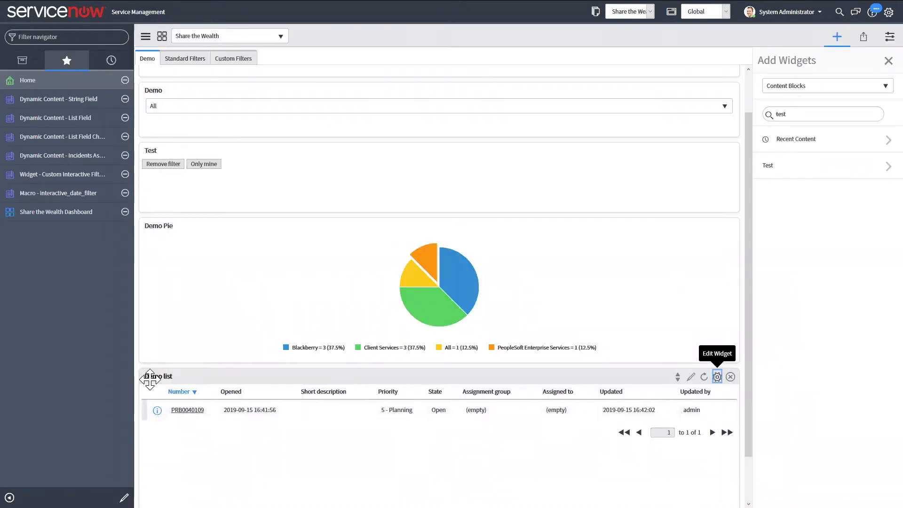
click(716, 376)
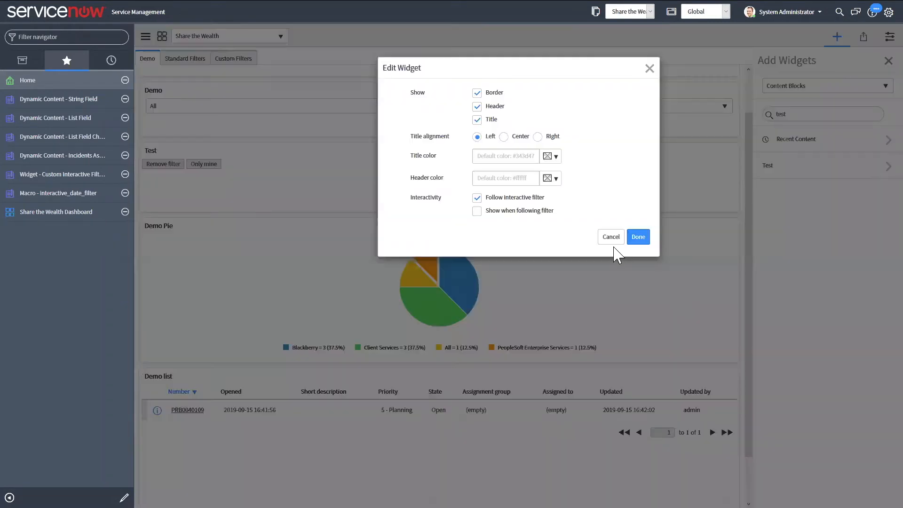
click(637, 237)
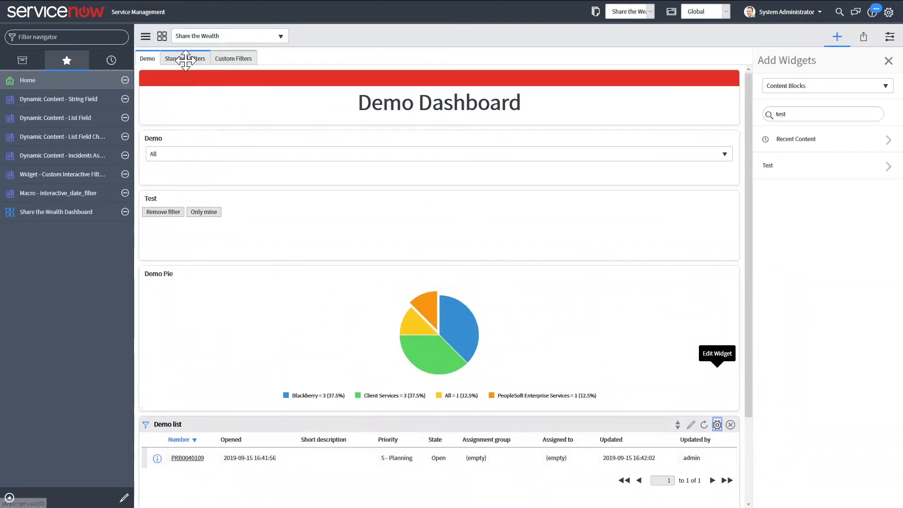
On the Standard Filters tab, cascade-filter incidents to the first manager's Network group and apply
click(184, 58)
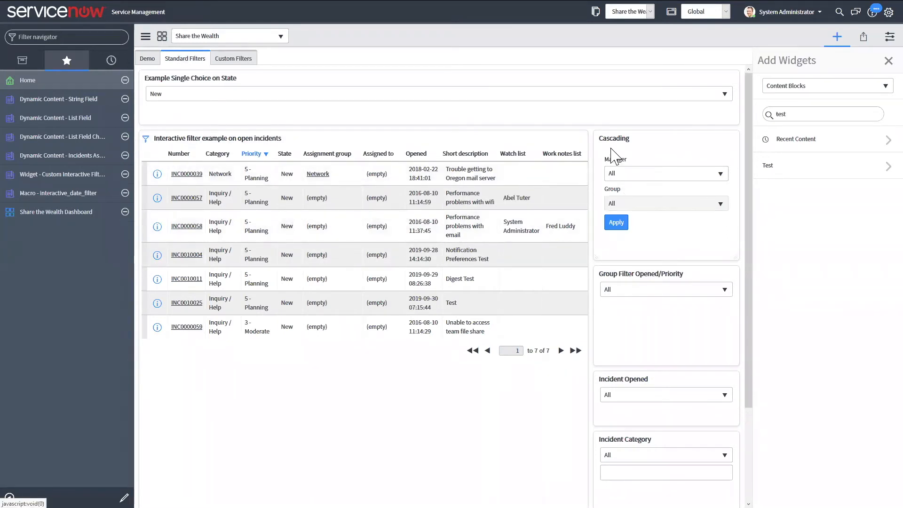
mouse_move(623, 210)
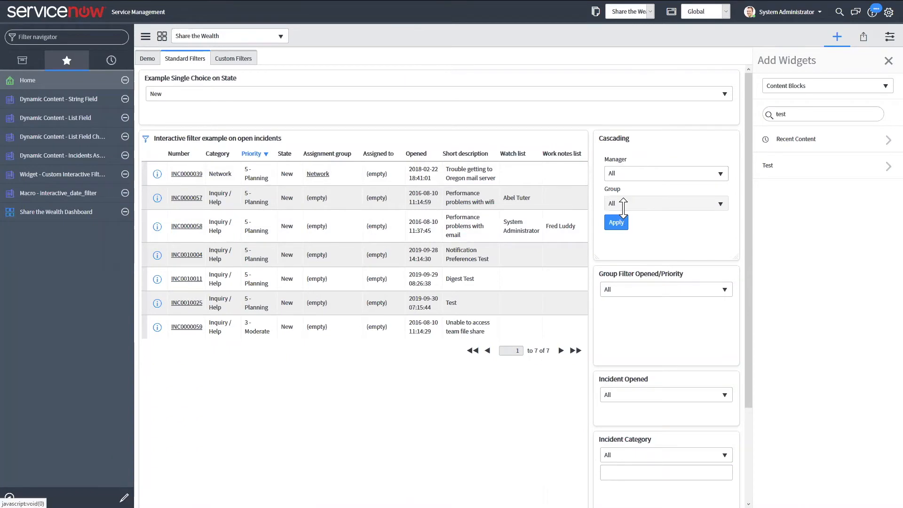
mouse_move(651, 180)
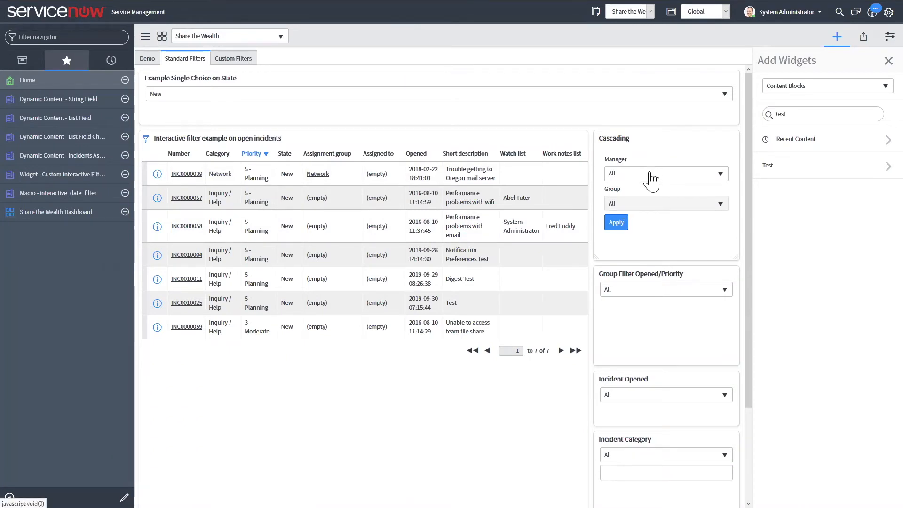
click(666, 173)
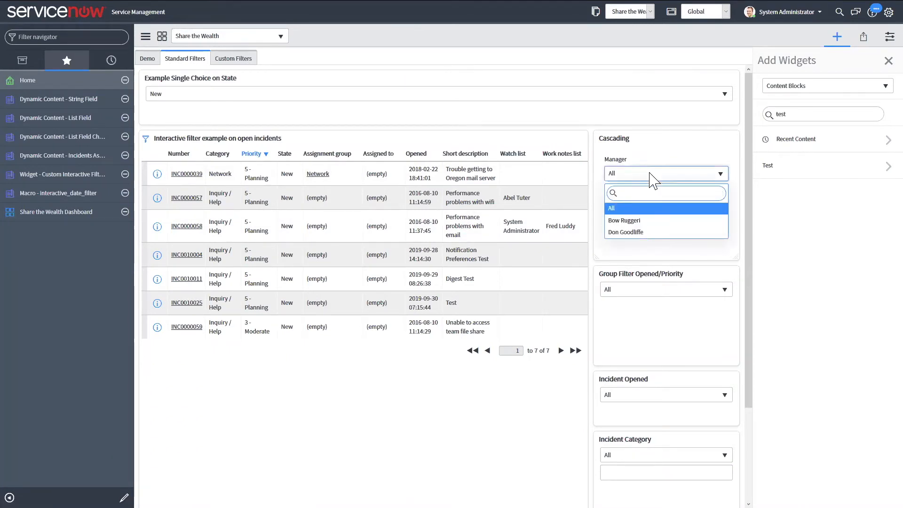
mouse_move(640, 237)
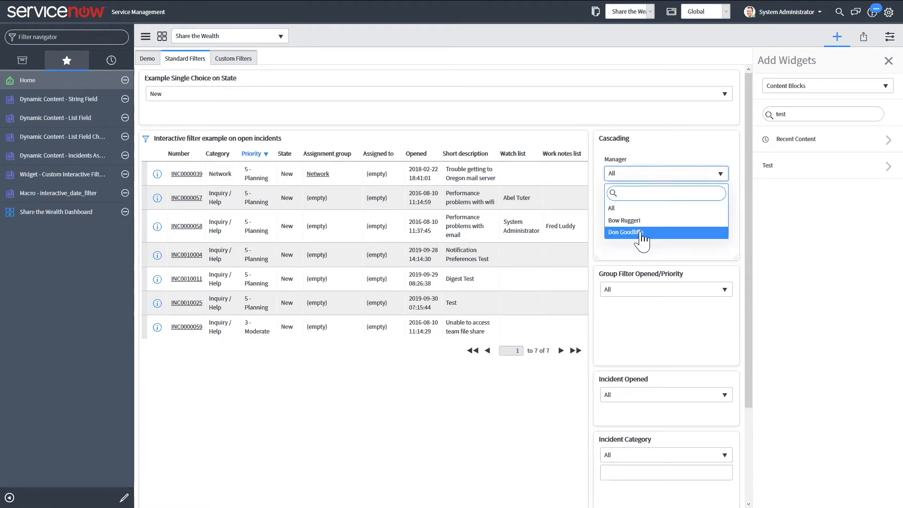
click(625, 232)
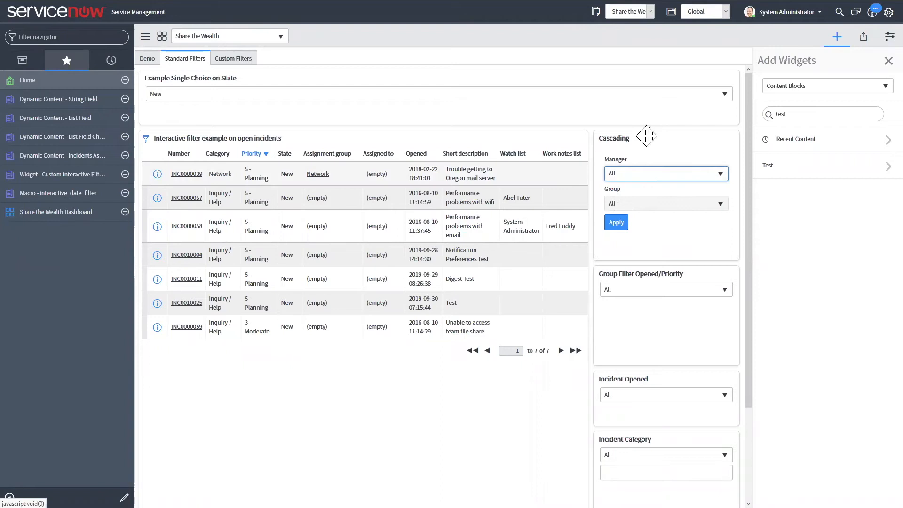
click(665, 173)
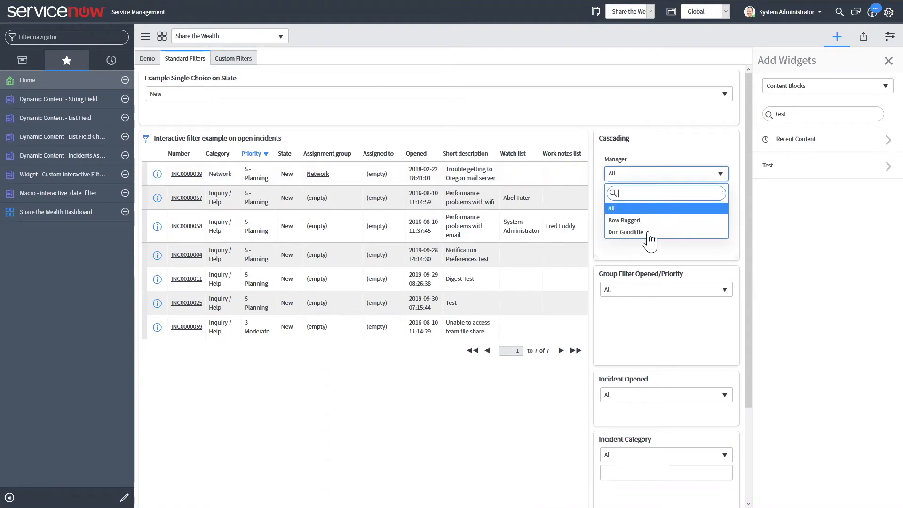
click(623, 220)
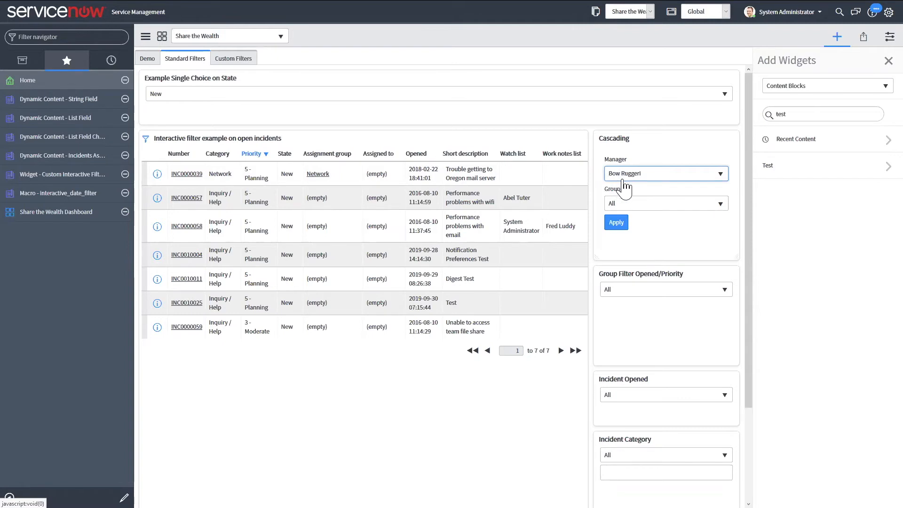
click(666, 203)
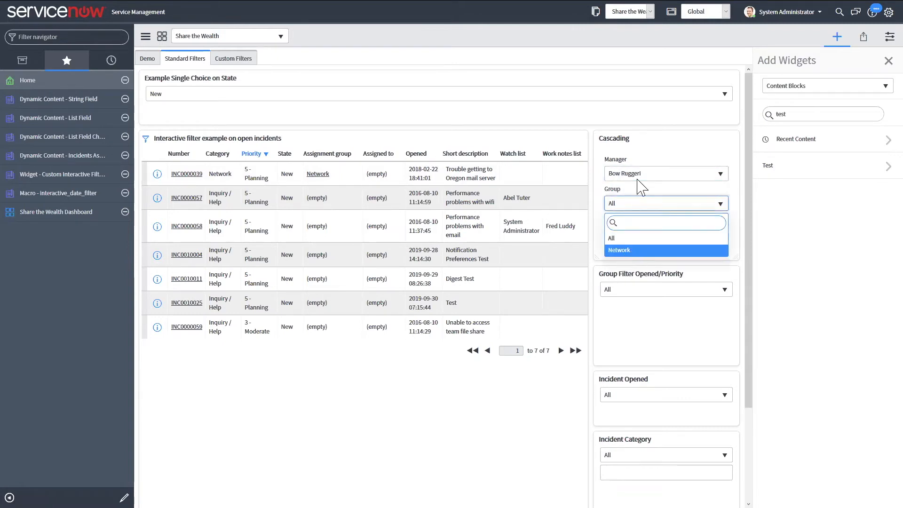
click(619, 250)
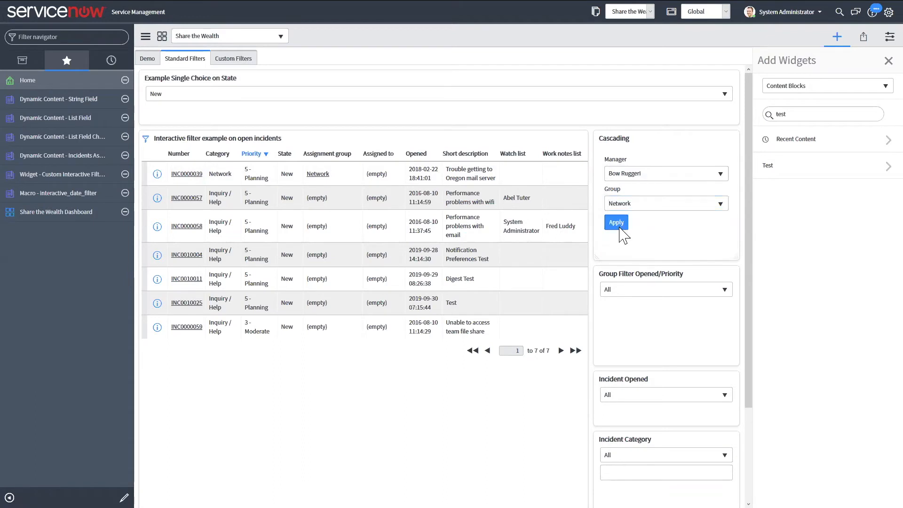
click(616, 222)
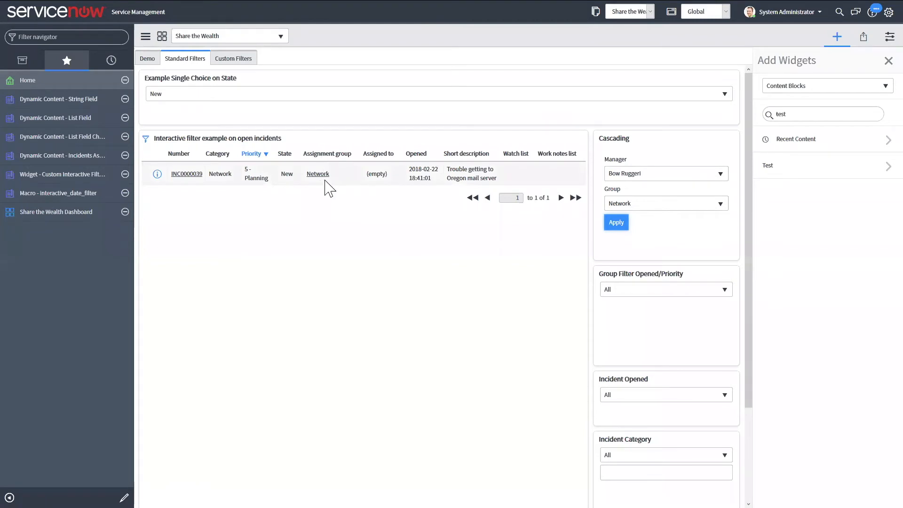
click(666, 173)
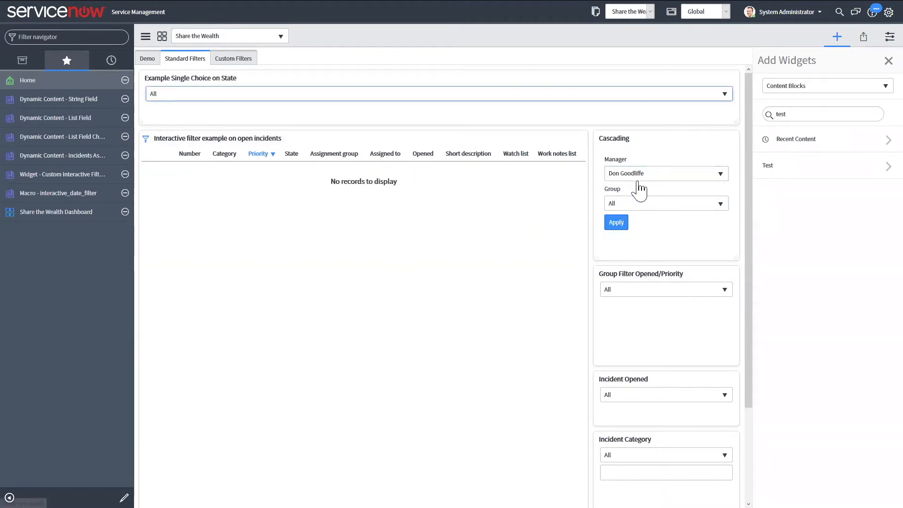
click(665, 203)
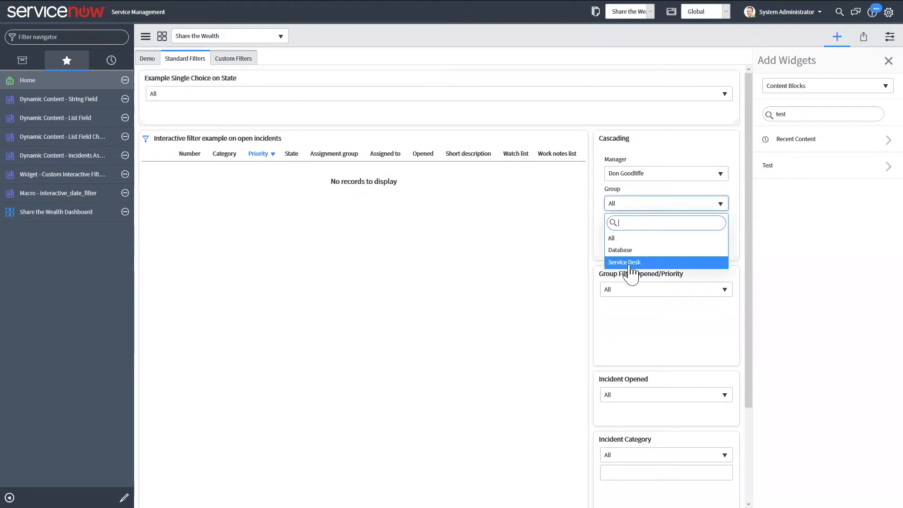
click(624, 261)
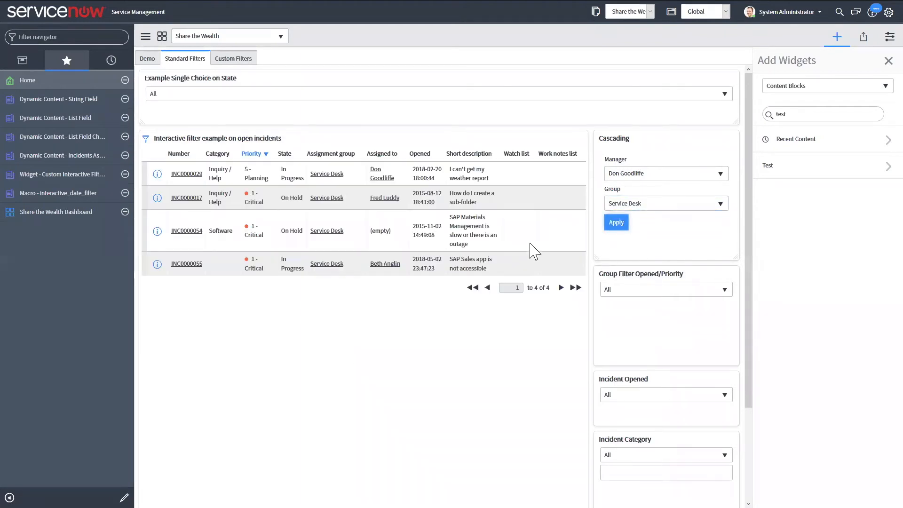
mouse_move(271, 173)
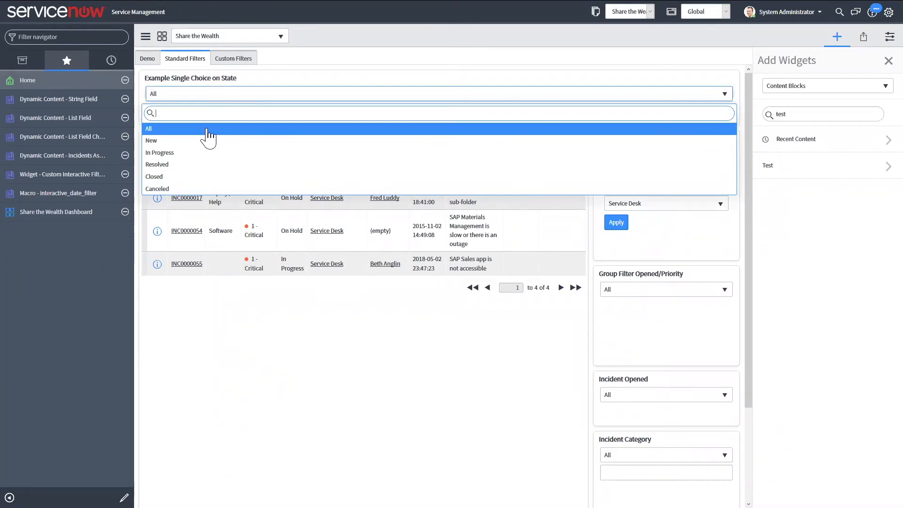
mouse_move(212, 135)
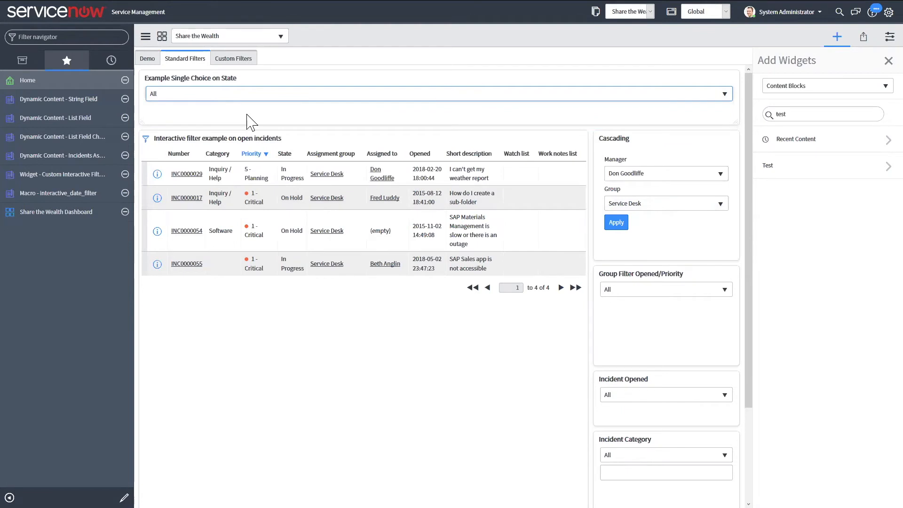
mouse_move(303, 102)
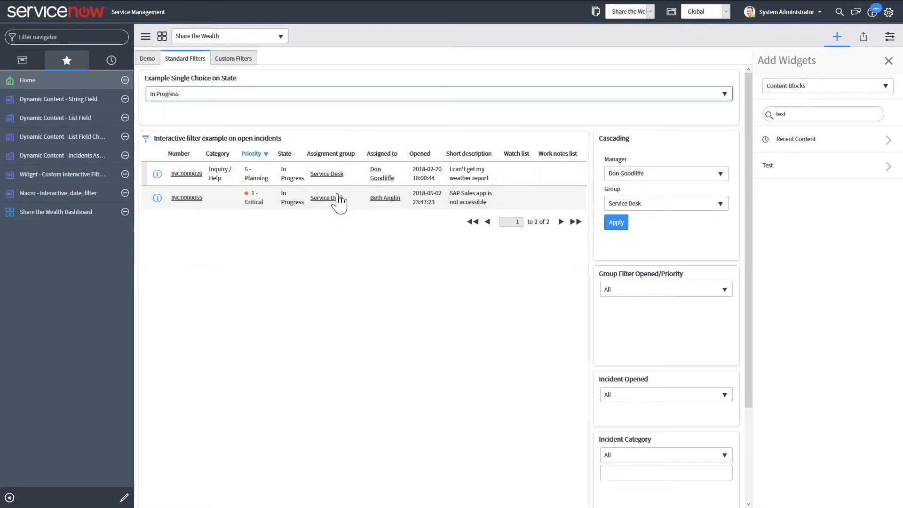
Reset Filters from the Dashboard controls menu, restoring the seven New incidents
click(144, 36)
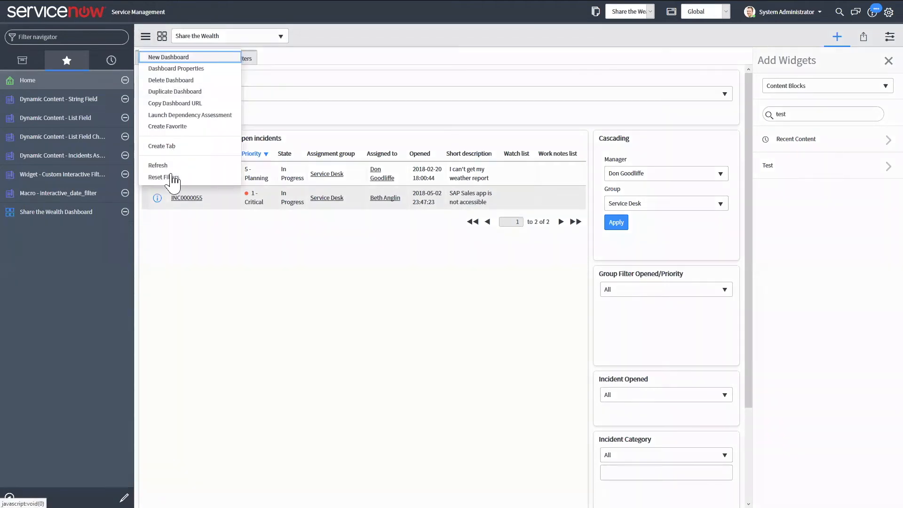
click(164, 177)
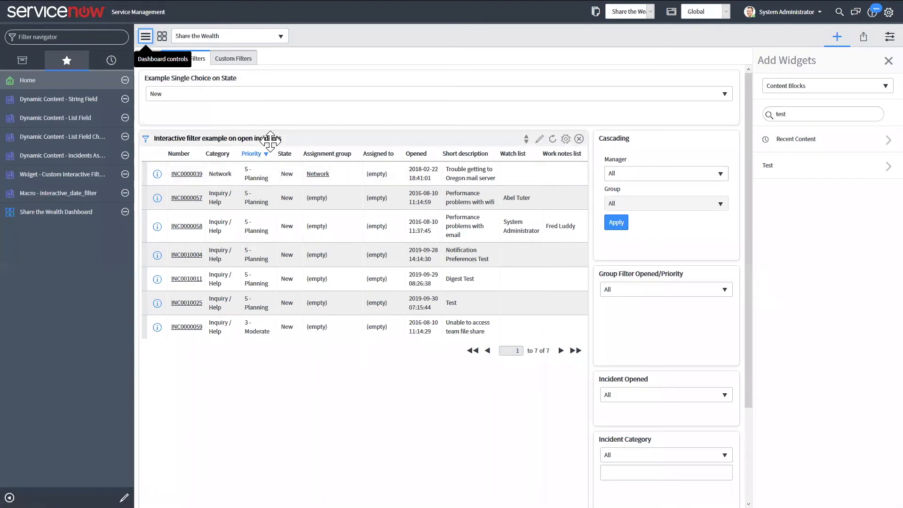
mouse_move(509, 401)
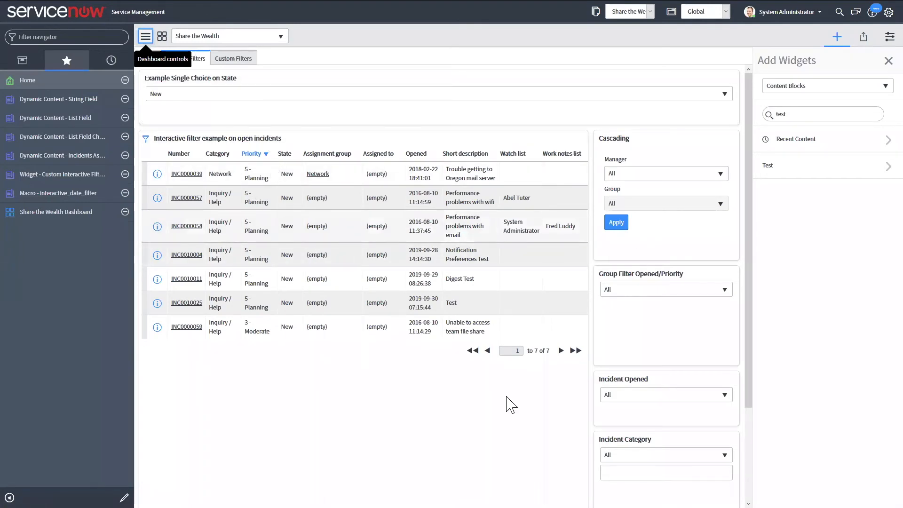
mouse_move(488, 396)
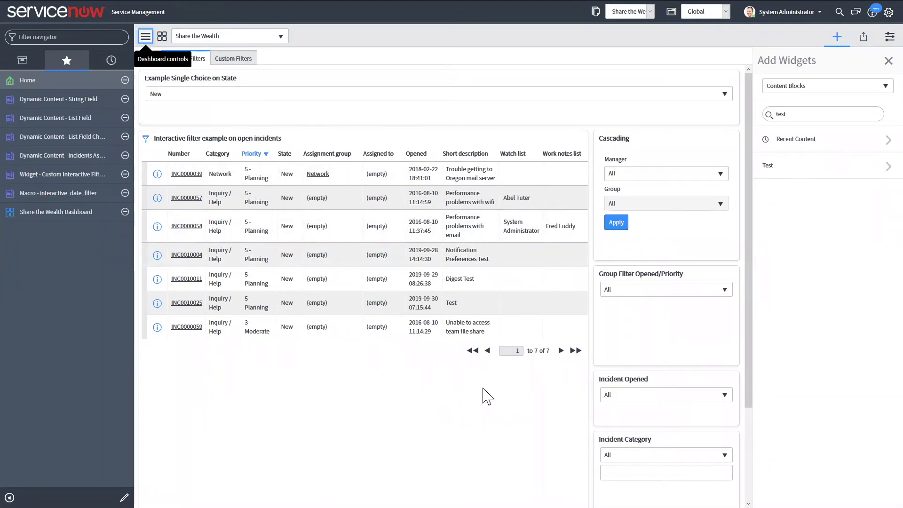
mouse_move(376, 160)
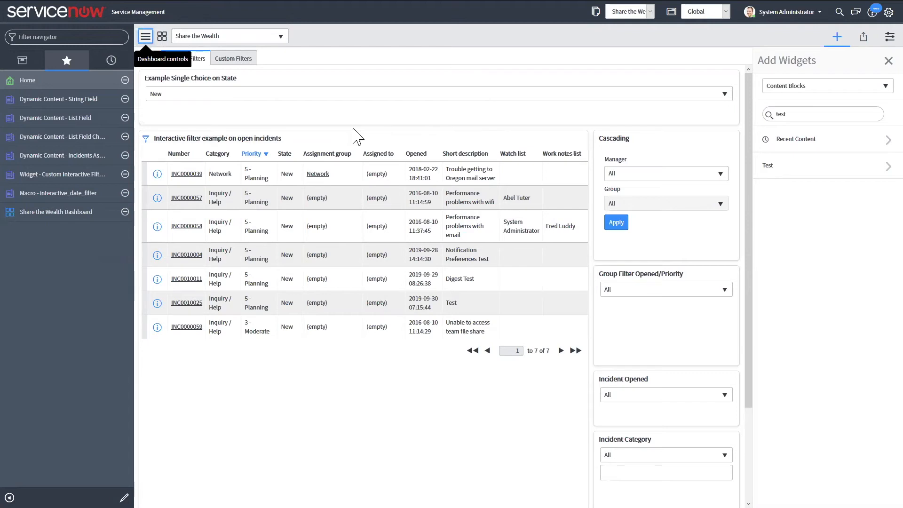
mouse_move(296, 164)
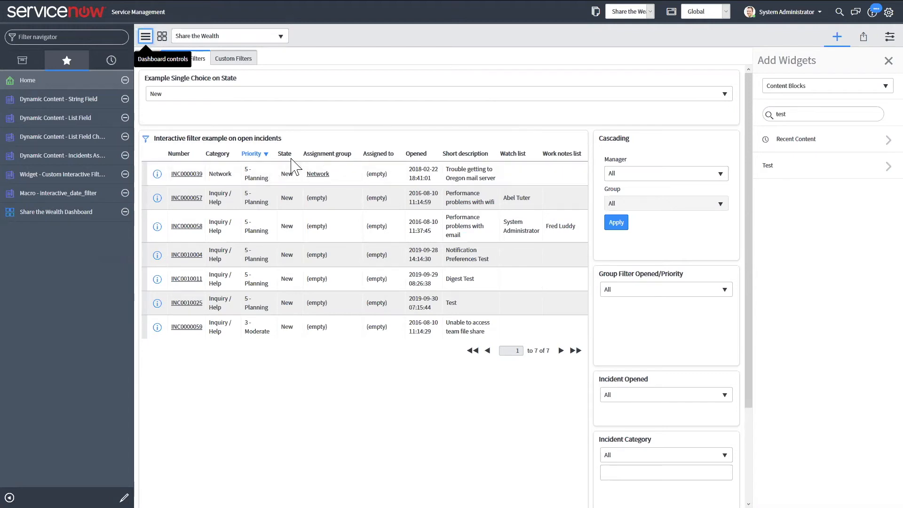
mouse_move(301, 162)
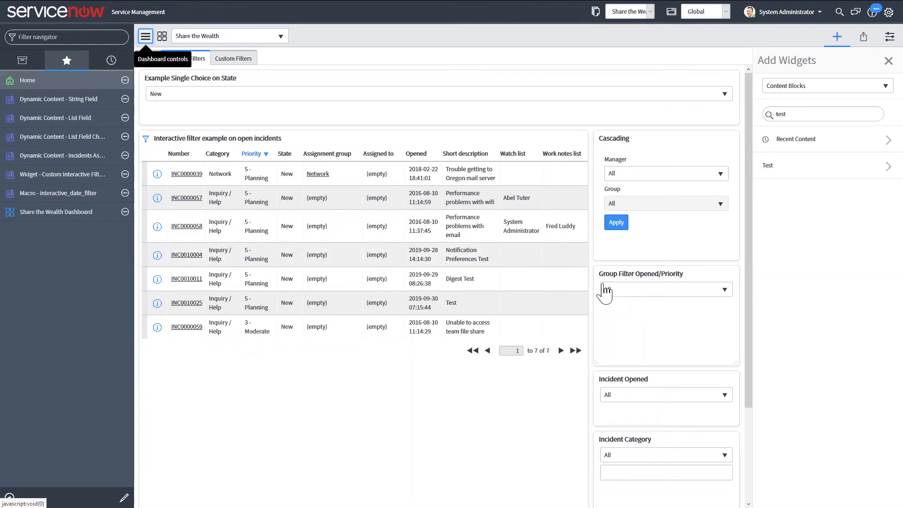
click(665, 290)
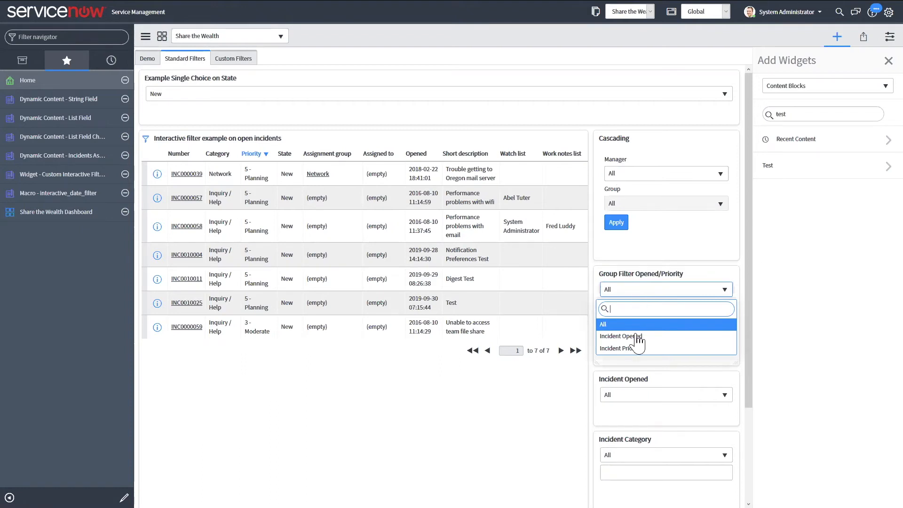
click(620, 335)
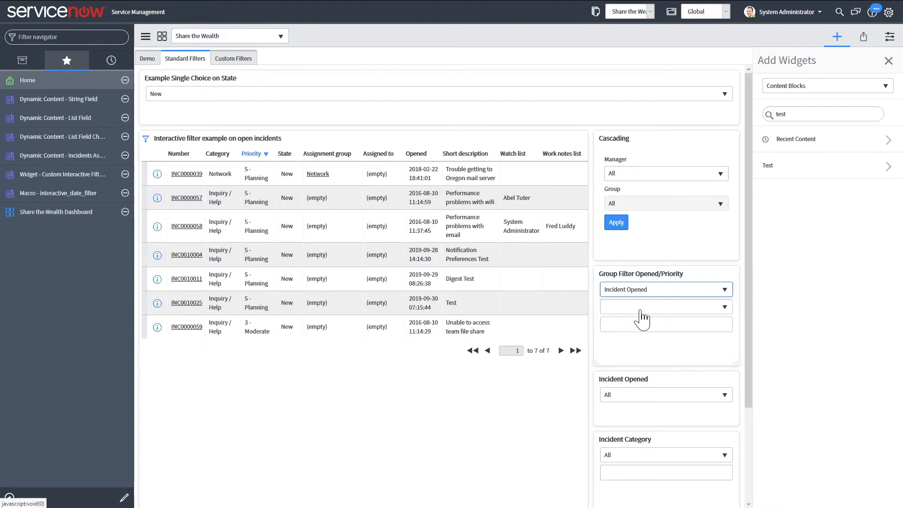
click(666, 307)
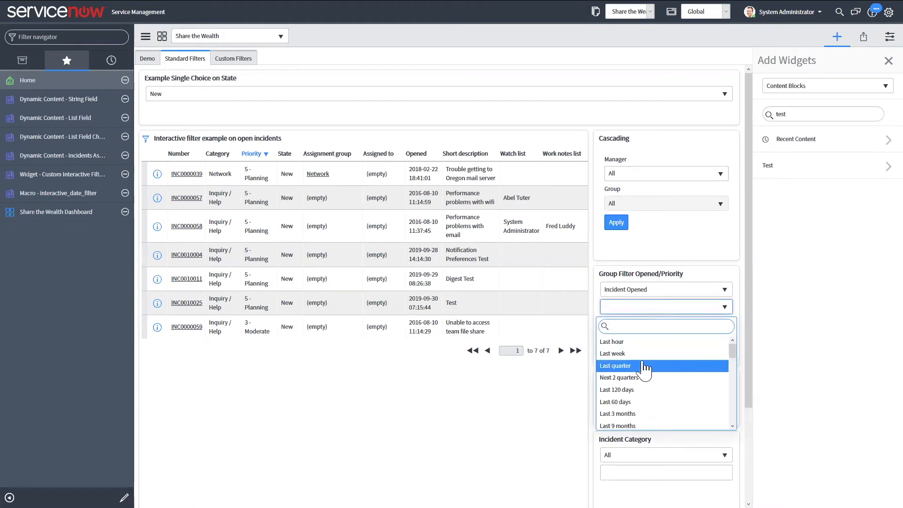
click(617, 414)
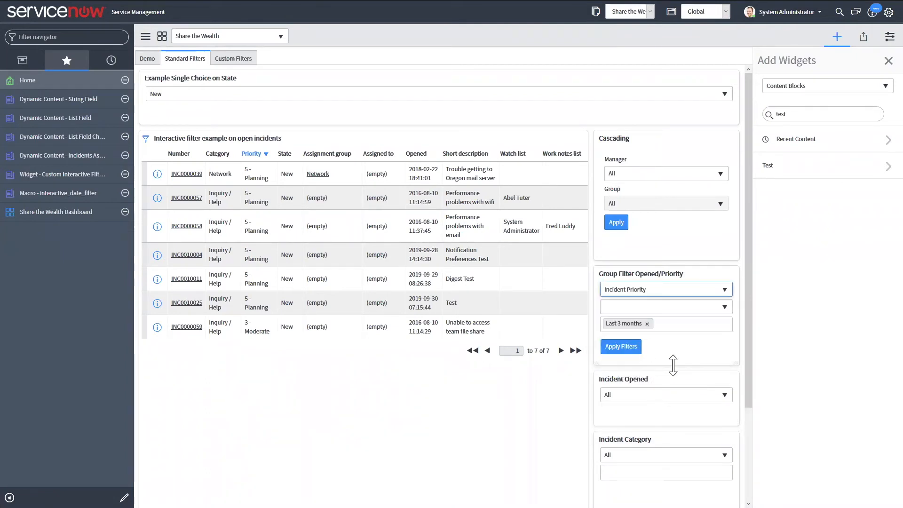
click(666, 307)
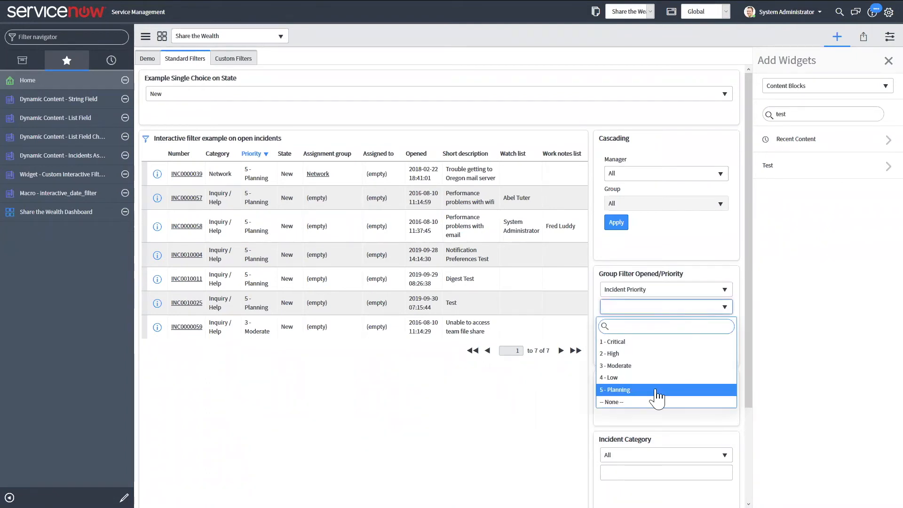
click(615, 389)
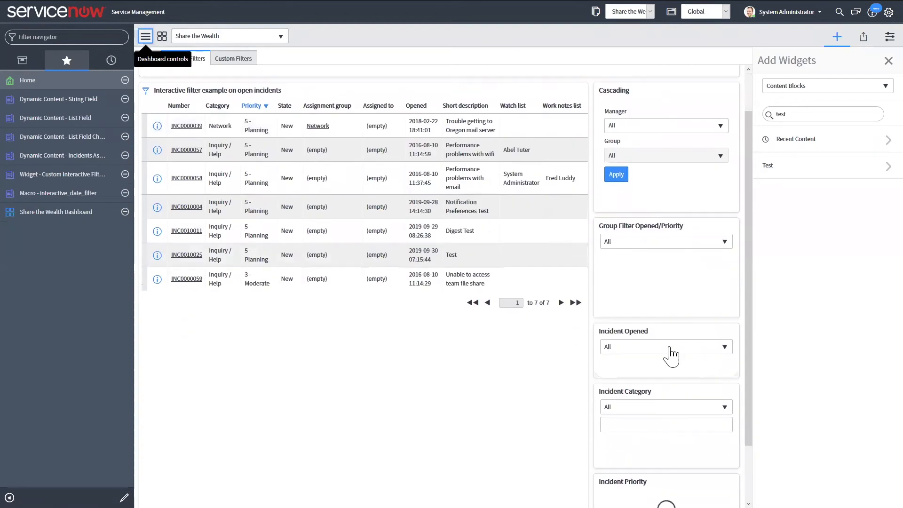
Set the Incident Opened filter to Last 6 months, leaving three incidents
click(666, 346)
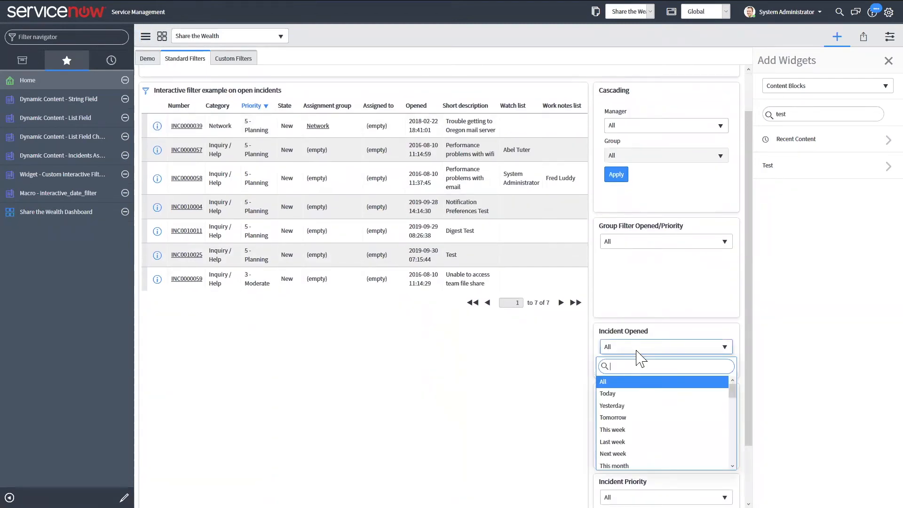
mouse_move(654, 421)
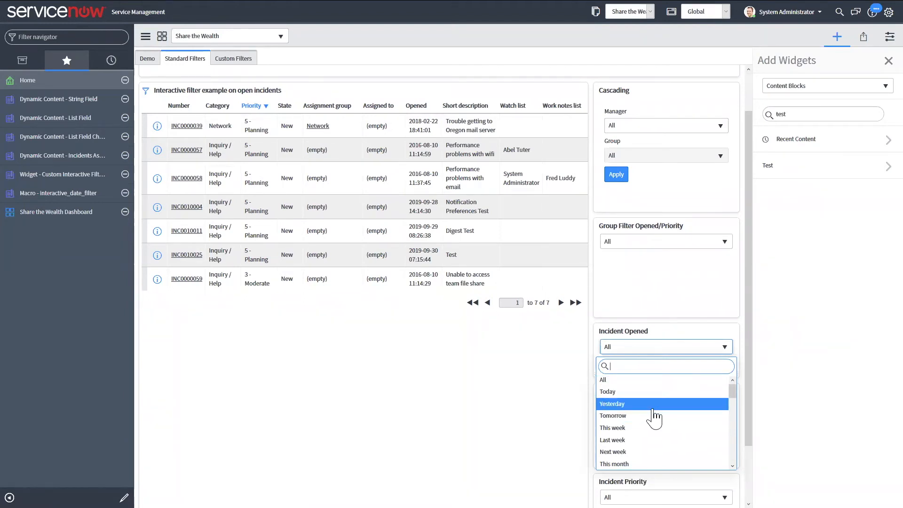
scroll(down, 3)
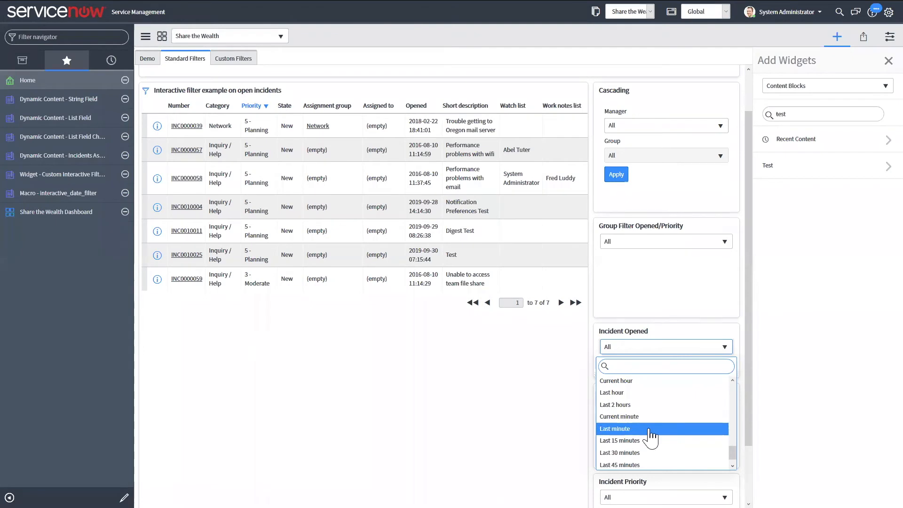
scroll(down, 3)
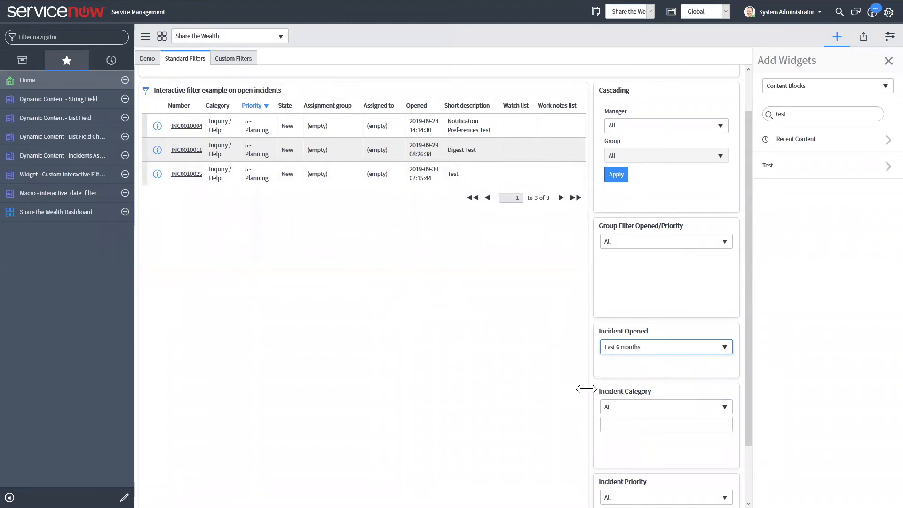
mouse_move(654, 370)
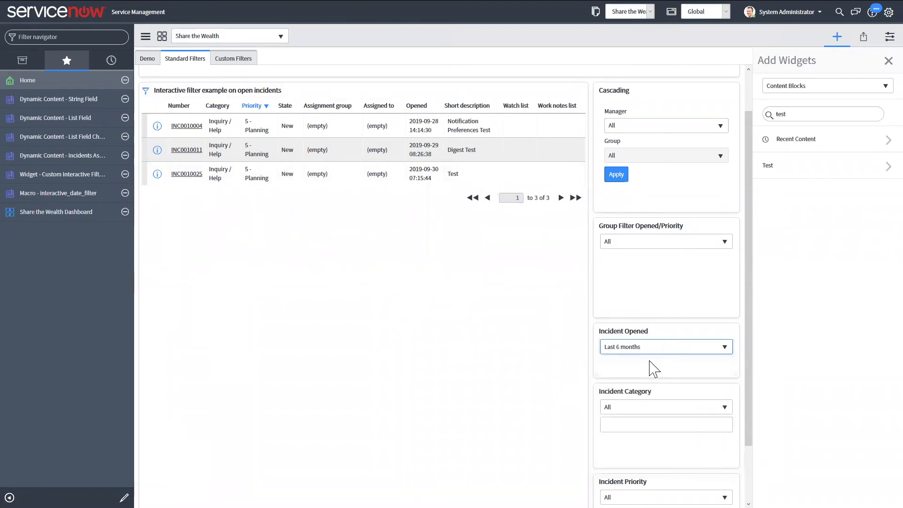
Reset Incident Opened to All, filter category to Inquiry / Help and Hardware, then clear it
click(666, 406)
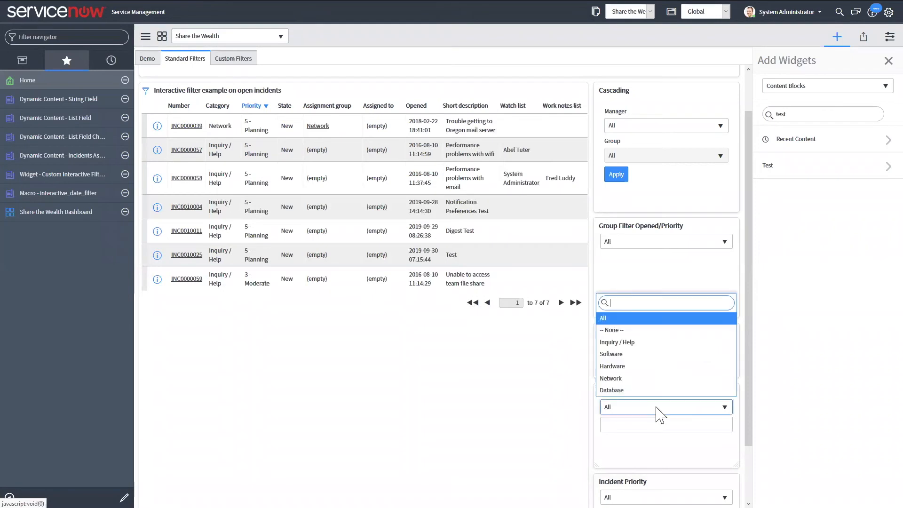
mouse_move(635, 332)
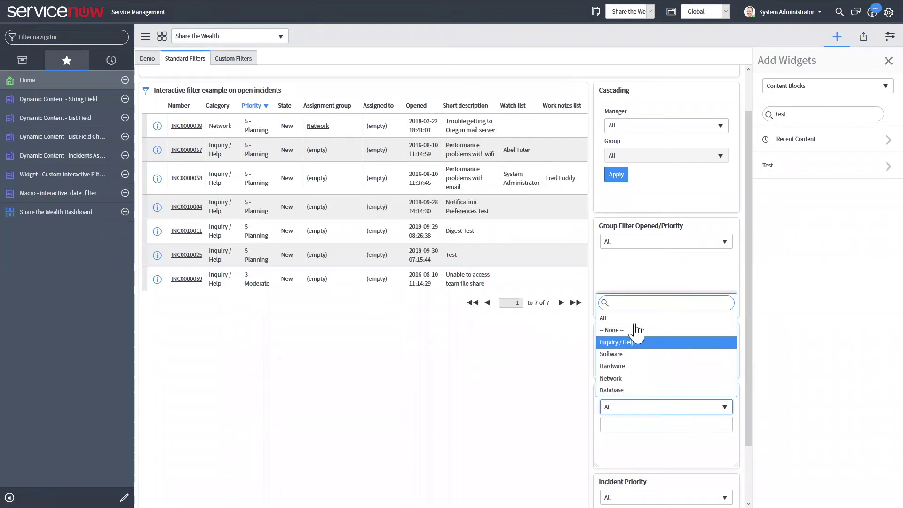
click(621, 343)
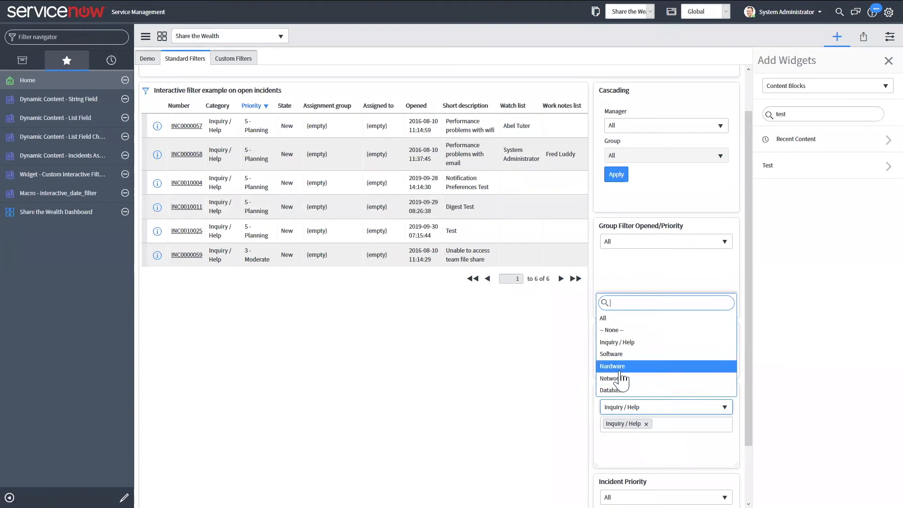
click(612, 366)
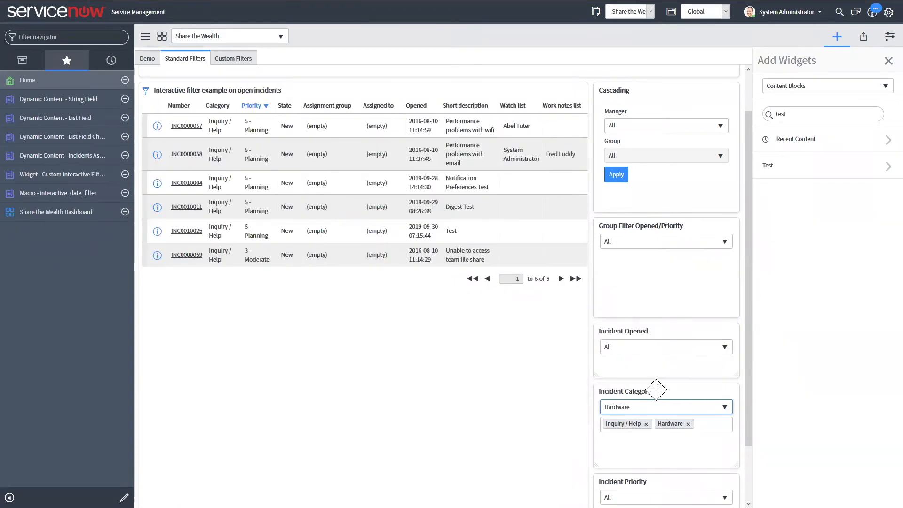
mouse_move(658, 396)
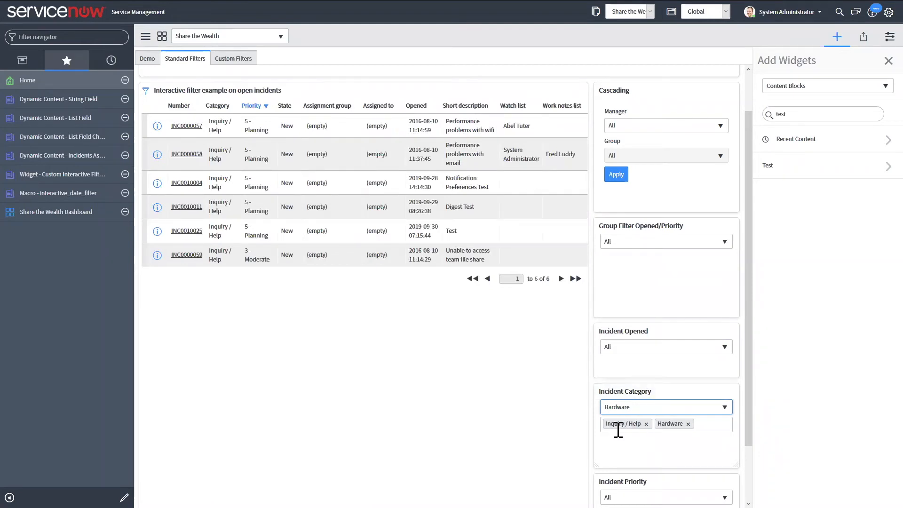
mouse_move(633, 440)
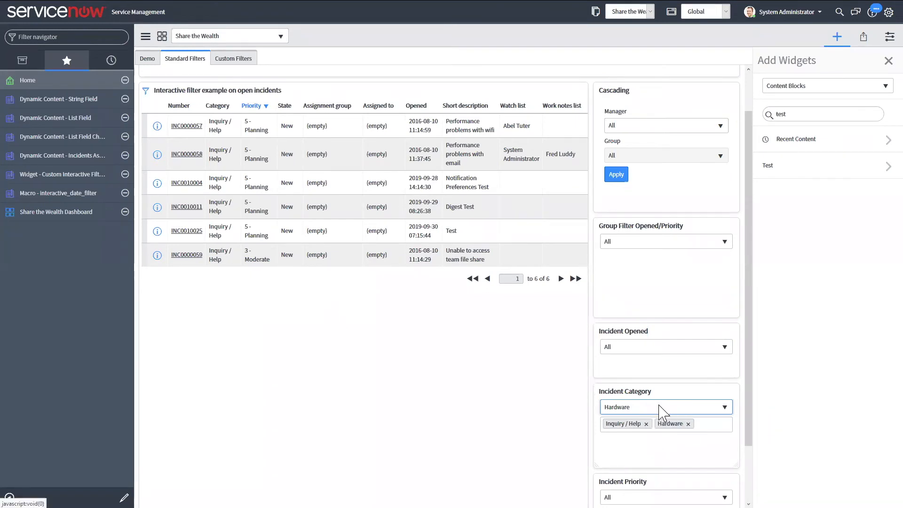
click(665, 407)
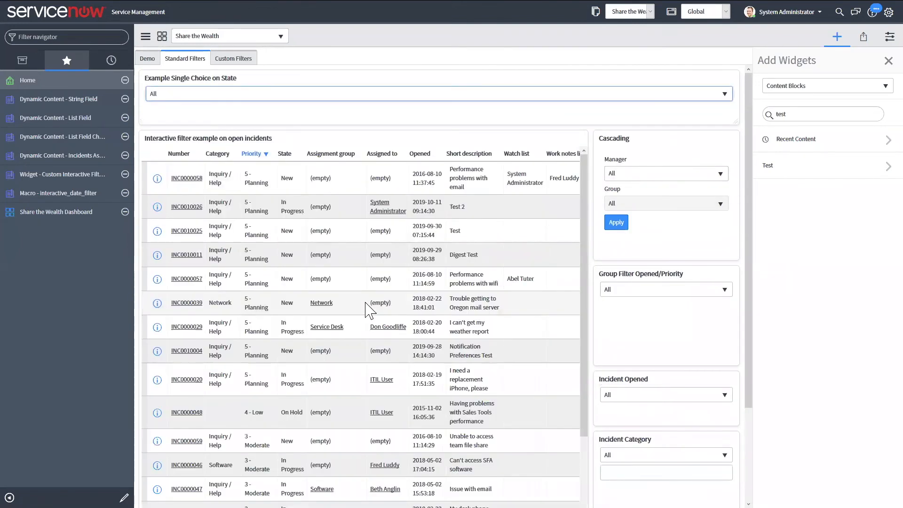
Combine Network, Database and Inquiry / Help in the Incident Category filter, then reset it to All
scroll(down, 3)
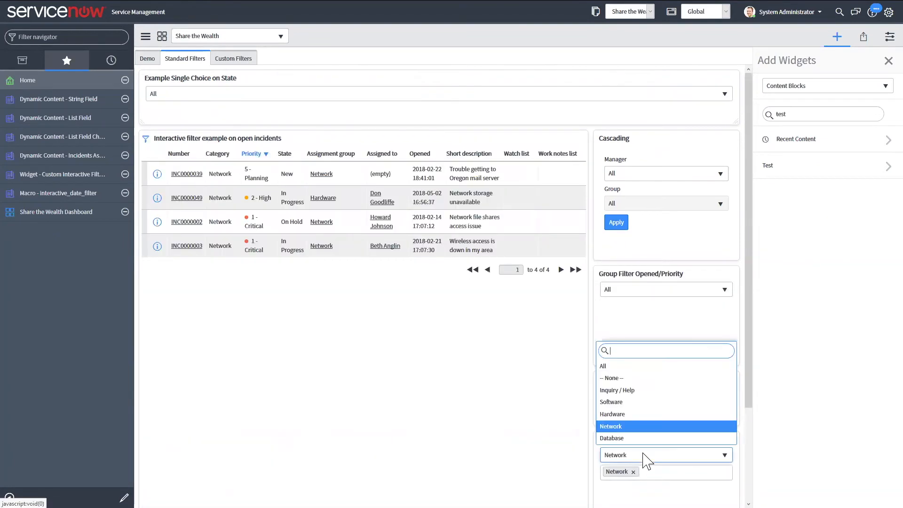
click(611, 438)
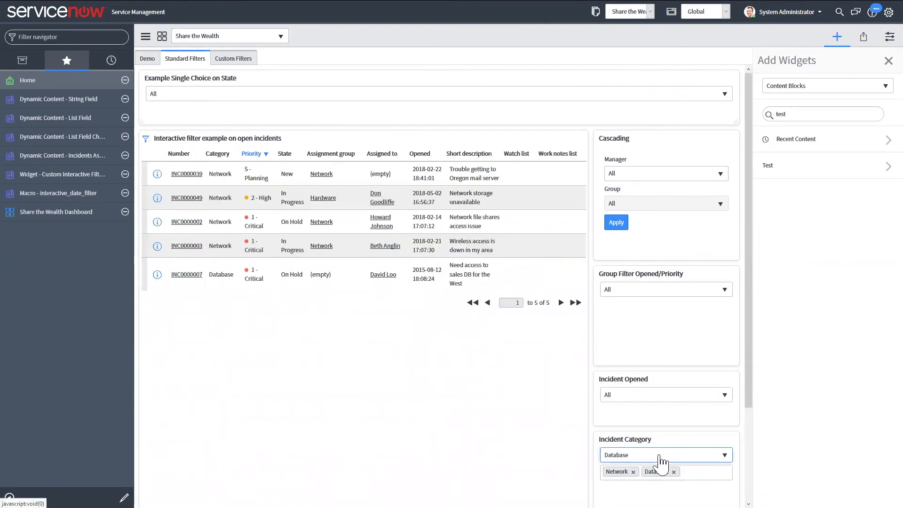
click(665, 455)
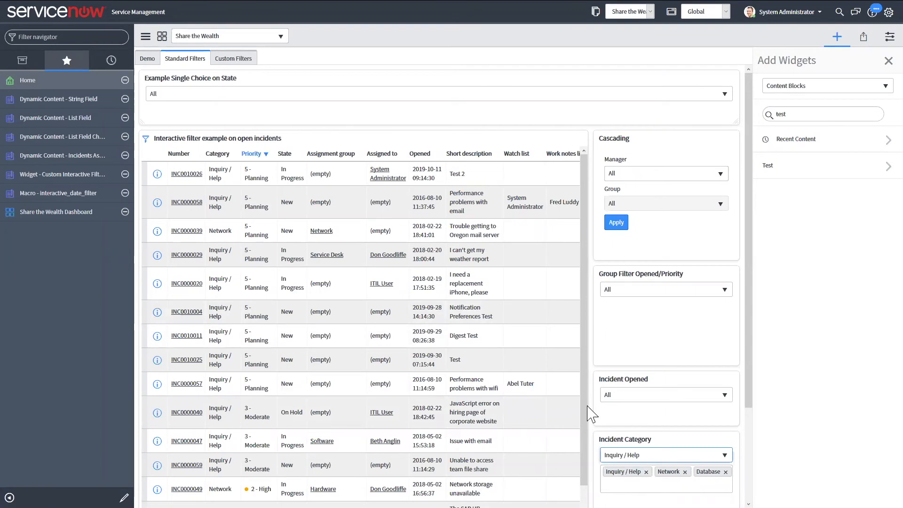
mouse_move(735, 485)
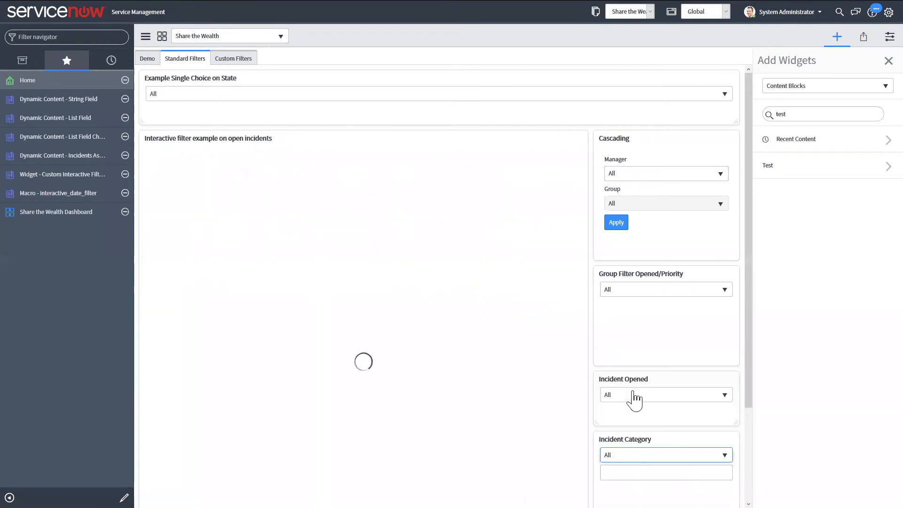
Filter open incidents to priority 3 - Moderate via the Incident Priority dropdown
scroll(down, 3)
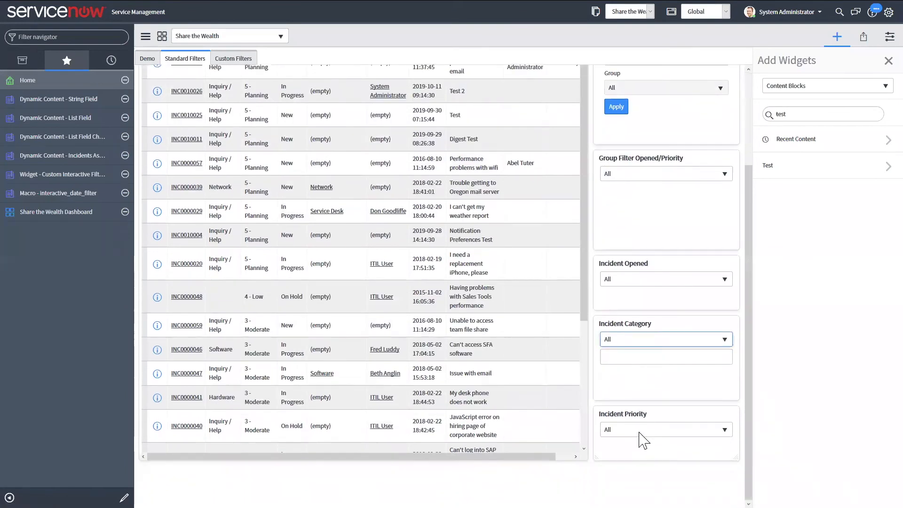
click(666, 429)
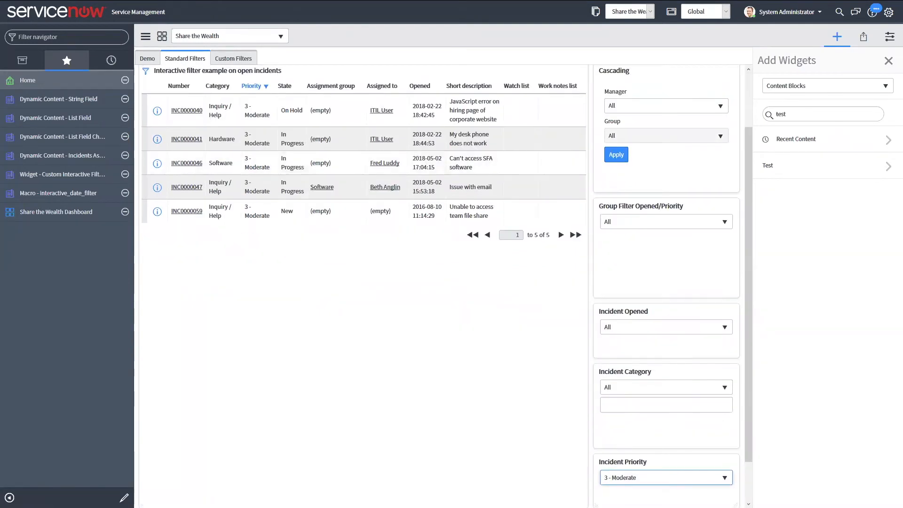
mouse_move(366, 264)
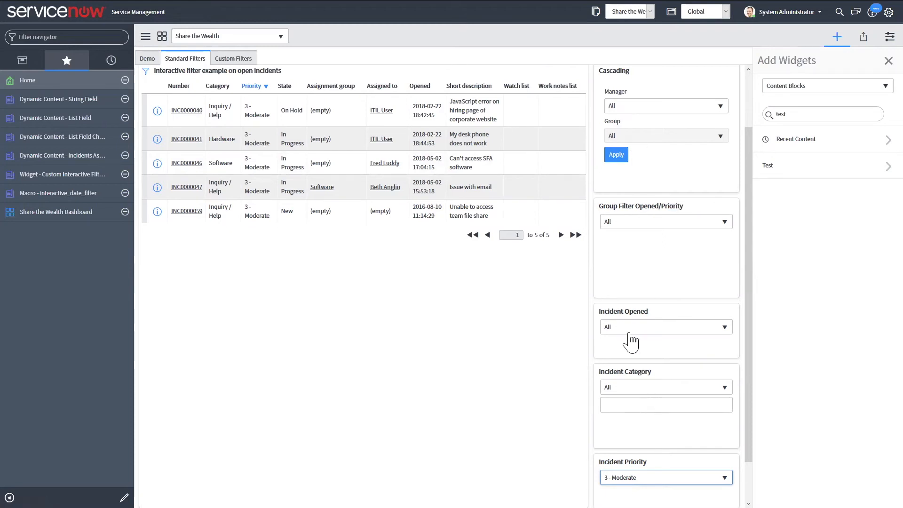
mouse_move(513, 391)
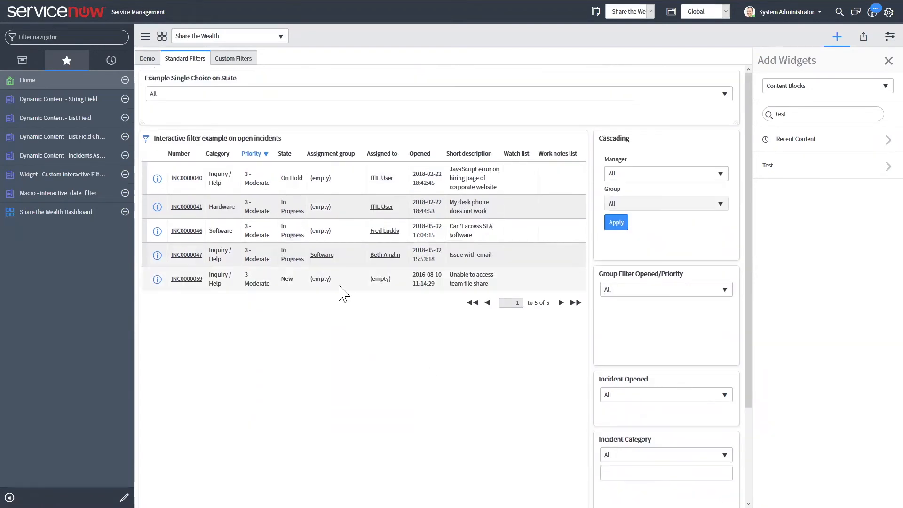
On the Custom Filters dashboard tab, try the Only mine / All tasks assigned-to filter
click(233, 58)
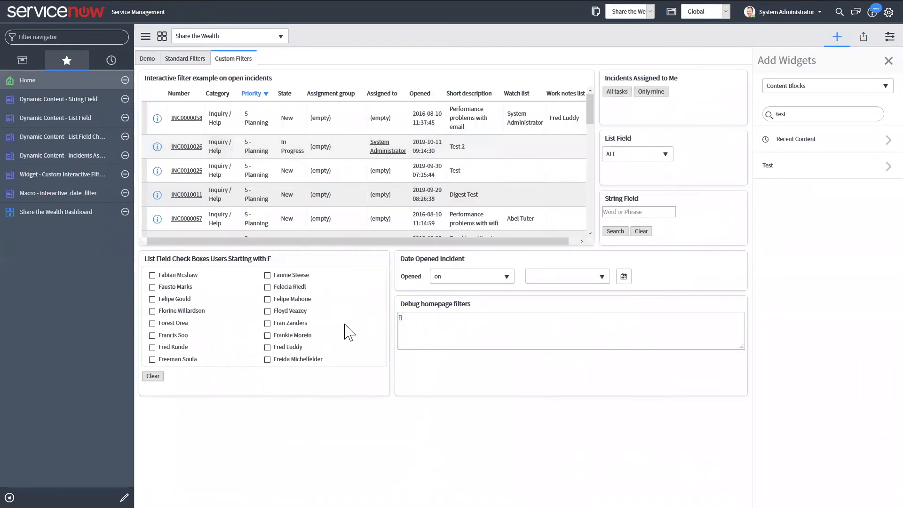
mouse_move(461, 396)
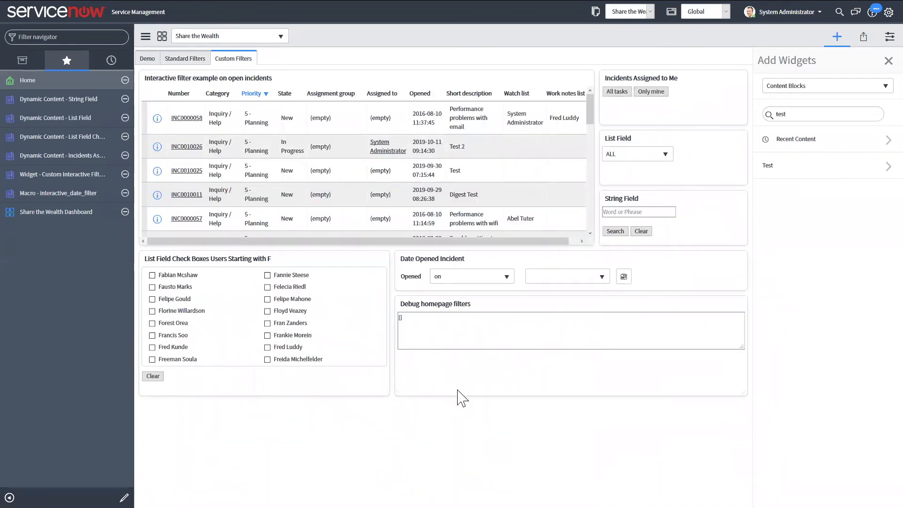
mouse_move(586, 296)
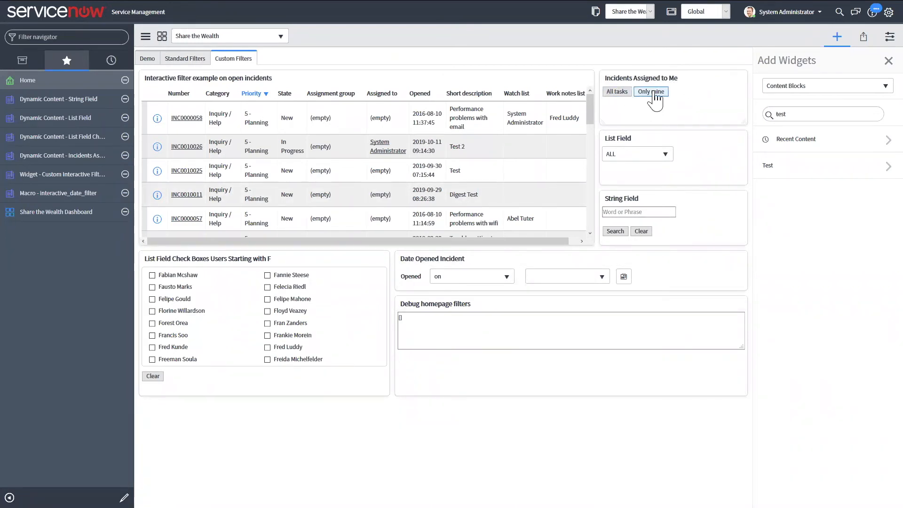
click(617, 91)
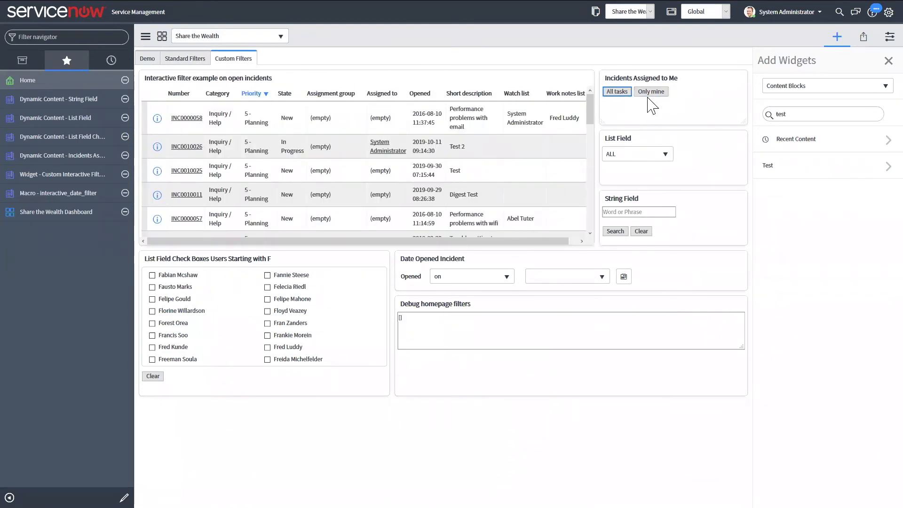
mouse_move(658, 196)
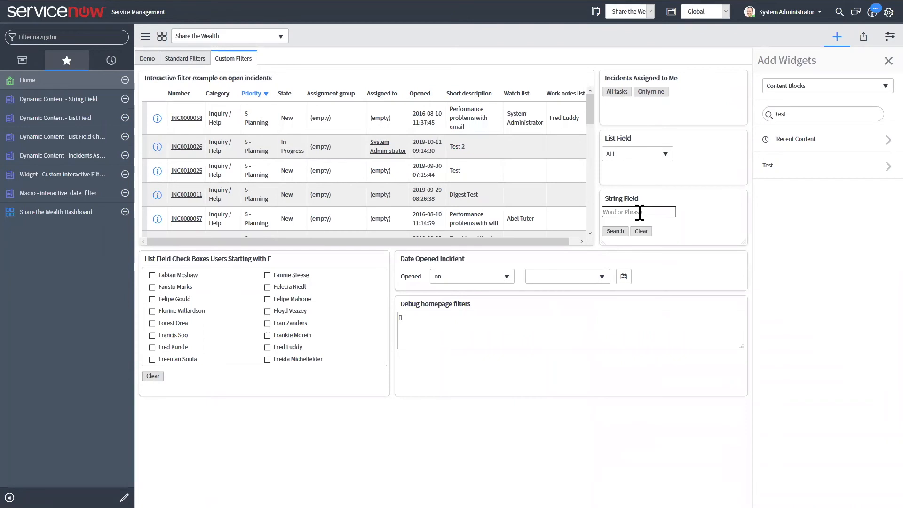
Search incident text for 'test', narrowing to four incidents, then clear the search
text(test)
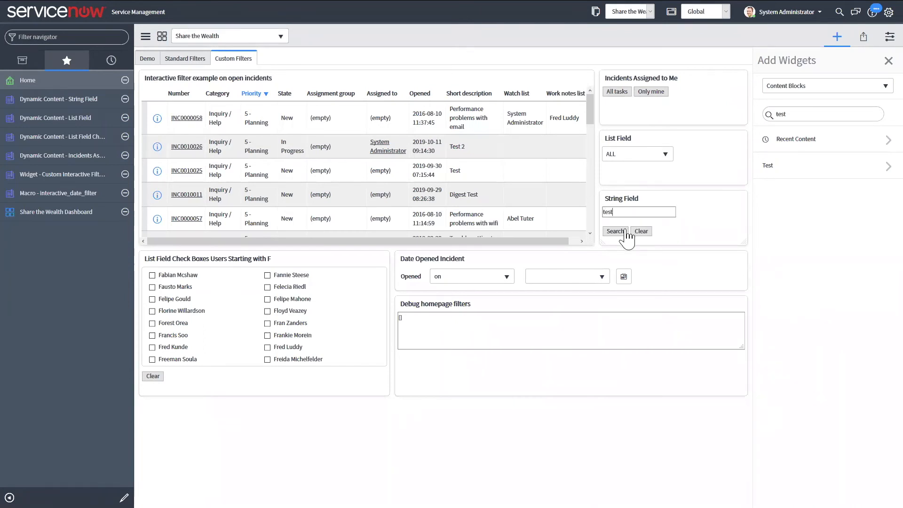
click(615, 231)
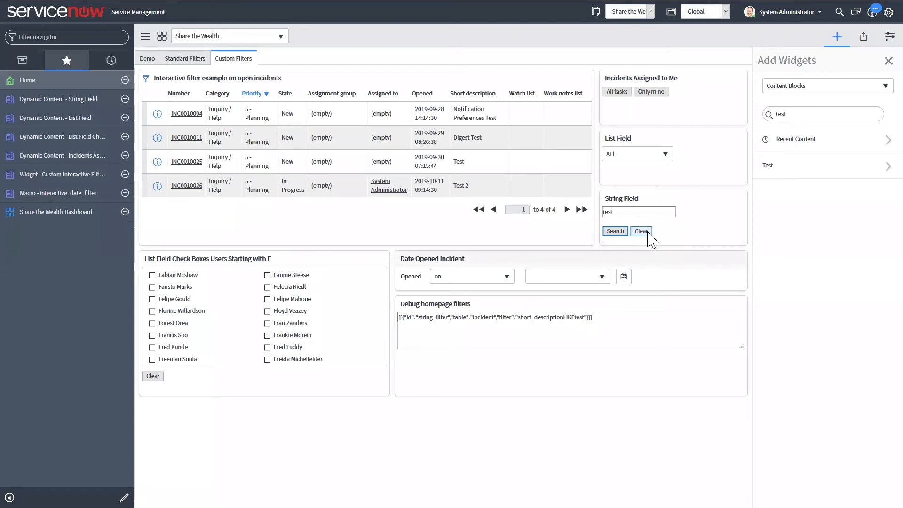
click(641, 232)
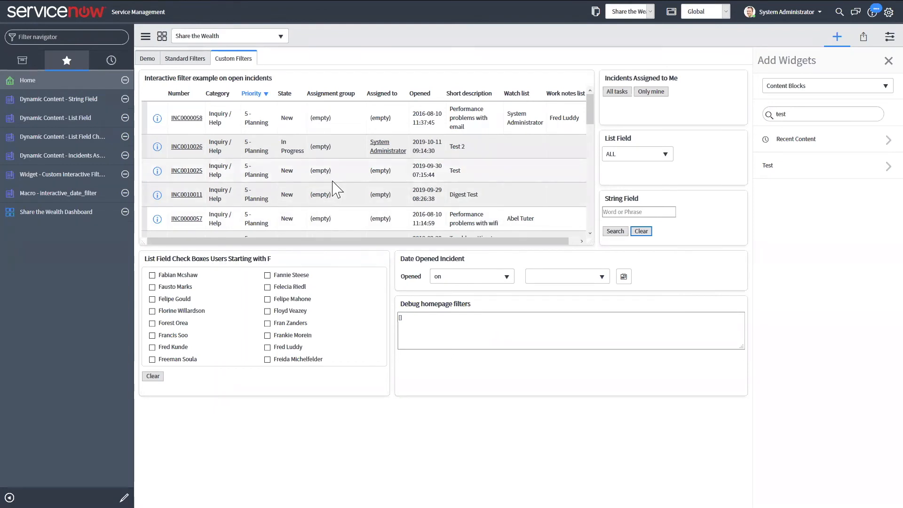
mouse_move(353, 268)
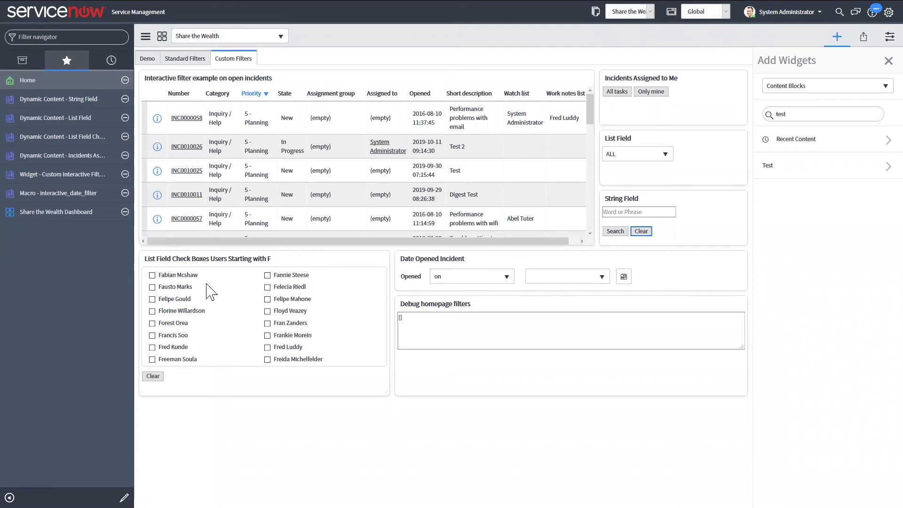
mouse_move(233, 293)
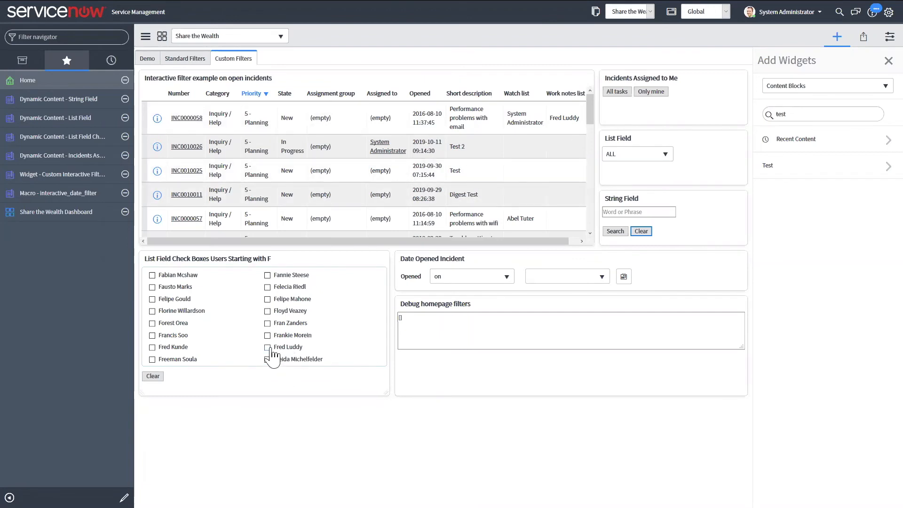
Tick Fred Luddy and Frankie Morein in the work-notes checkboxes, then Clear to restore all incidents
click(267, 347)
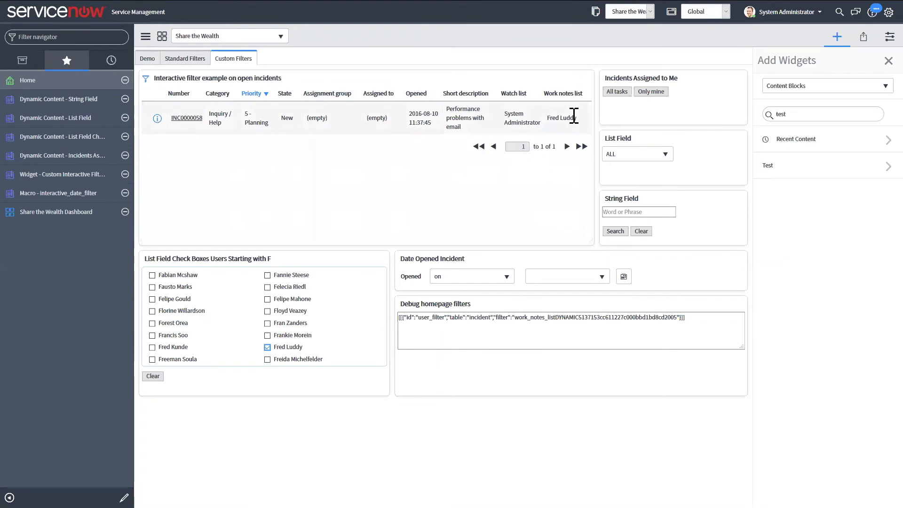
click(267, 347)
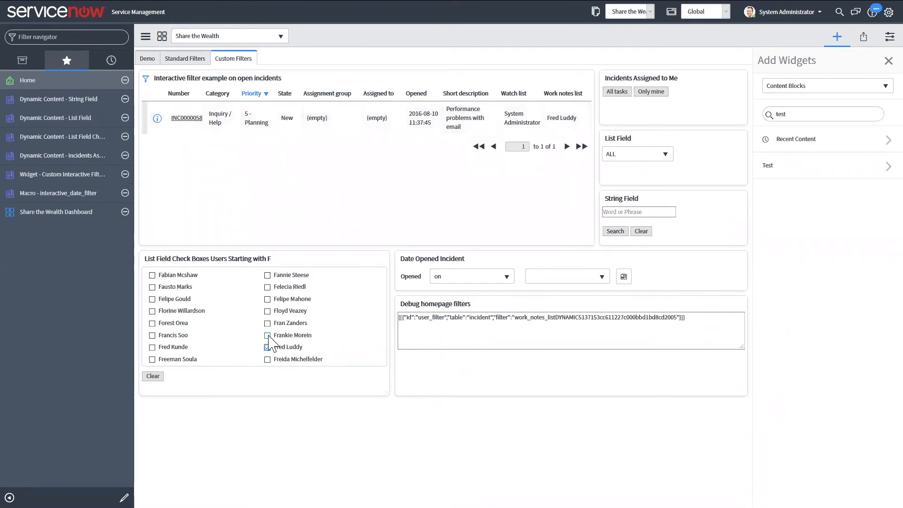
click(267, 335)
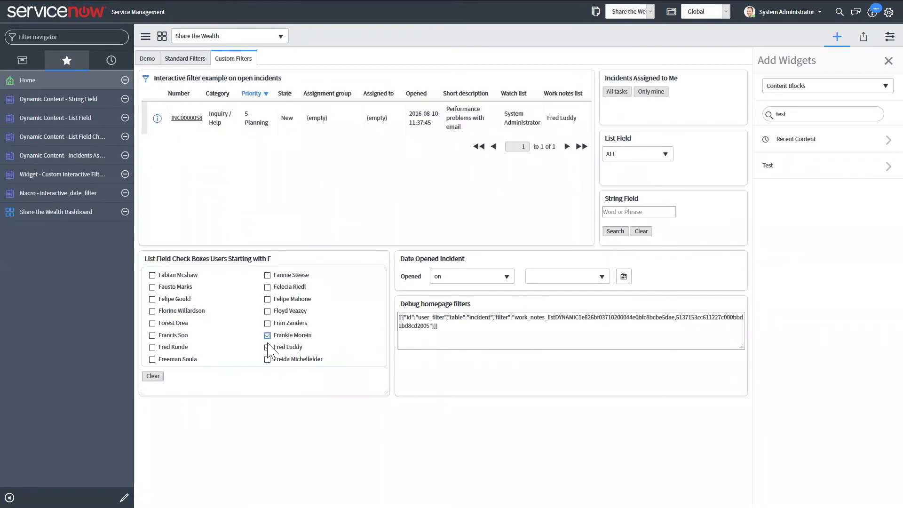
click(267, 347)
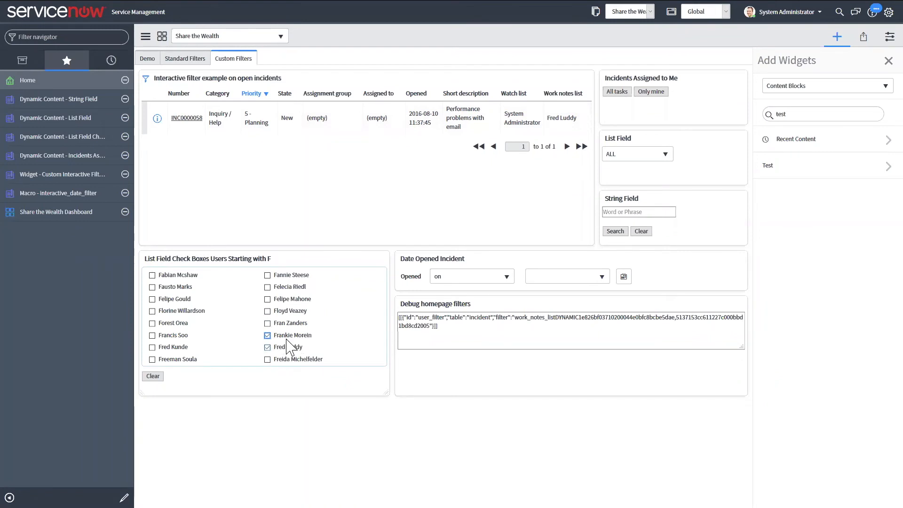
click(267, 347)
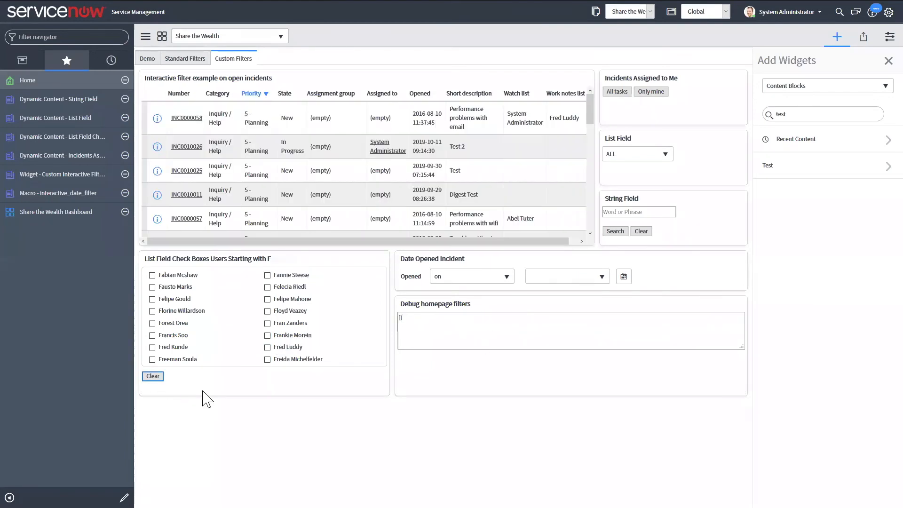
click(267, 347)
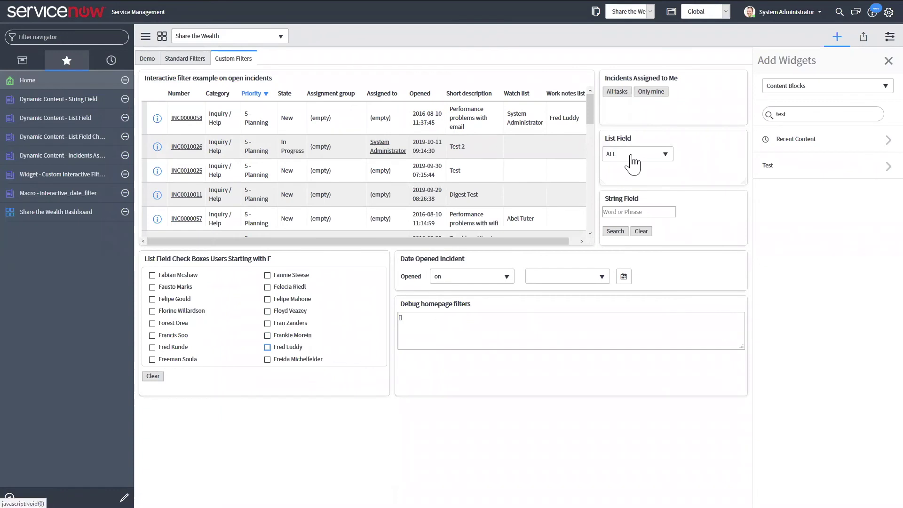
click(637, 154)
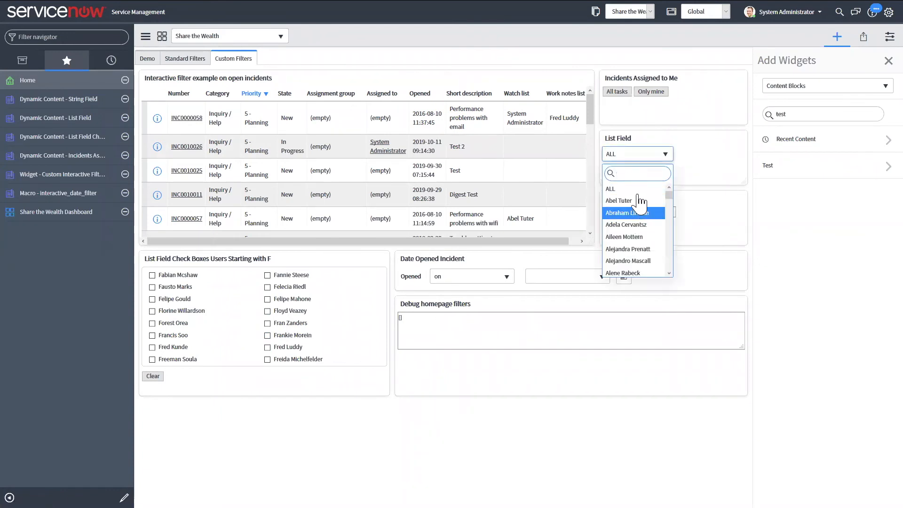
click(619, 200)
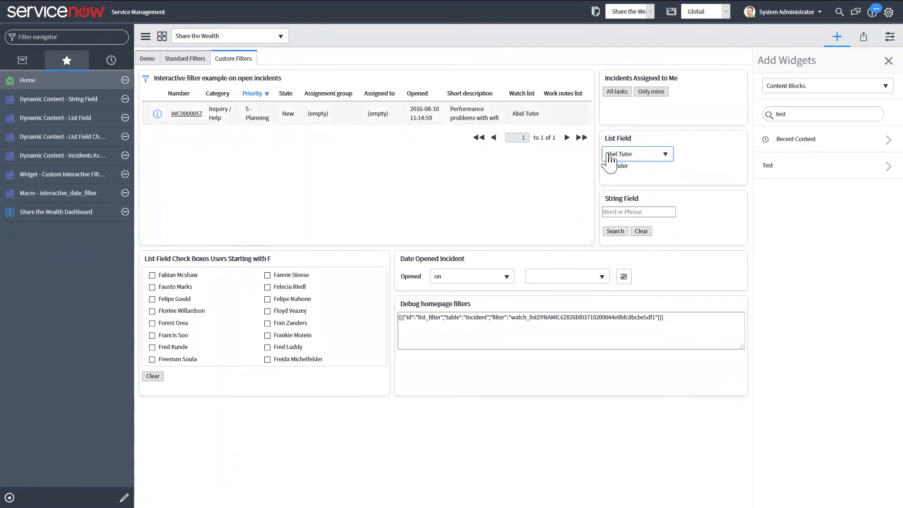
click(615, 166)
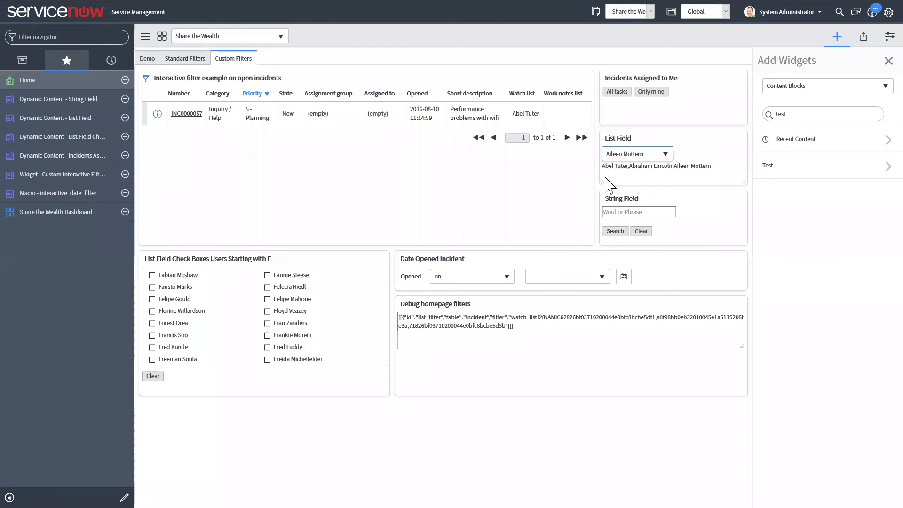
mouse_move(613, 177)
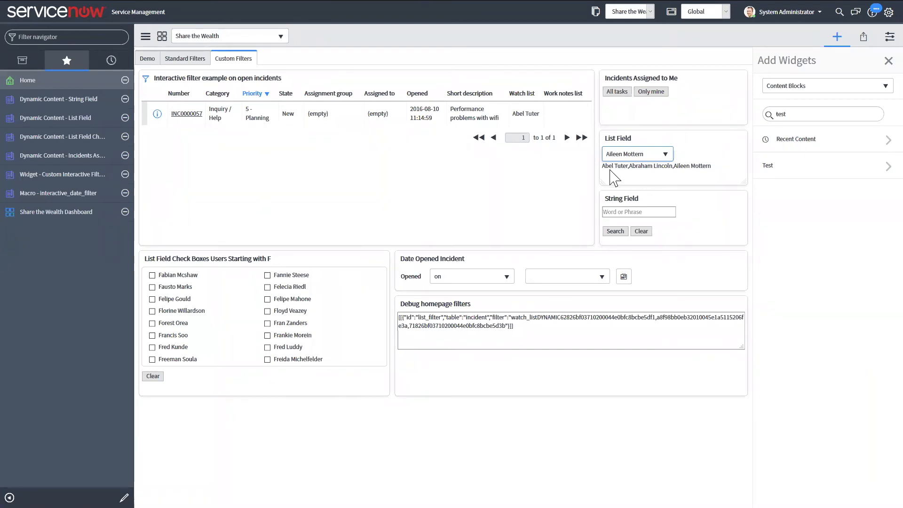
mouse_move(609, 178)
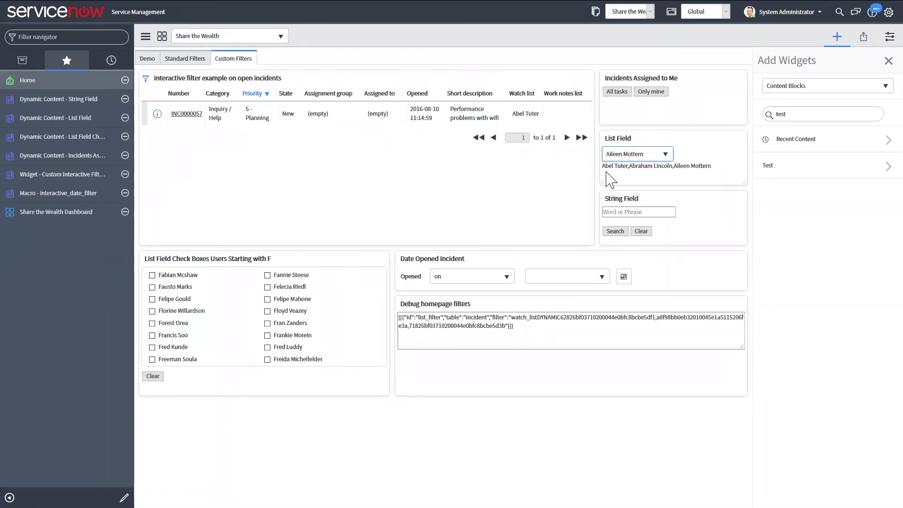
mouse_move(672, 184)
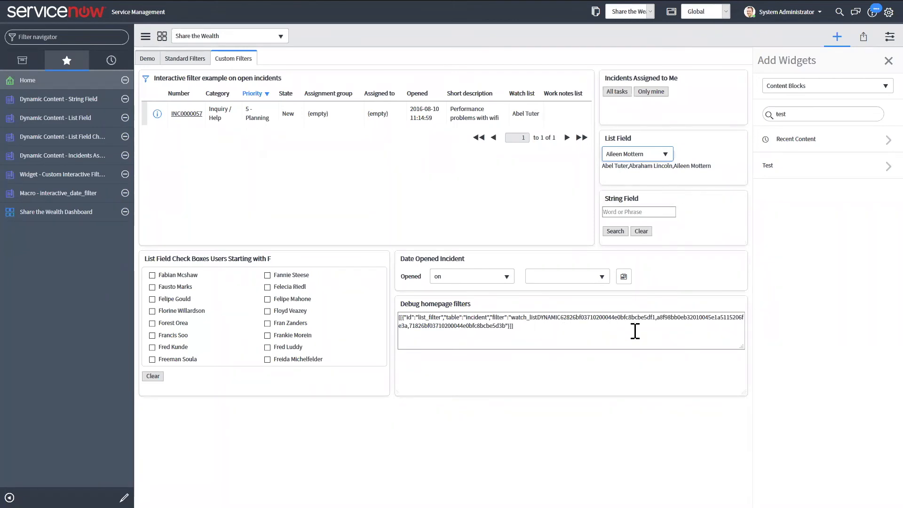
mouse_move(606, 348)
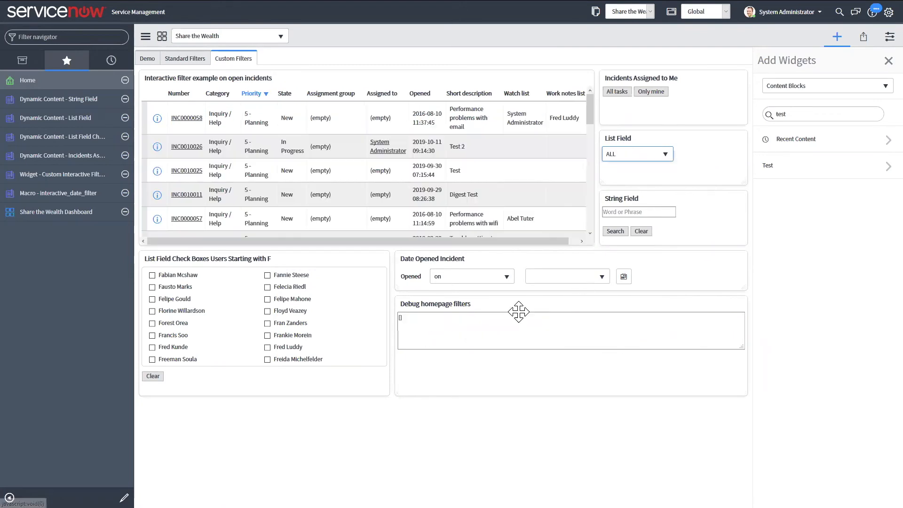
mouse_move(352, 284)
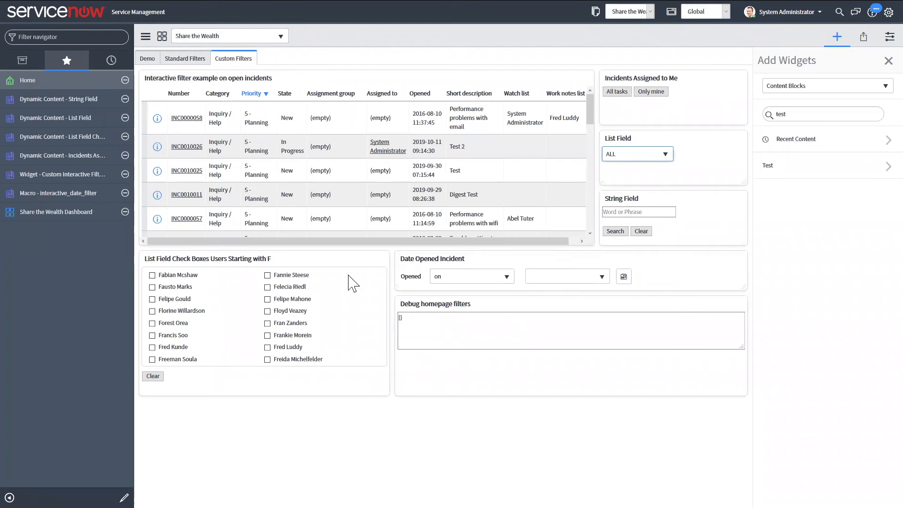
mouse_move(664, 303)
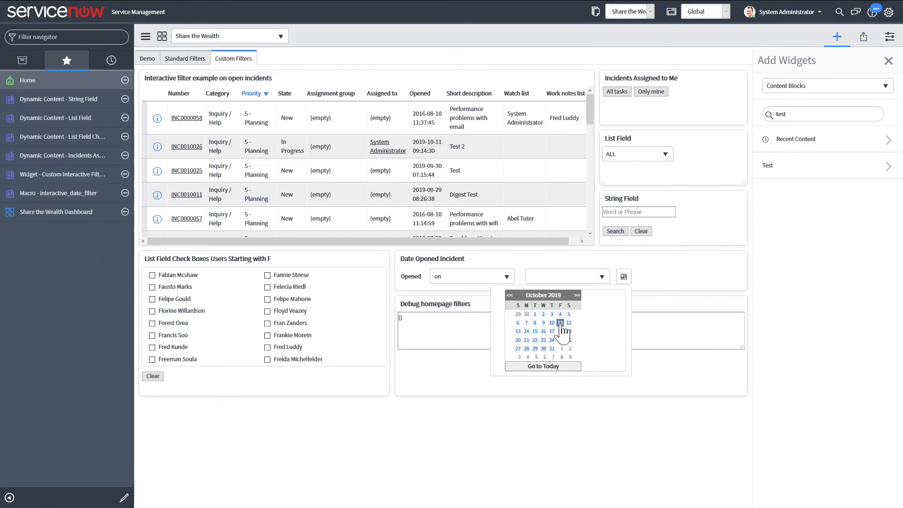
Set Date Opened Incident to between 2019-09-01 and 2019-10-11, closing the Add Widgets panel
click(559, 322)
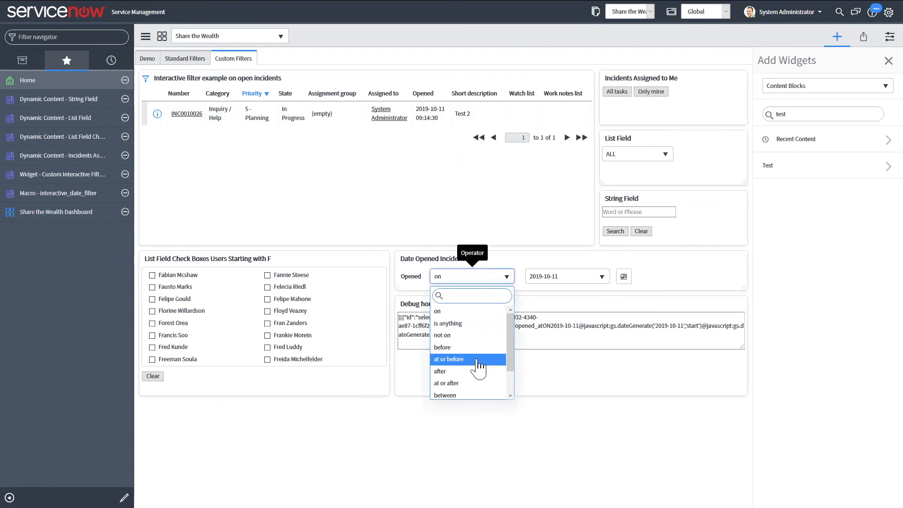
click(444, 394)
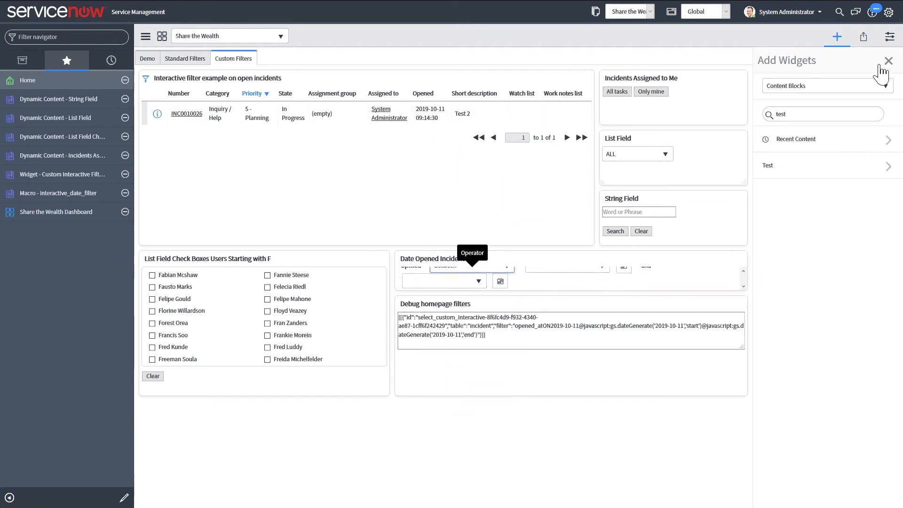
click(887, 60)
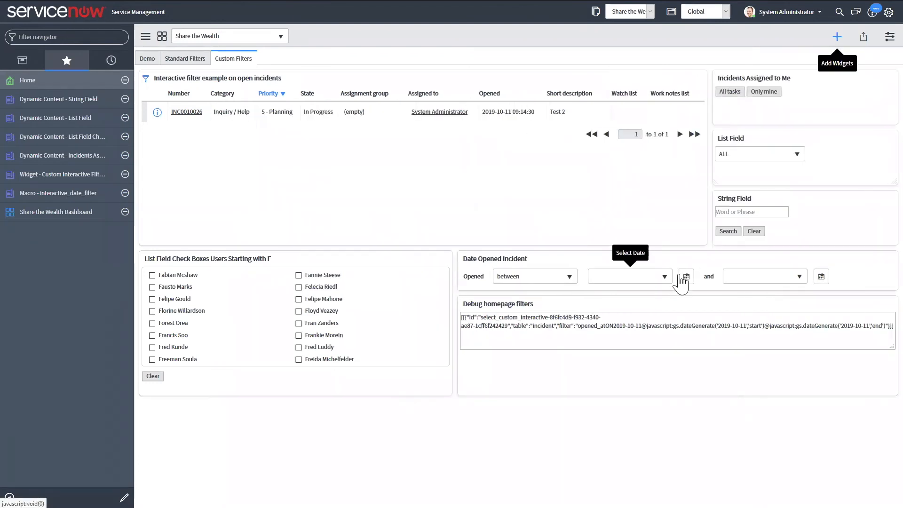
click(684, 276)
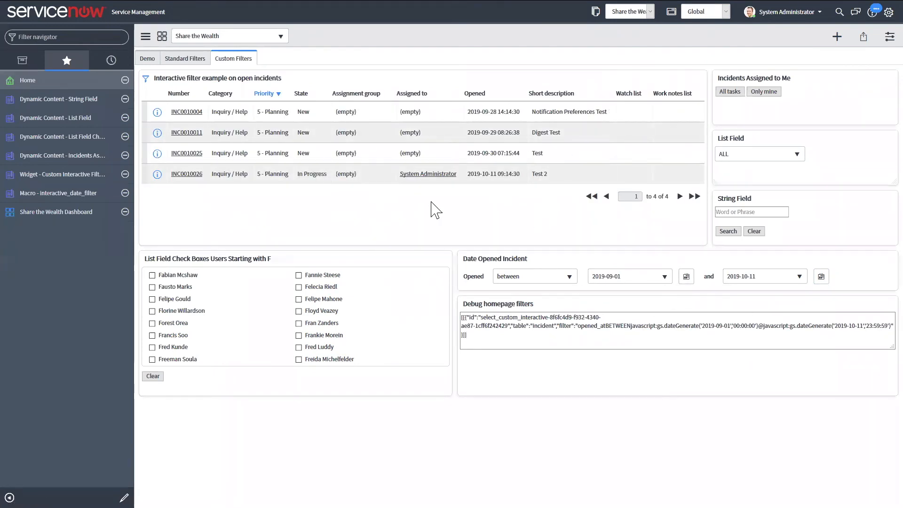
mouse_move(630, 296)
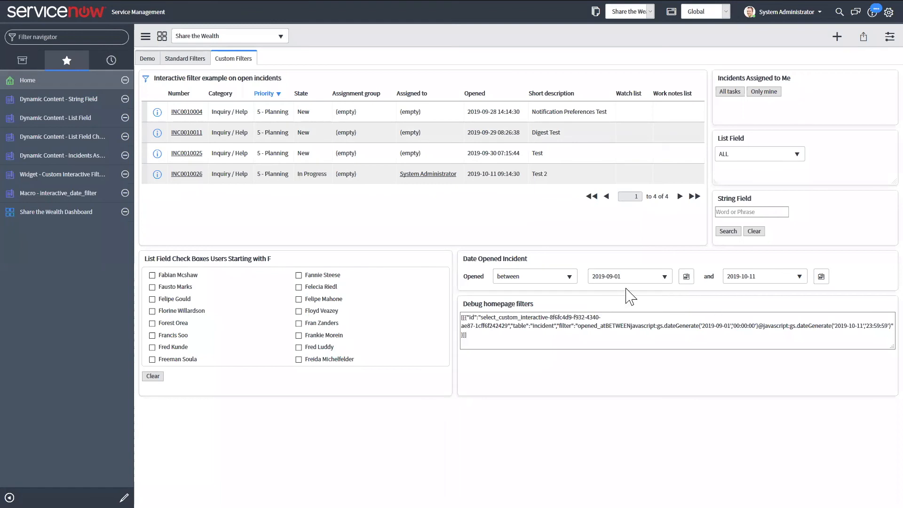
mouse_move(606, 302)
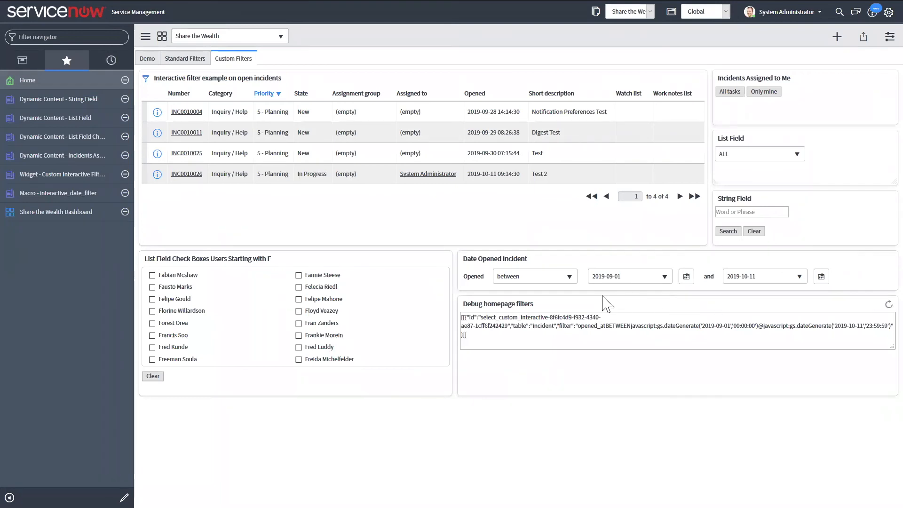
mouse_move(558, 304)
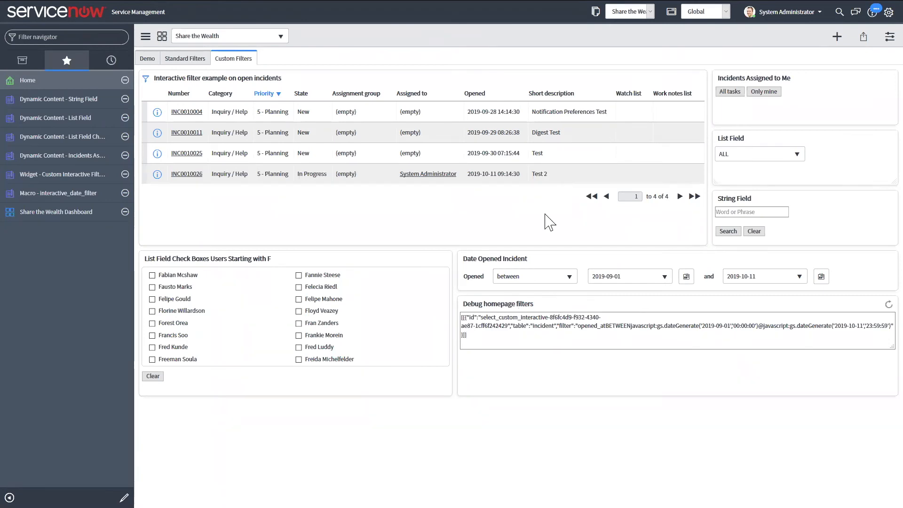
mouse_move(94, 141)
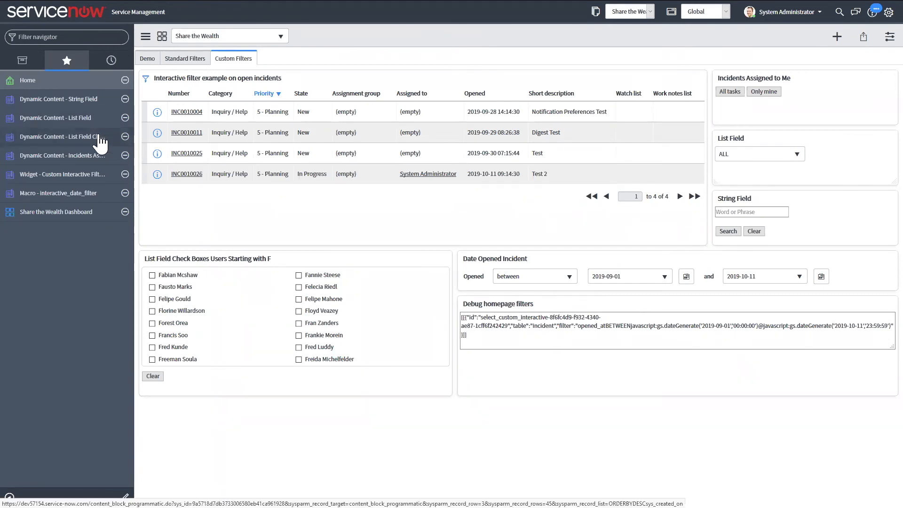
click(61, 137)
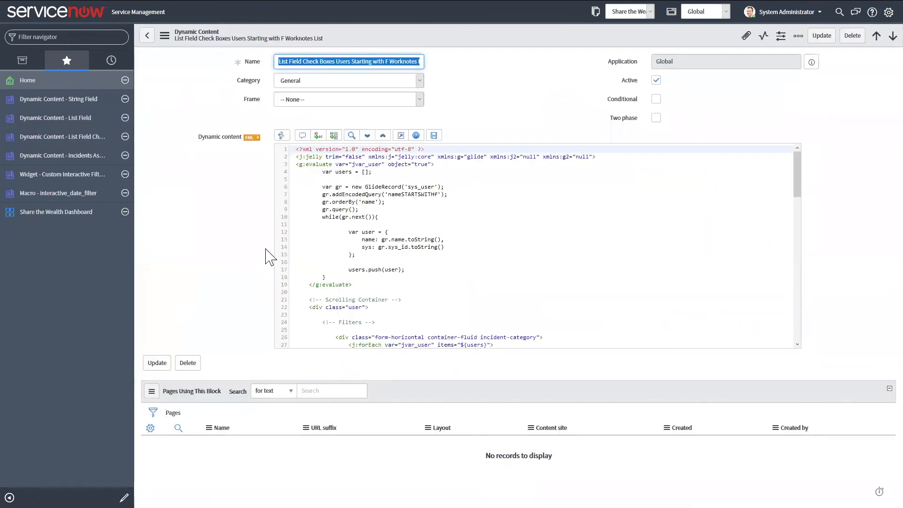
mouse_move(757, 226)
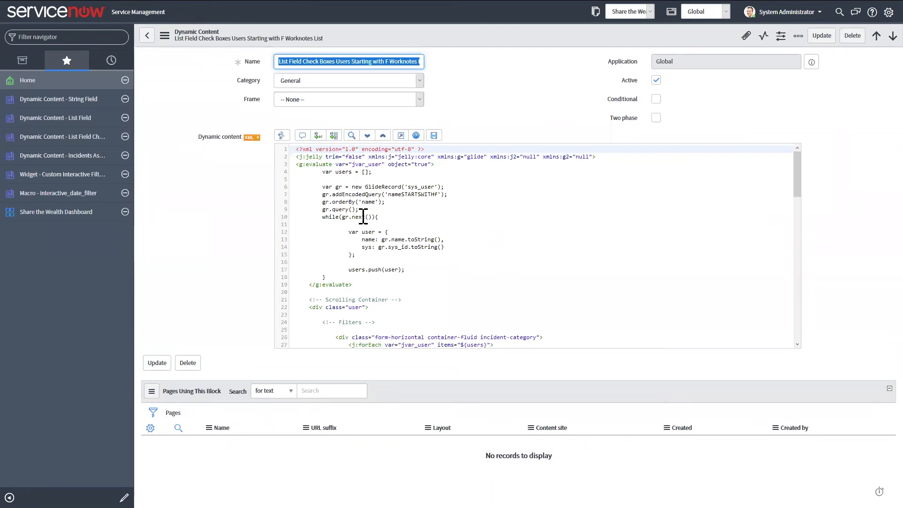
mouse_move(468, 289)
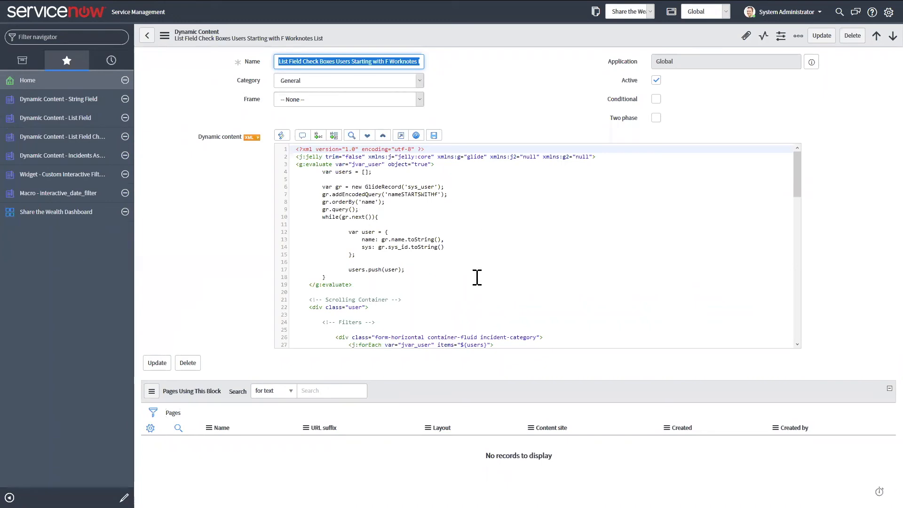
scroll(down, 3)
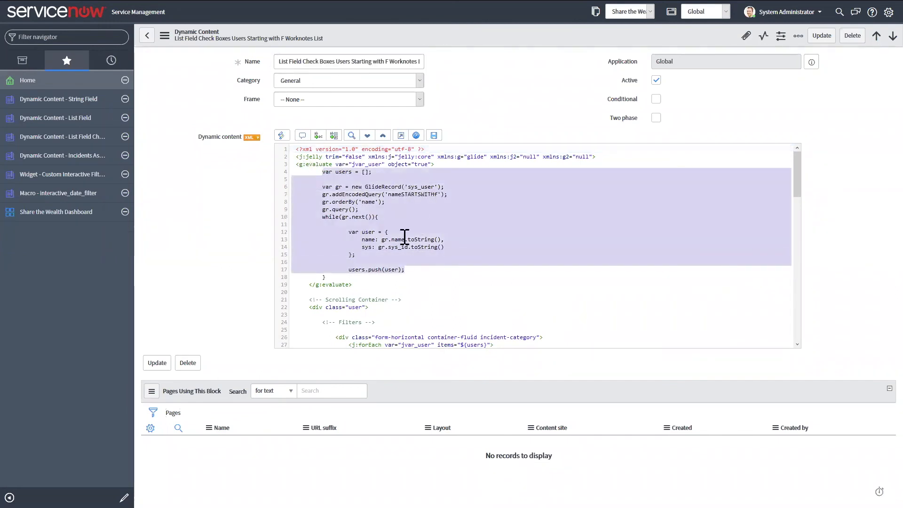
mouse_move(399, 222)
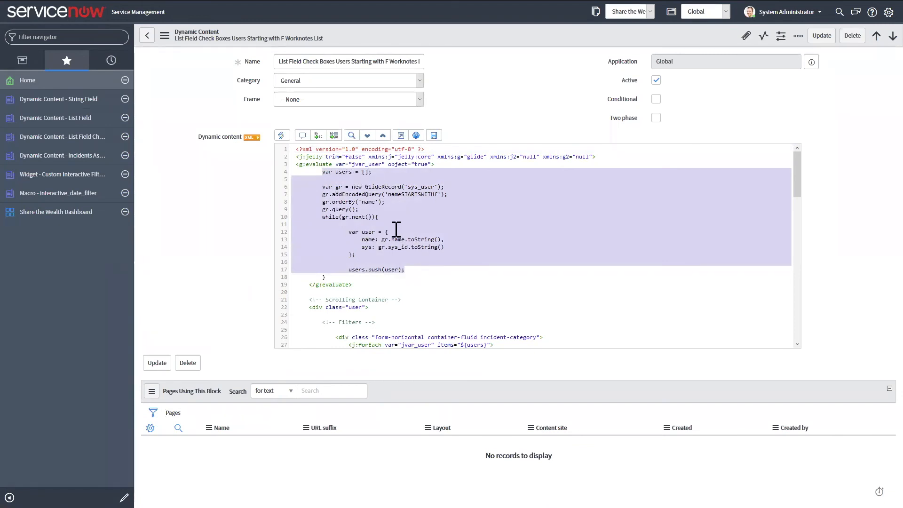
mouse_move(410, 200)
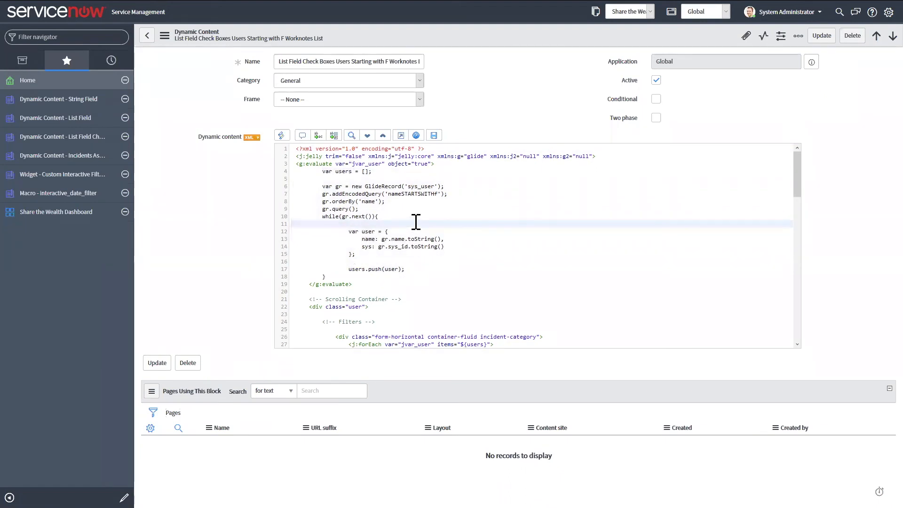
scroll(down, 3)
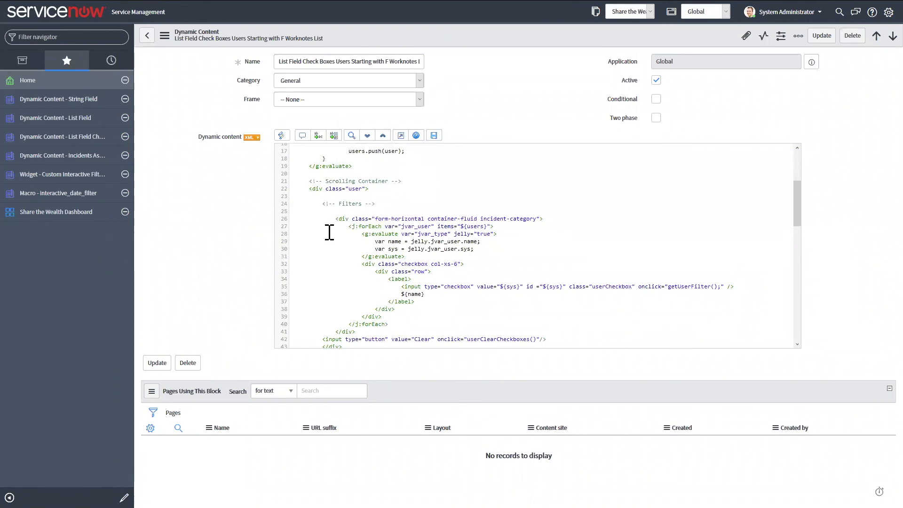
mouse_move(480, 224)
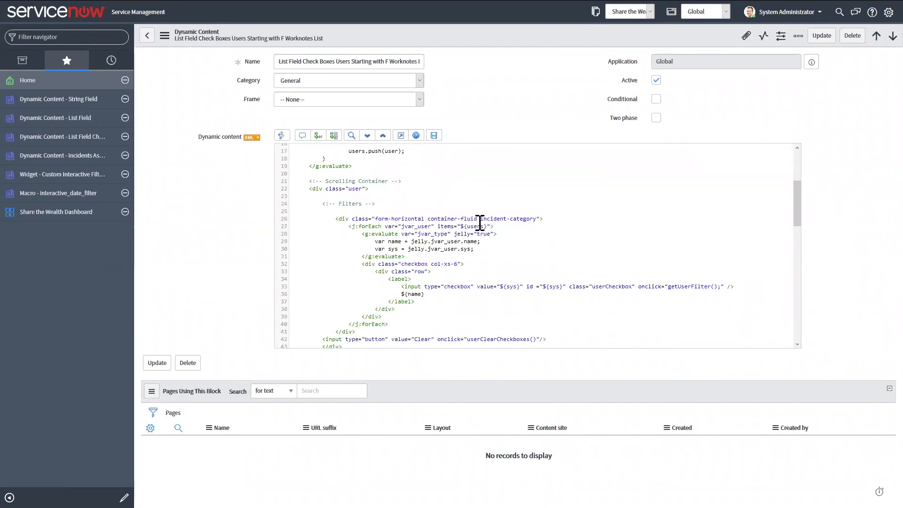
mouse_move(420, 182)
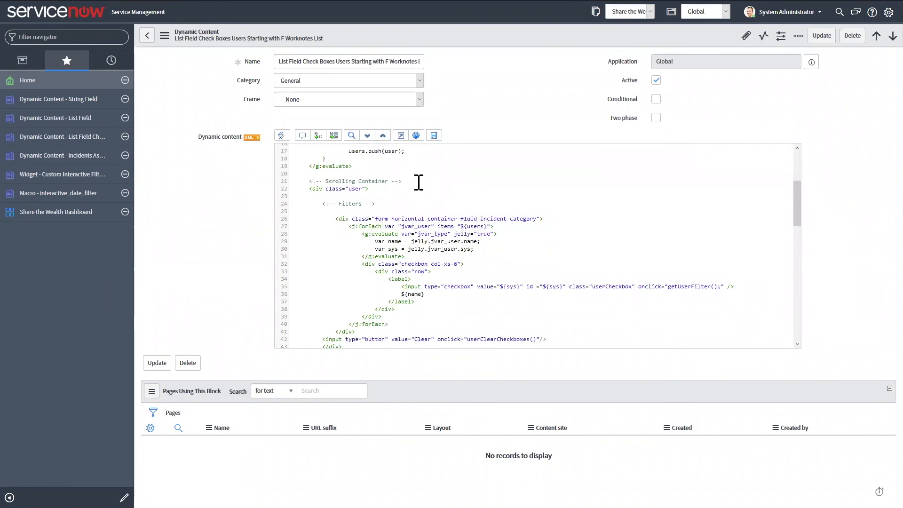
scroll(down, 3)
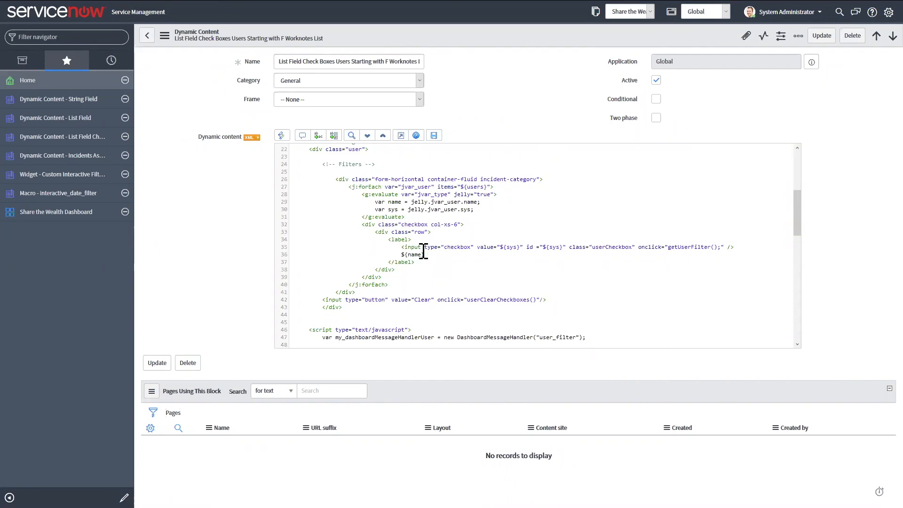
mouse_move(356, 250)
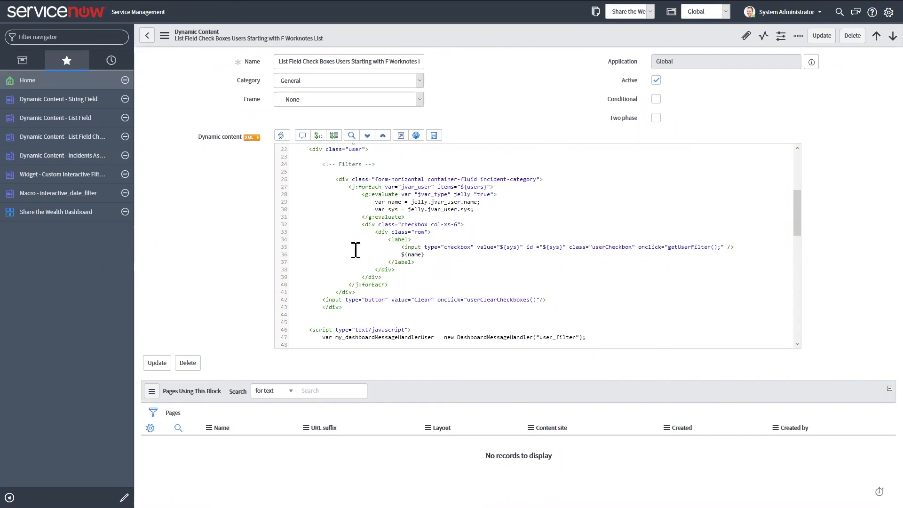
scroll(down, 3)
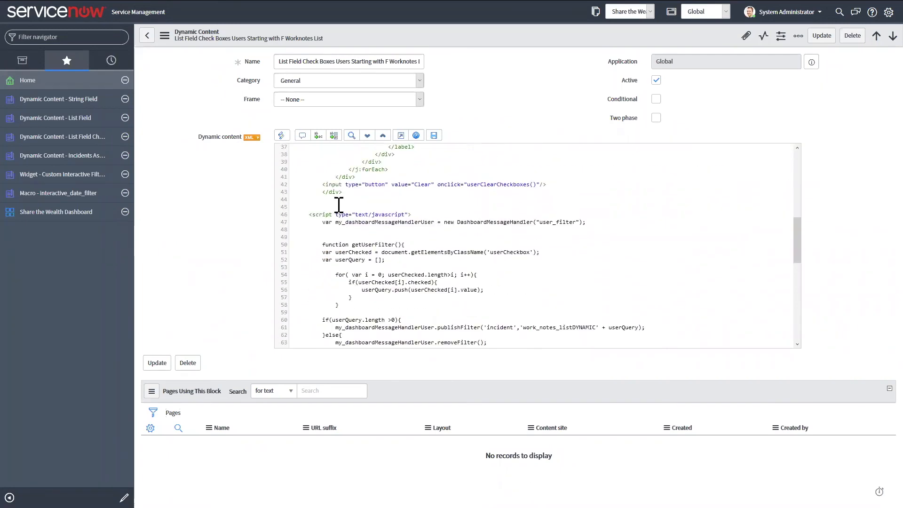
scroll(down, 3)
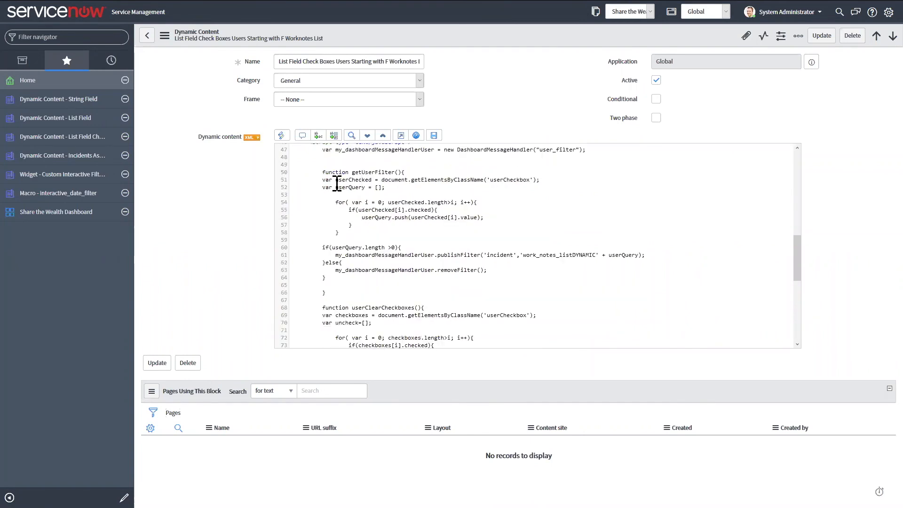
scroll(down, 3)
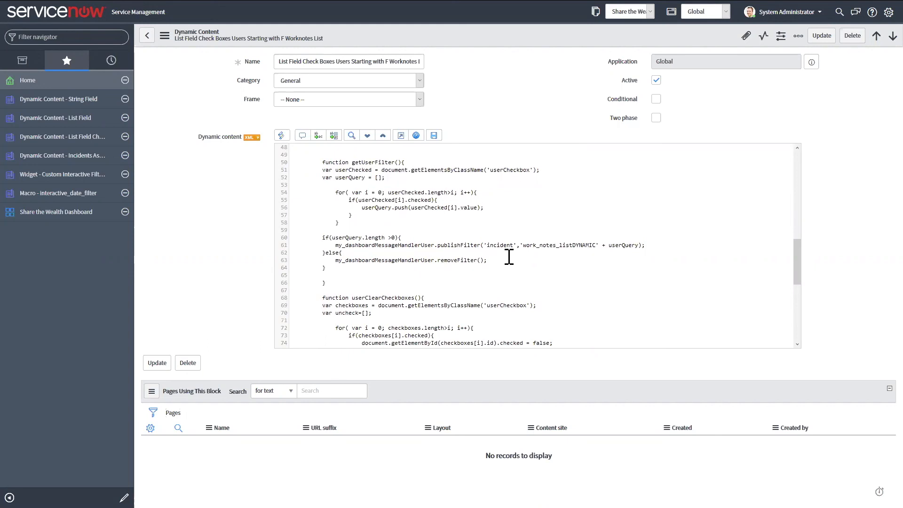
scroll(down, 3)
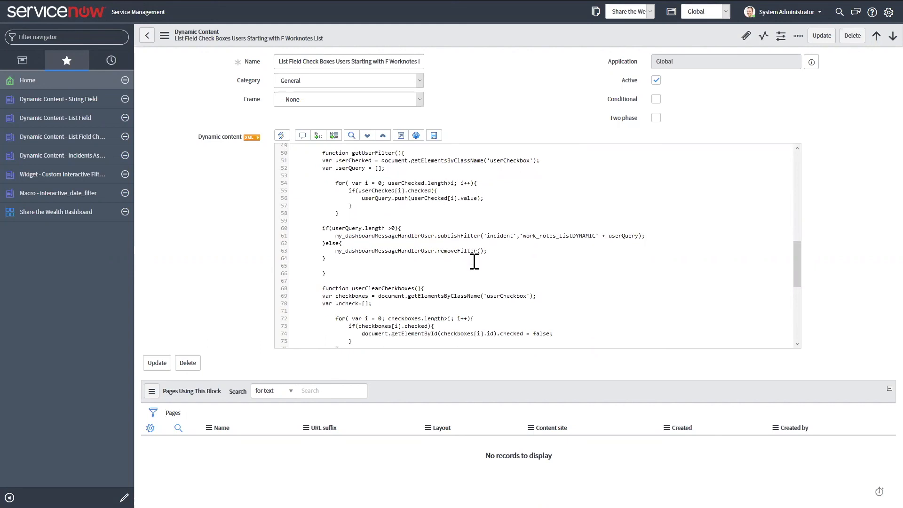
scroll(down, 3)
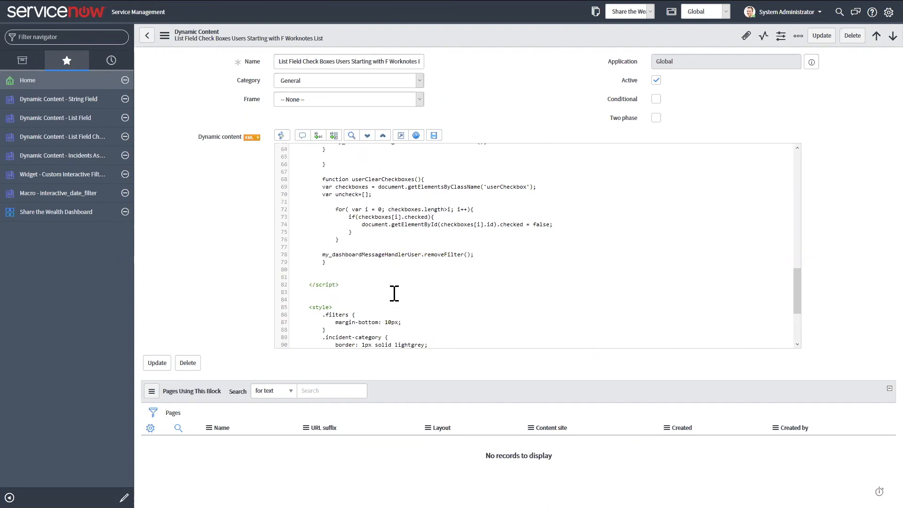
scroll(down, 3)
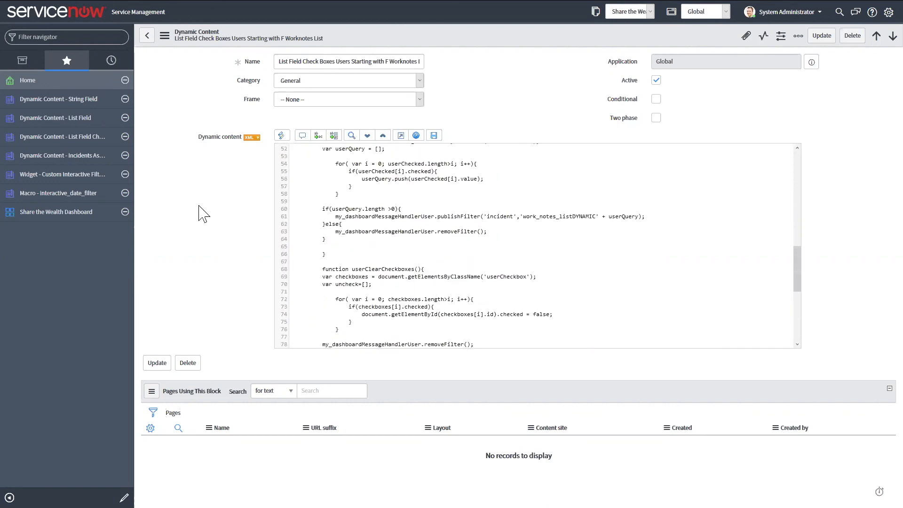
mouse_move(238, 220)
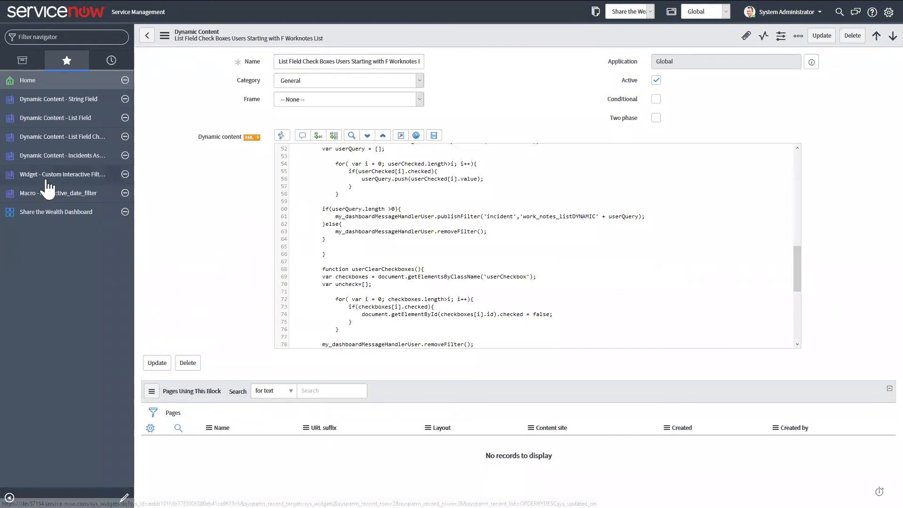
Open the Custom Interactive Filters Date widget from favorites and look through its Script field
click(62, 174)
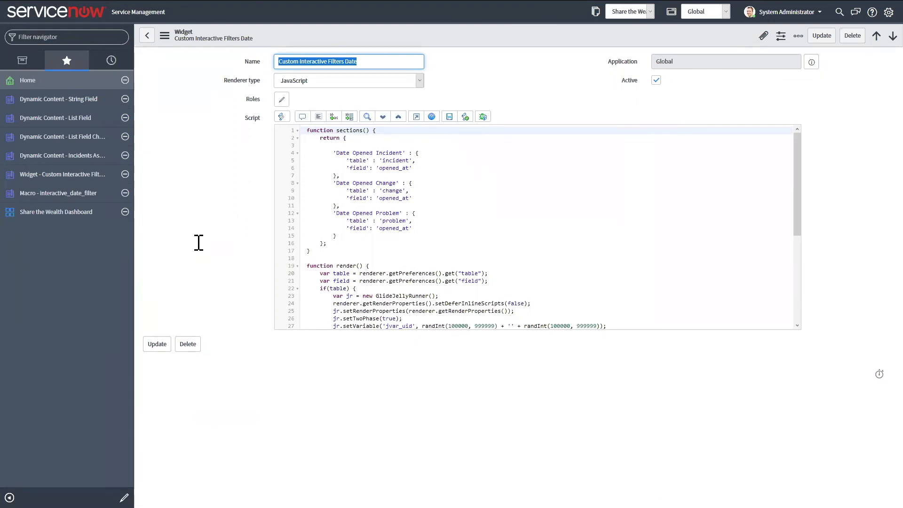
mouse_move(331, 157)
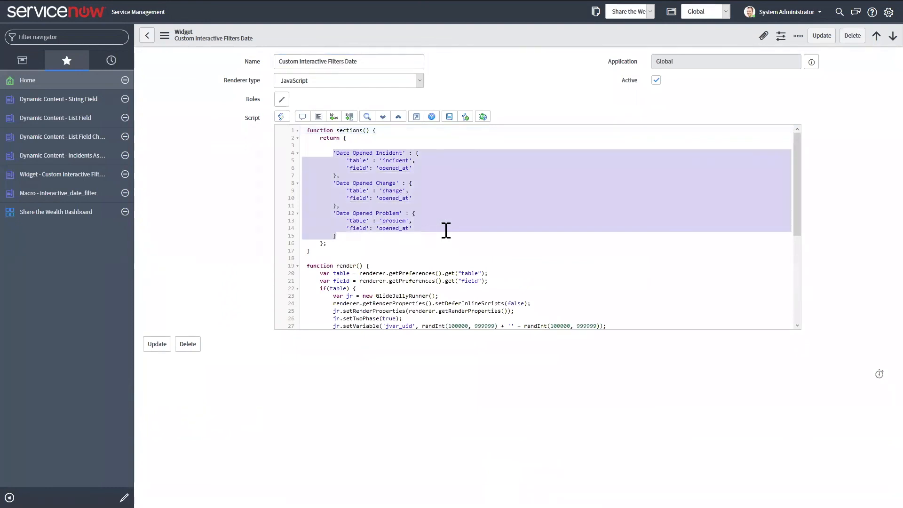
click(401, 228)
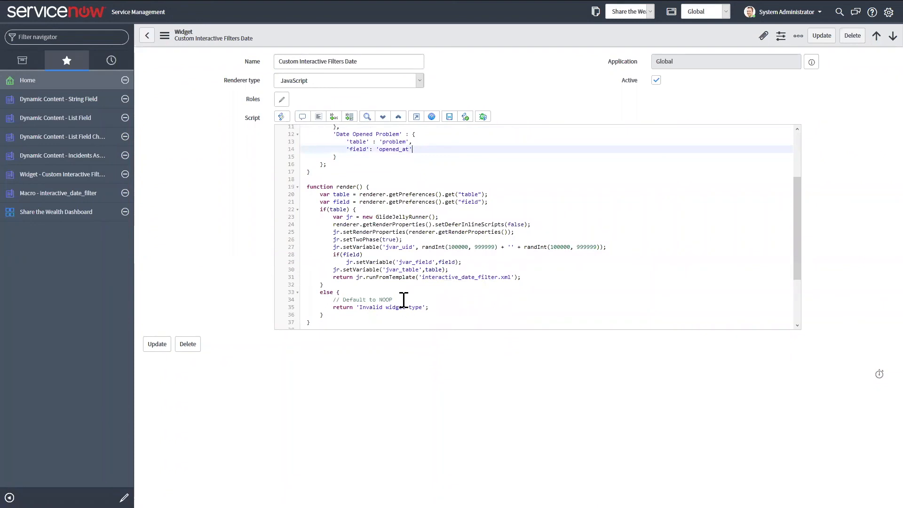
mouse_move(56, 207)
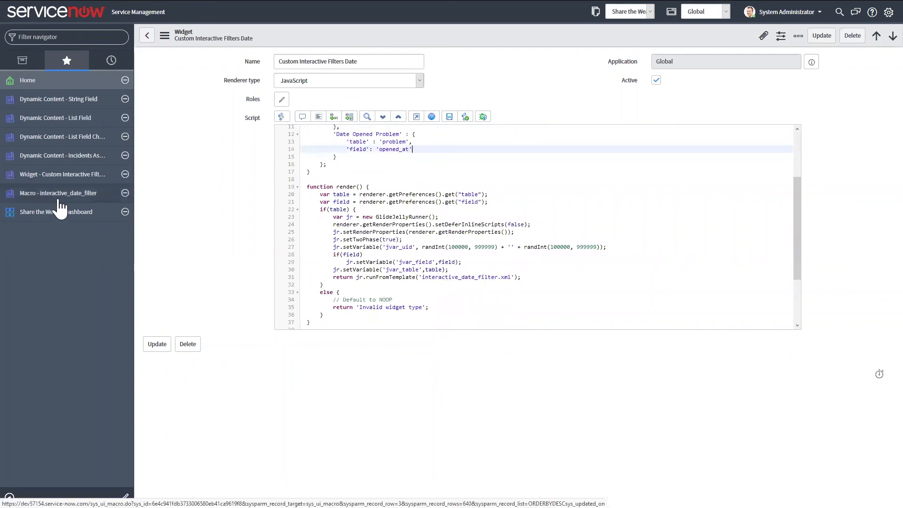
Open the interactive_date_filter macro record and scroll through its XML
click(58, 192)
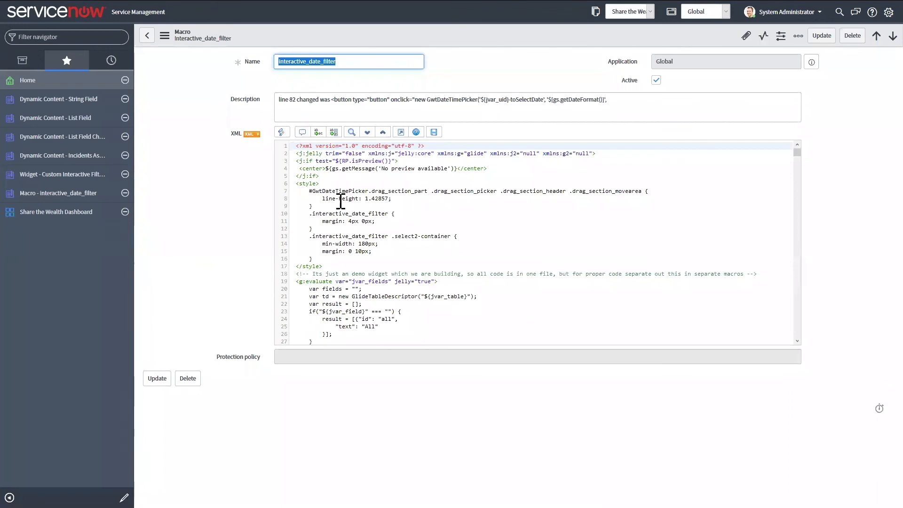
scroll(down, 3)
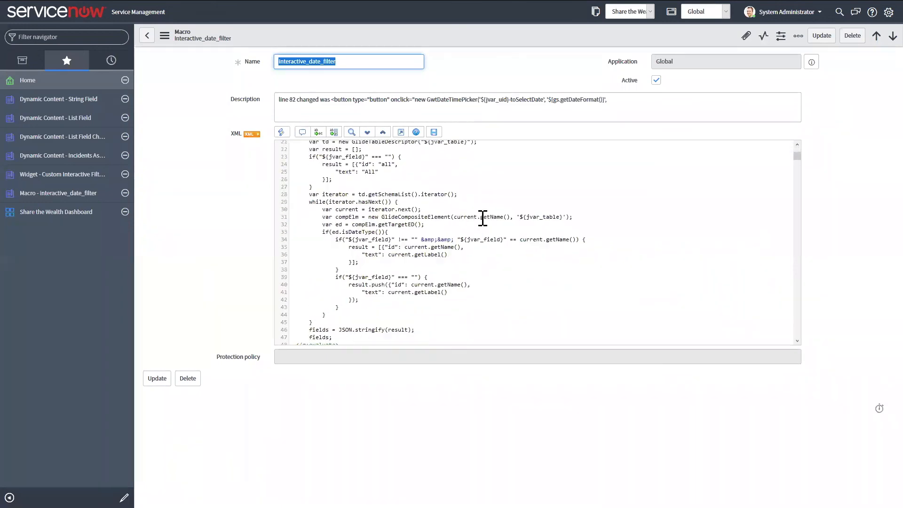
scroll(down, 3)
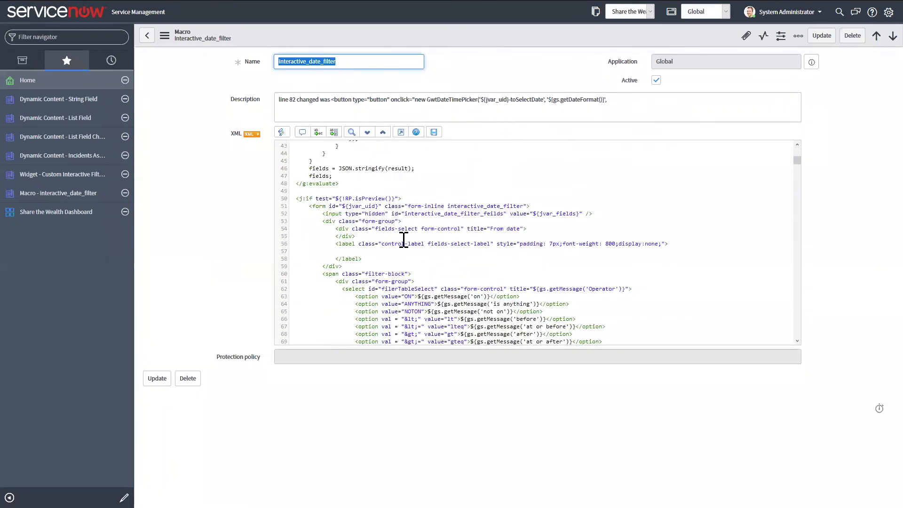
scroll(down, 3)
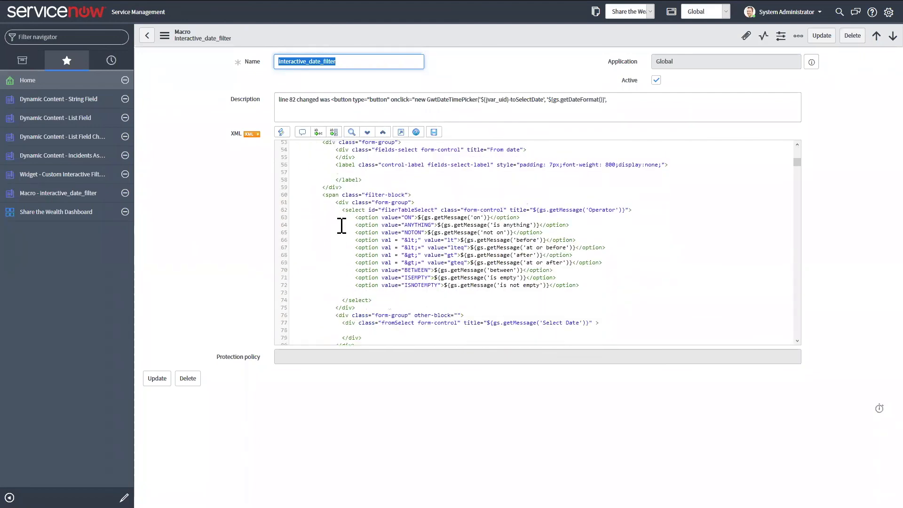
mouse_move(397, 273)
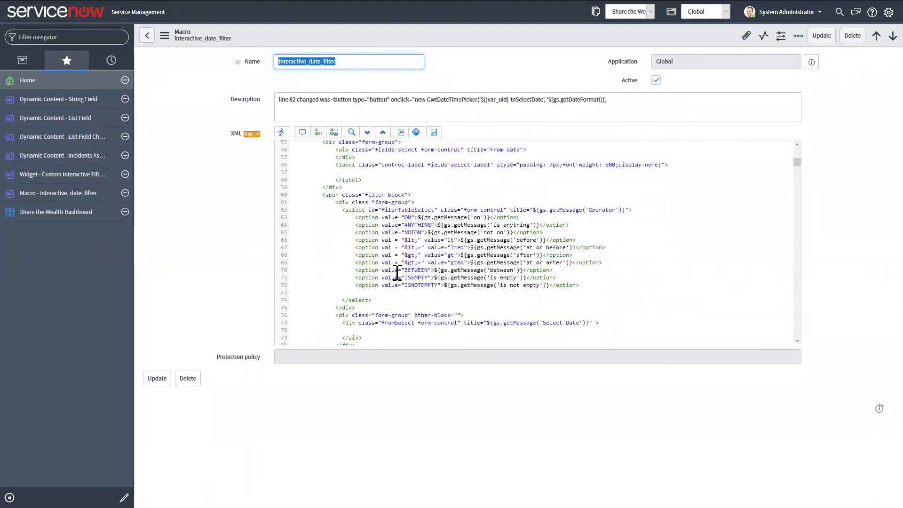
scroll(down, 3)
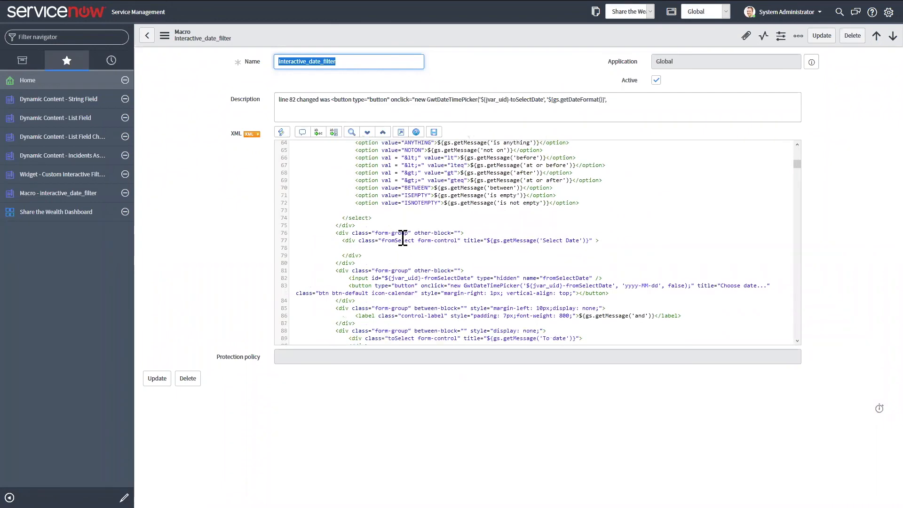
scroll(down, 3)
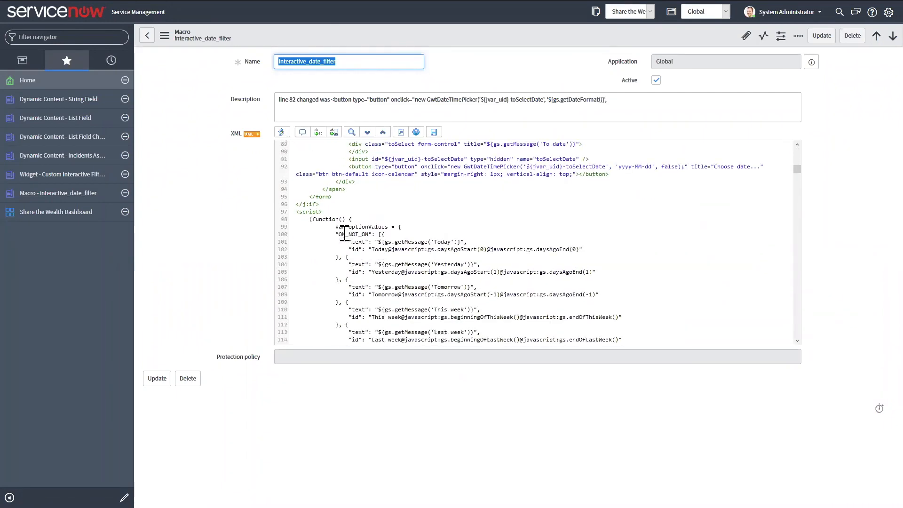
scroll(down, 3)
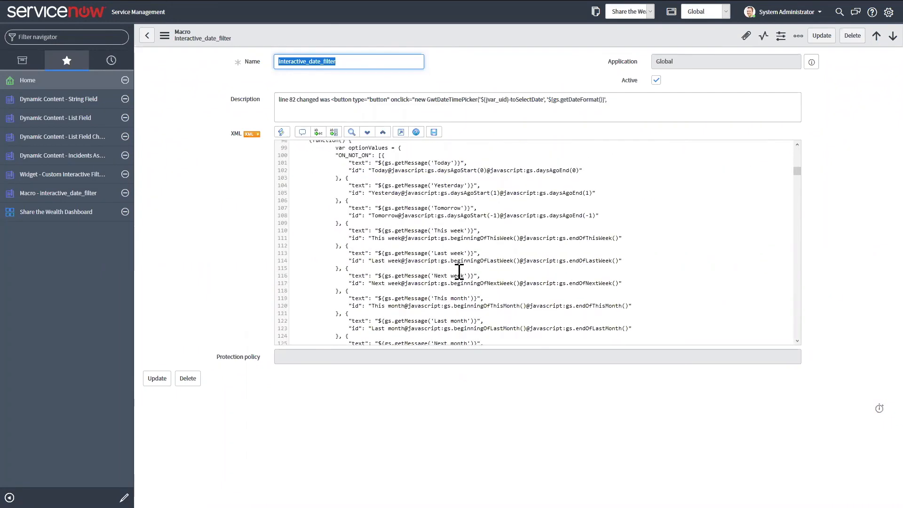
scroll(down, 3)
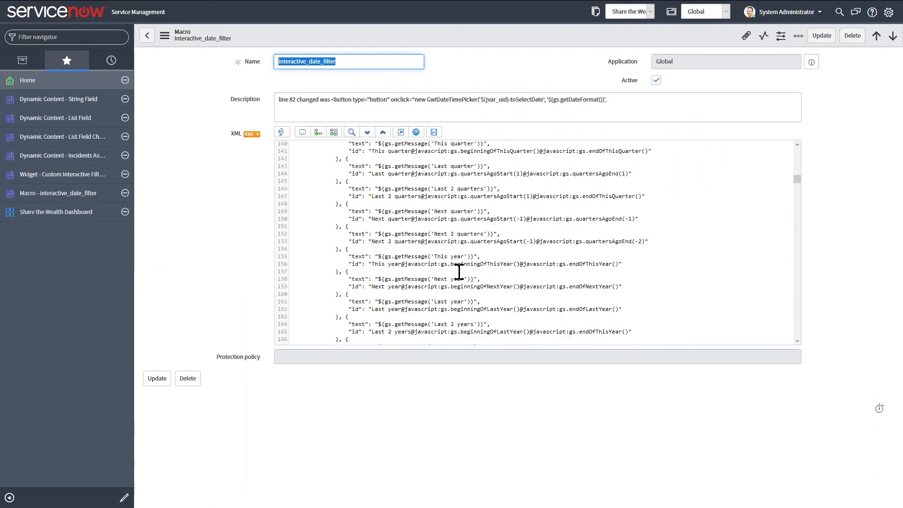
scroll(down, 3)
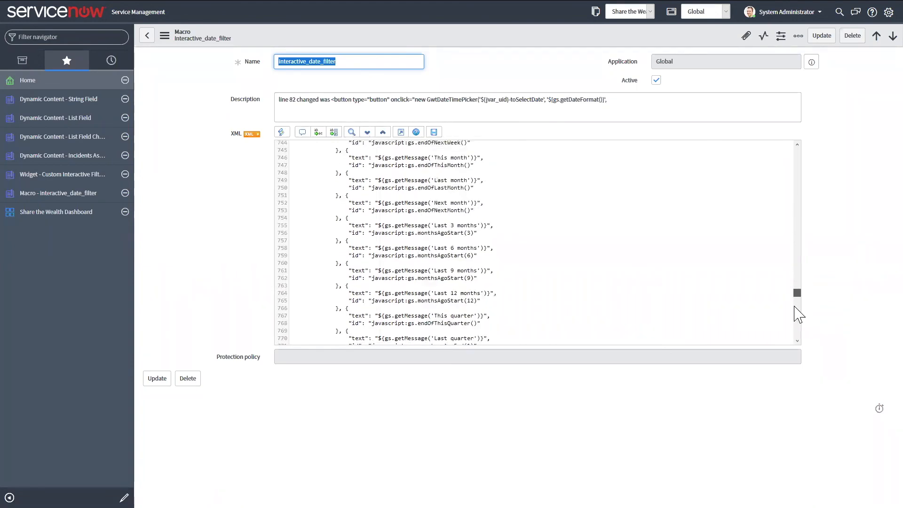
scroll(down, 3)
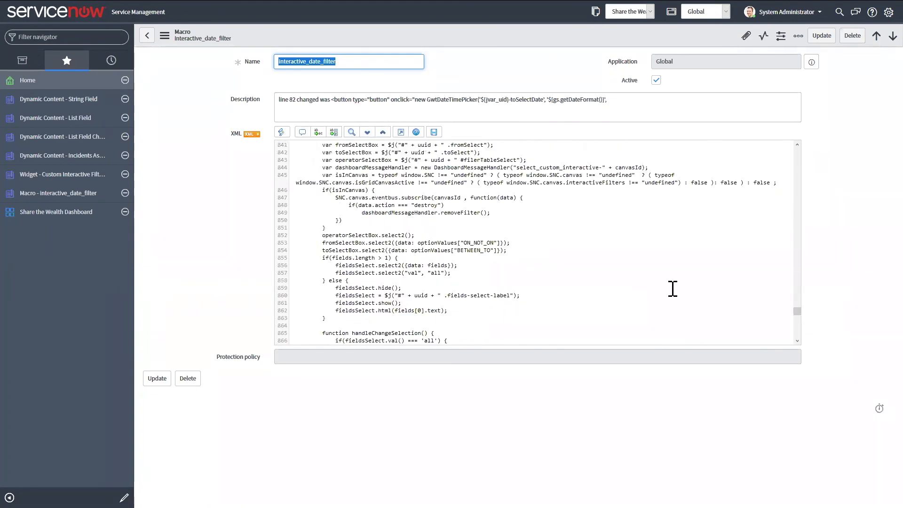
scroll(down, 3)
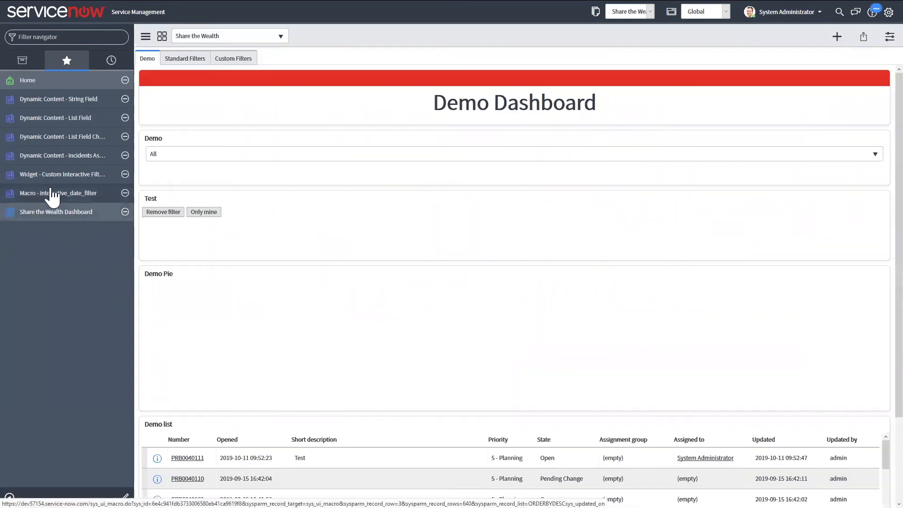
Return to the dashboard's Custom Filters page and bring up the Add Widgets panel
click(233, 59)
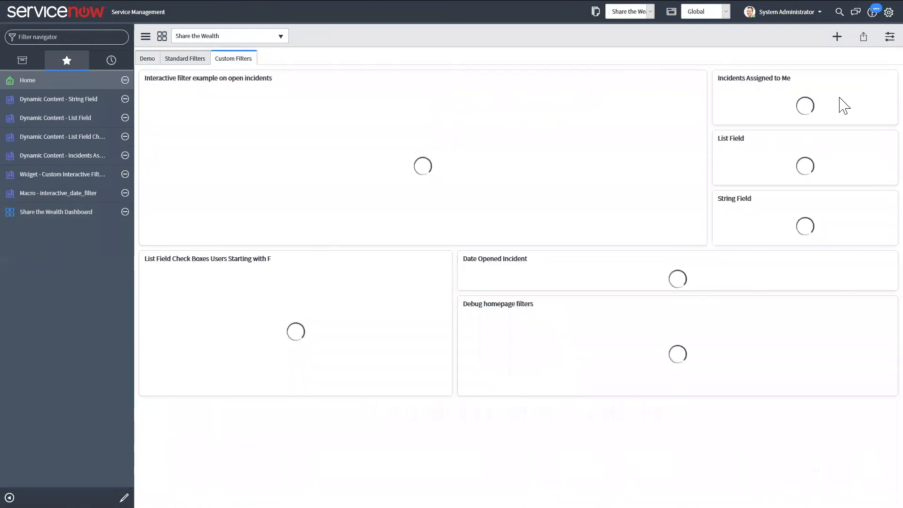
click(836, 37)
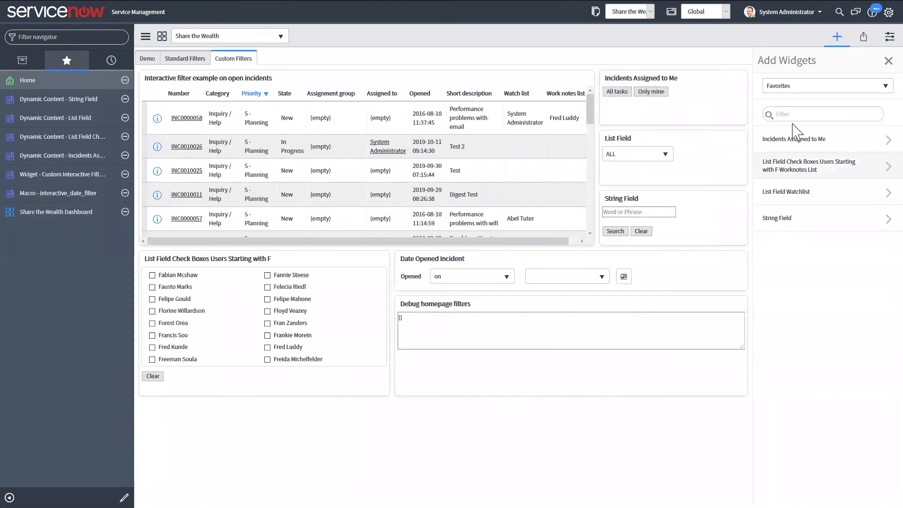
mouse_move(794, 100)
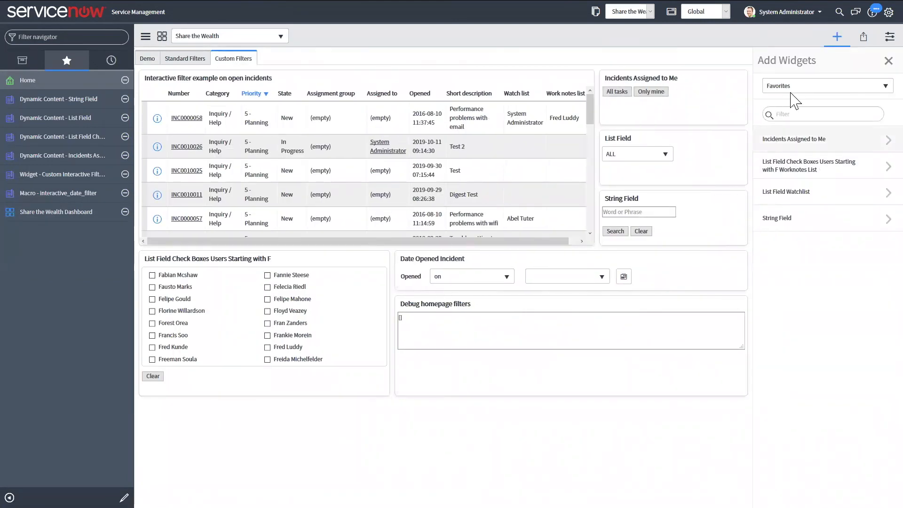
Choose the Custom Interactive Filters Date category, listing Change, Incident and Problem widgets
click(827, 86)
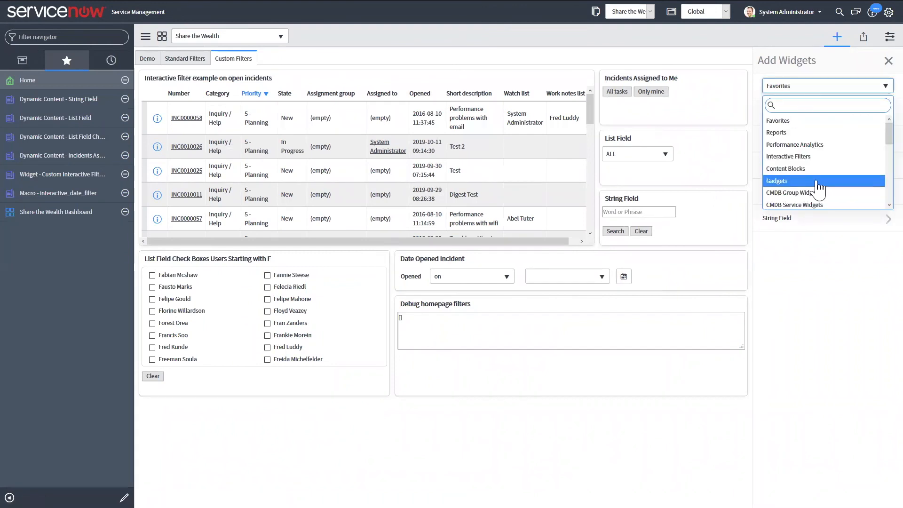
scroll(down, 3)
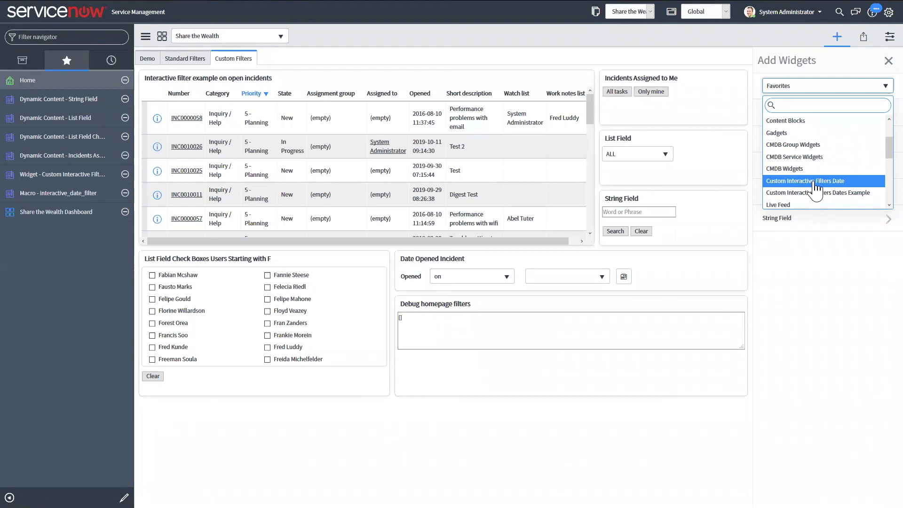
click(805, 180)
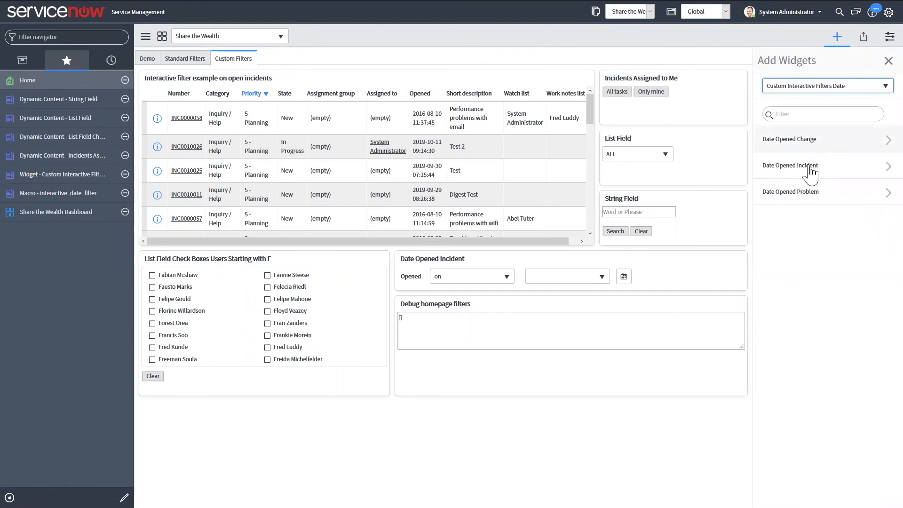
mouse_move(827, 182)
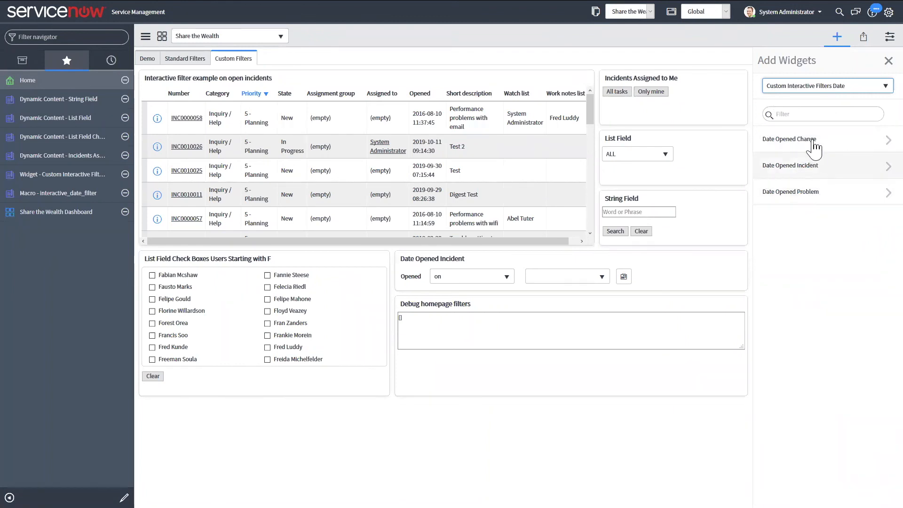
mouse_move(790, 171)
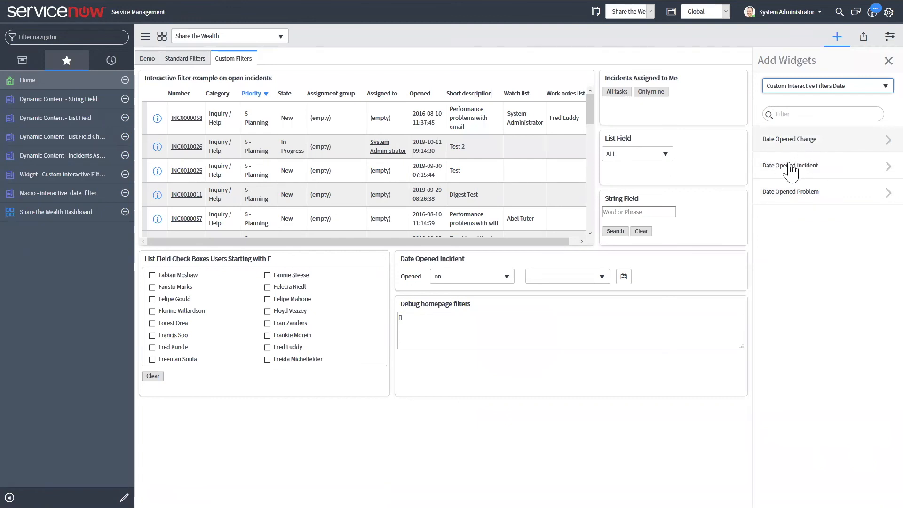
mouse_move(812, 206)
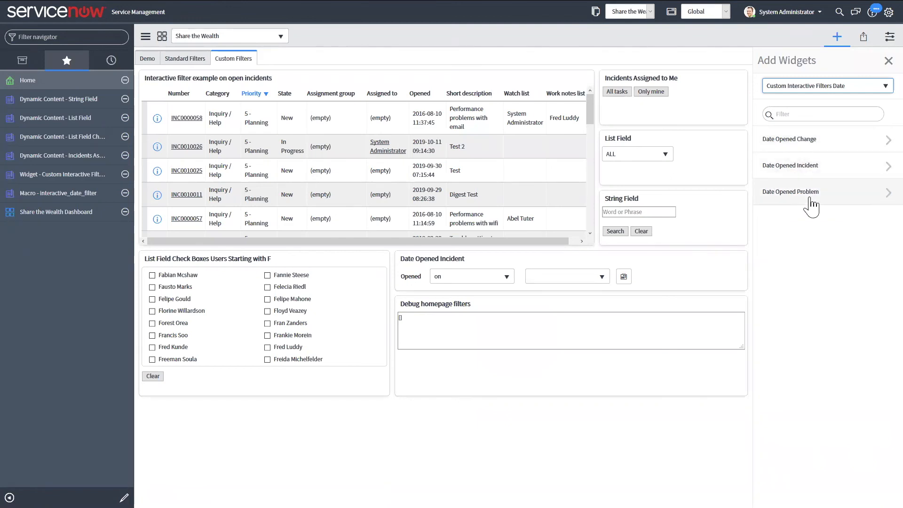